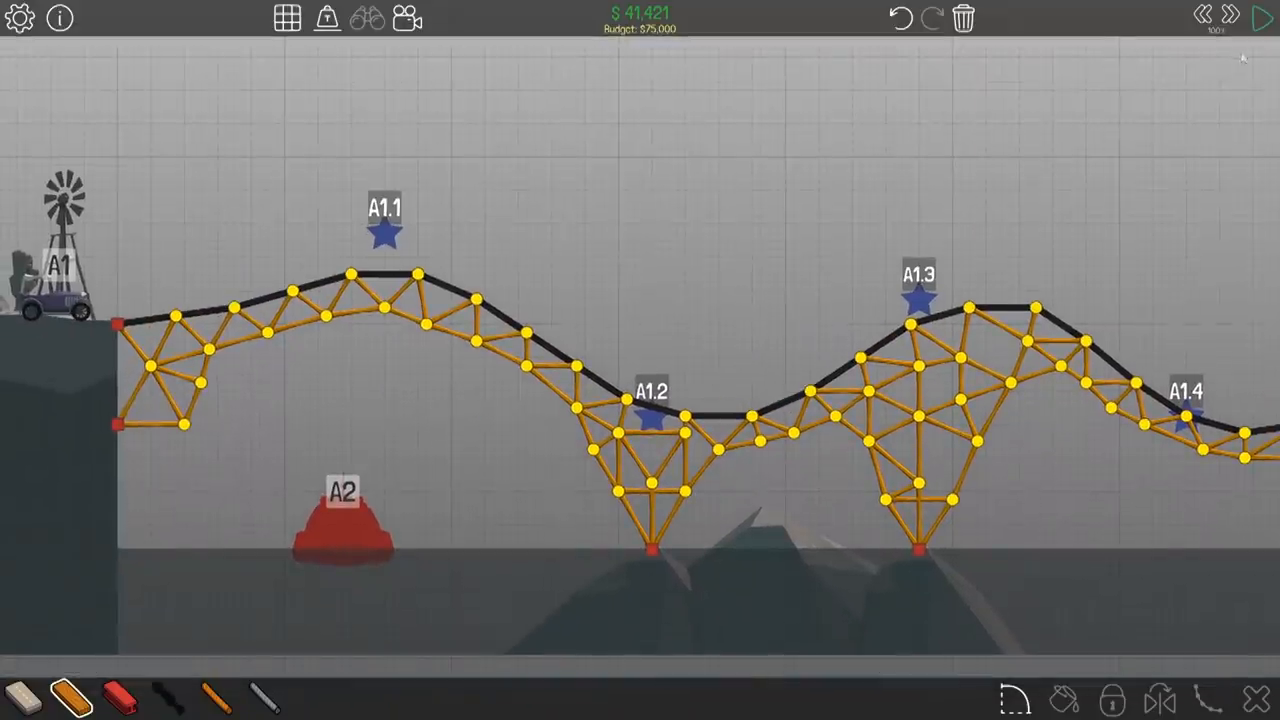
# Run the simulation so the vehicle crosses the wavy truss bridge, completing the level at $41,421
pyautogui.click(1260, 18)
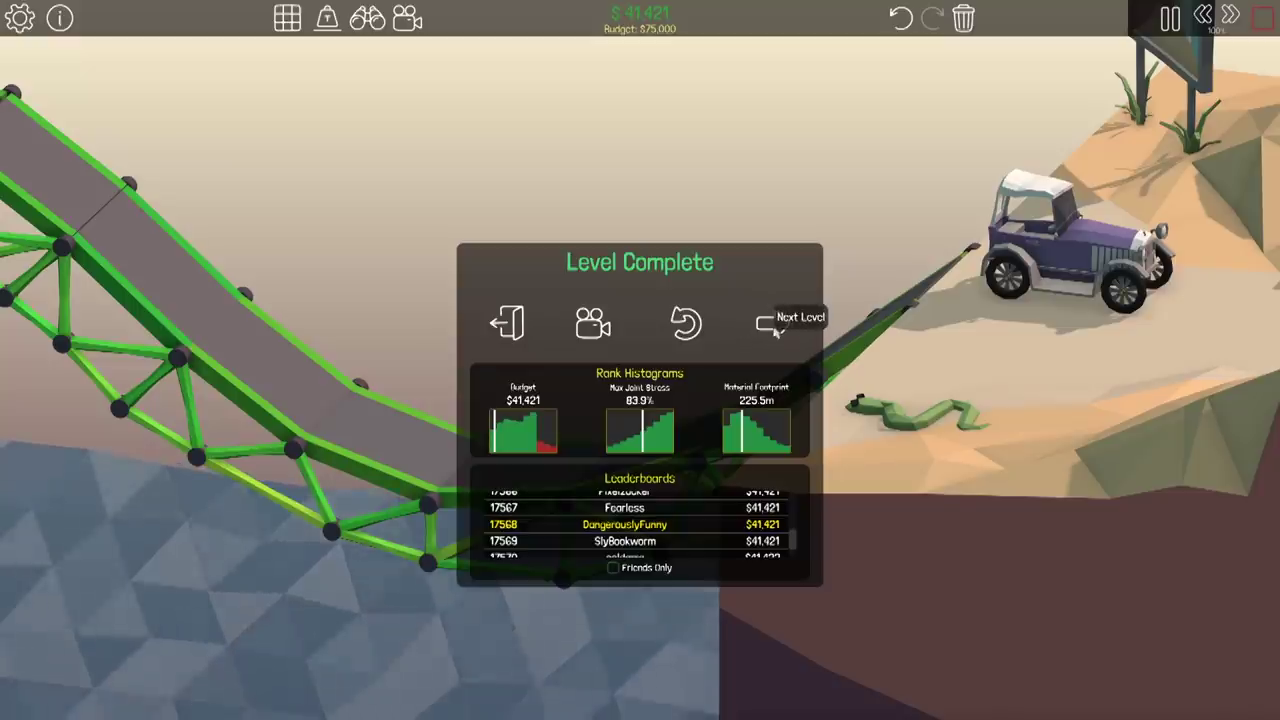
# Advance to 2-7, retry after the boat hits the flat bridge, then complete it with the raised arch at $49,491
pyautogui.click(760, 322)
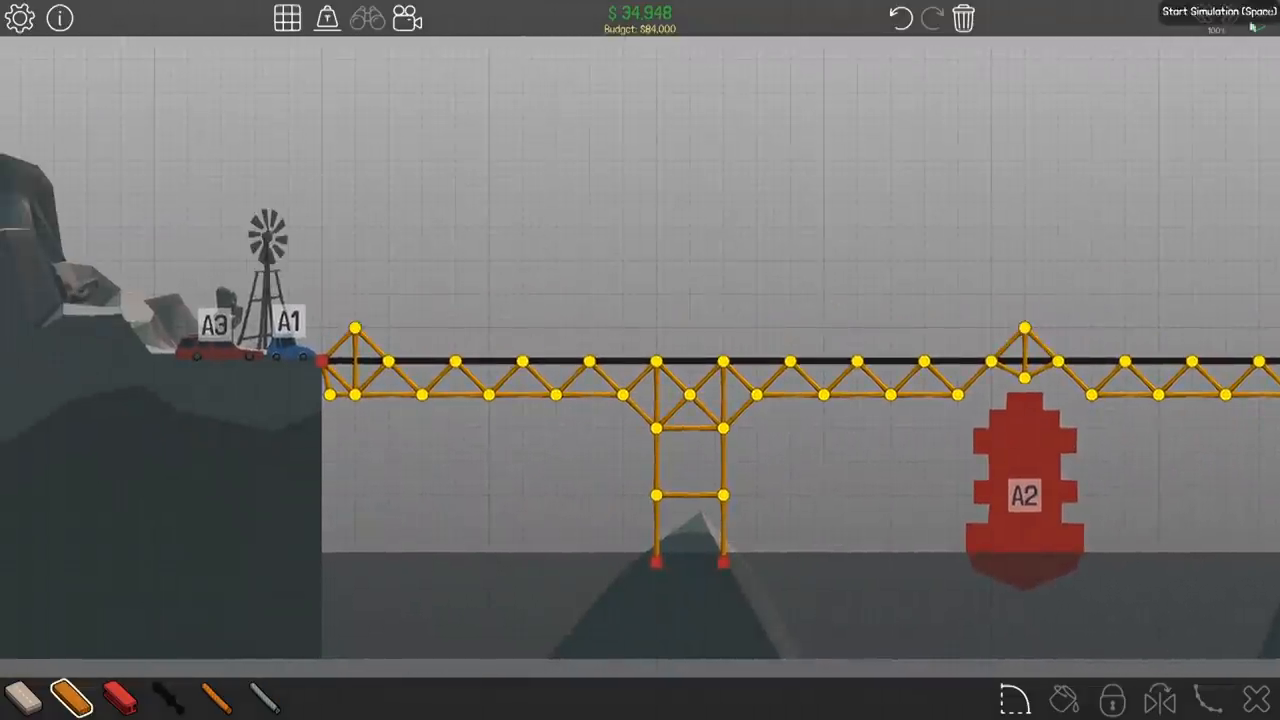
pyautogui.click(1218, 12)
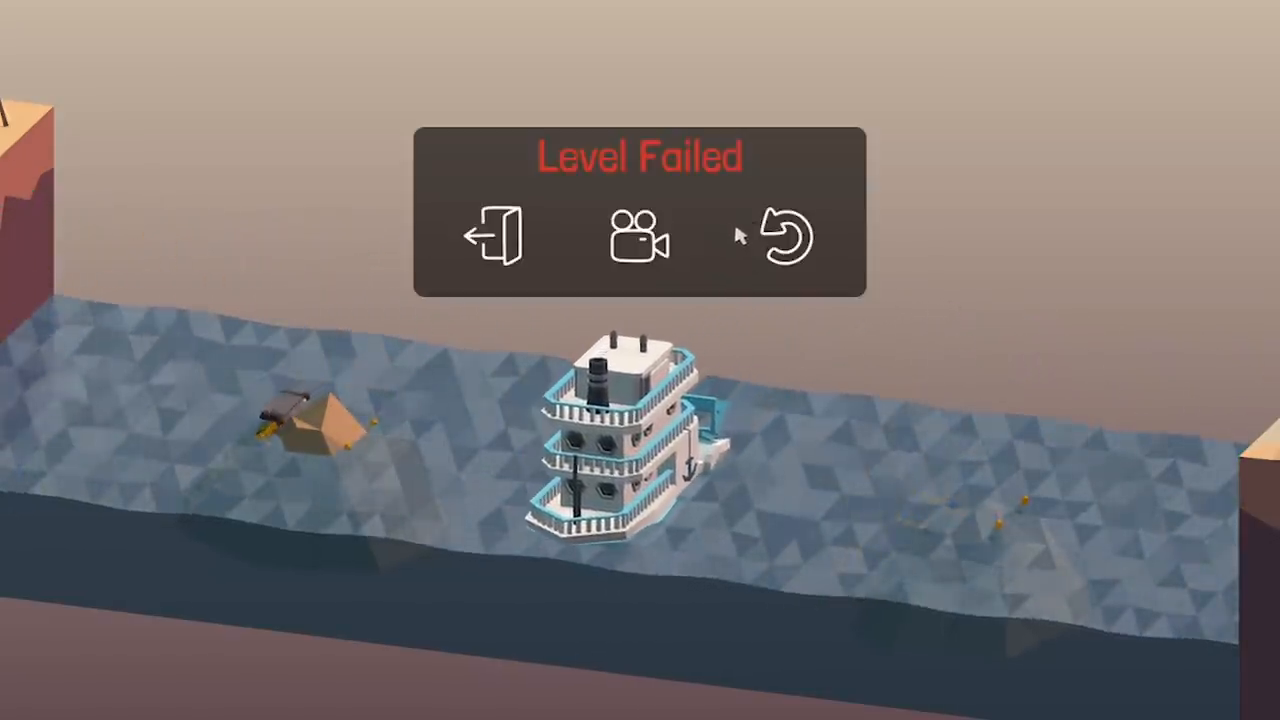
pyautogui.click(782, 236)
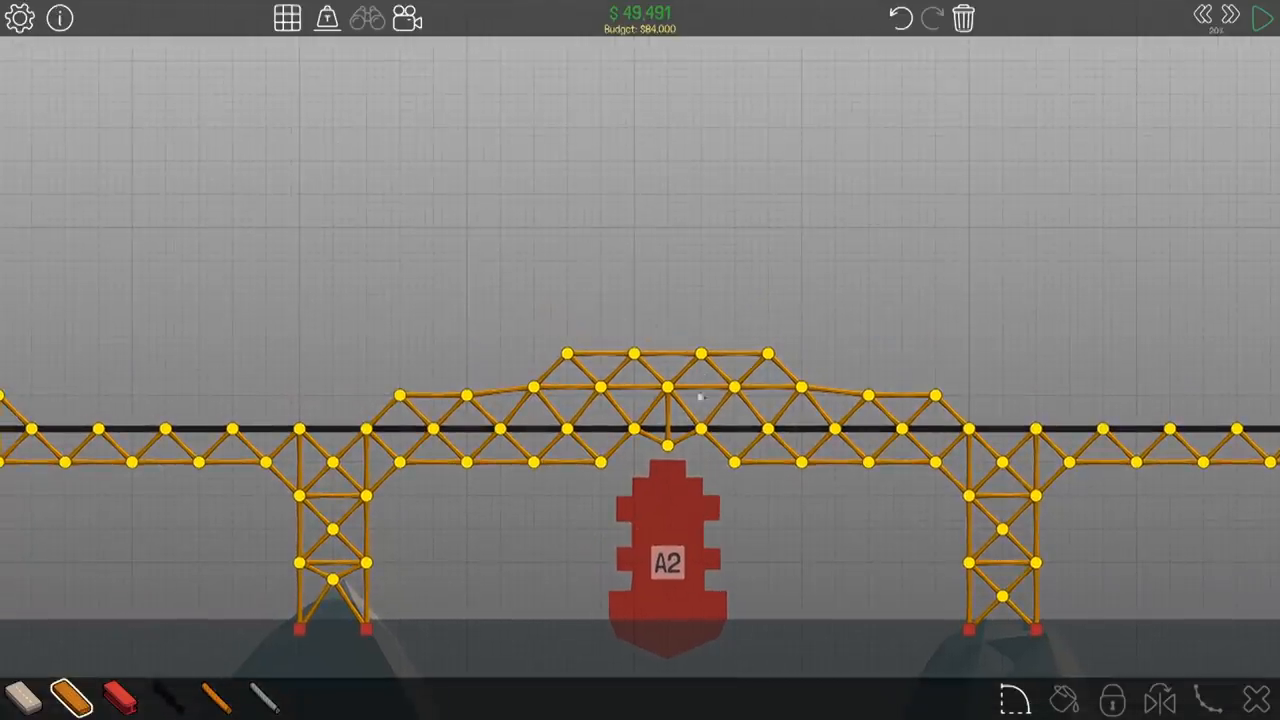
pyautogui.click(1260, 16)
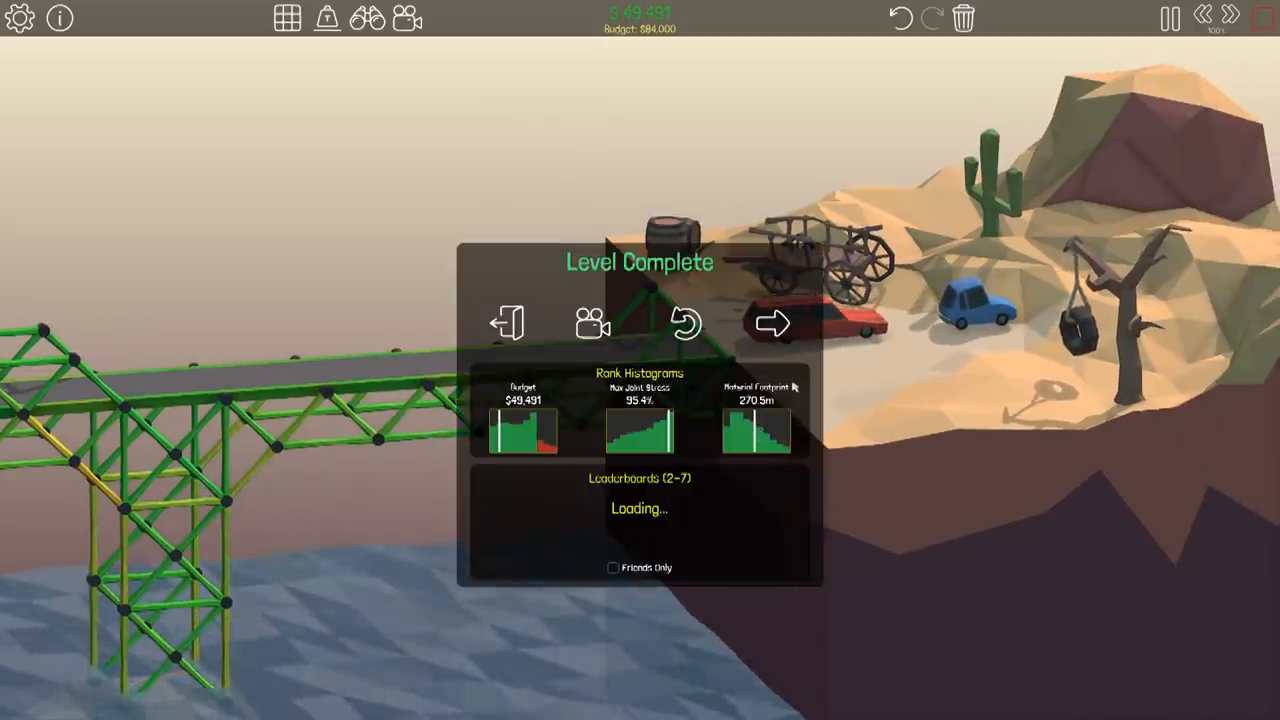
# Advance to the desert level and test the flat wooden truss bridge over the central rock, which fails
pyautogui.click(770, 322)
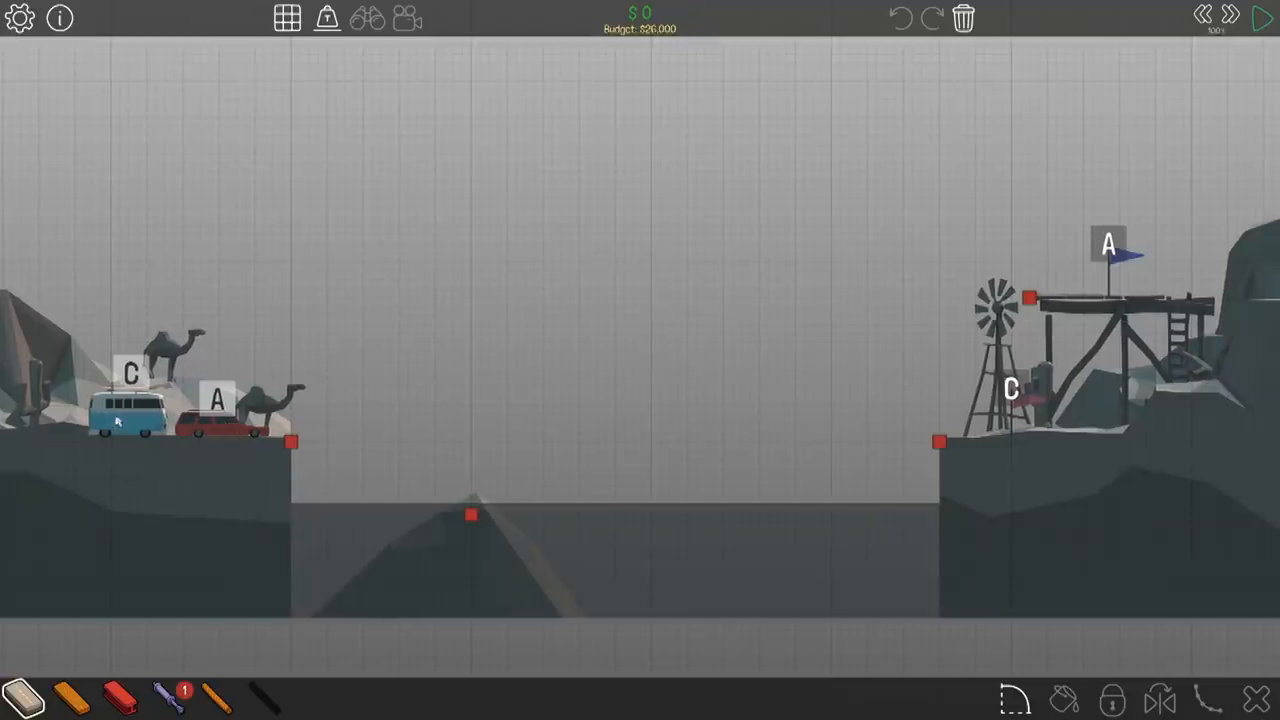
pyautogui.moveTo(1024, 454)
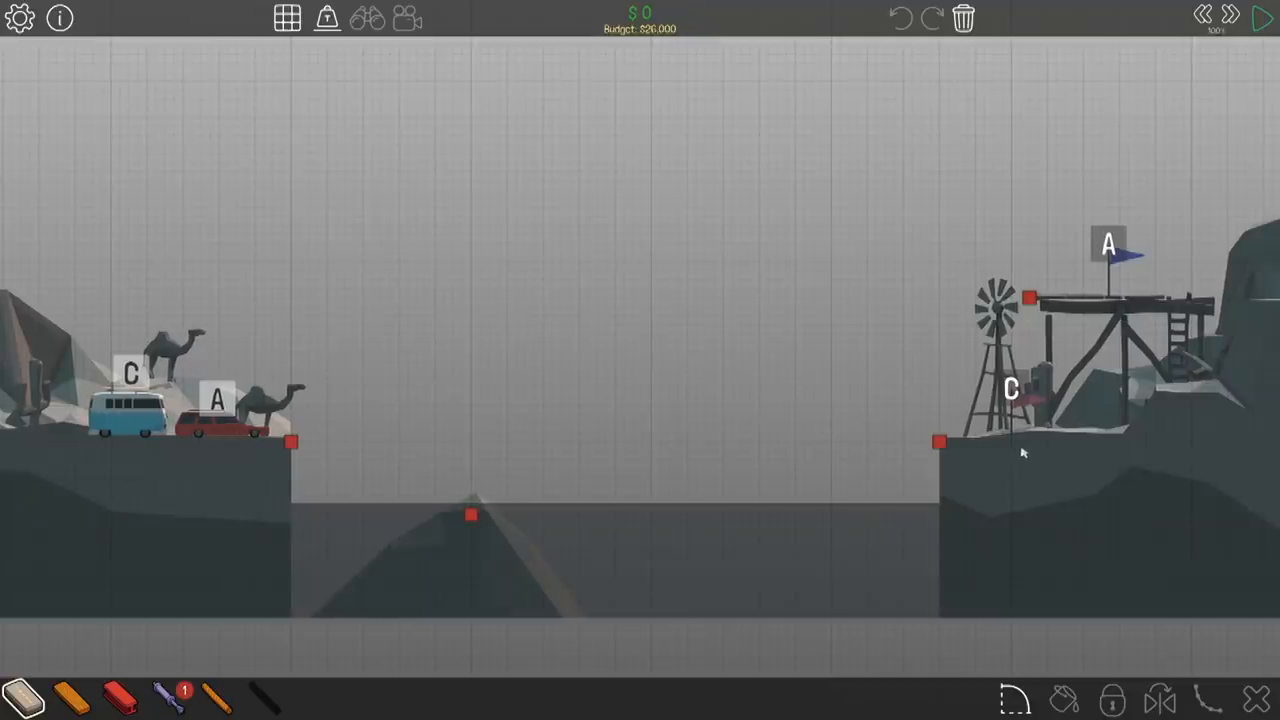
pyautogui.click(1260, 18)
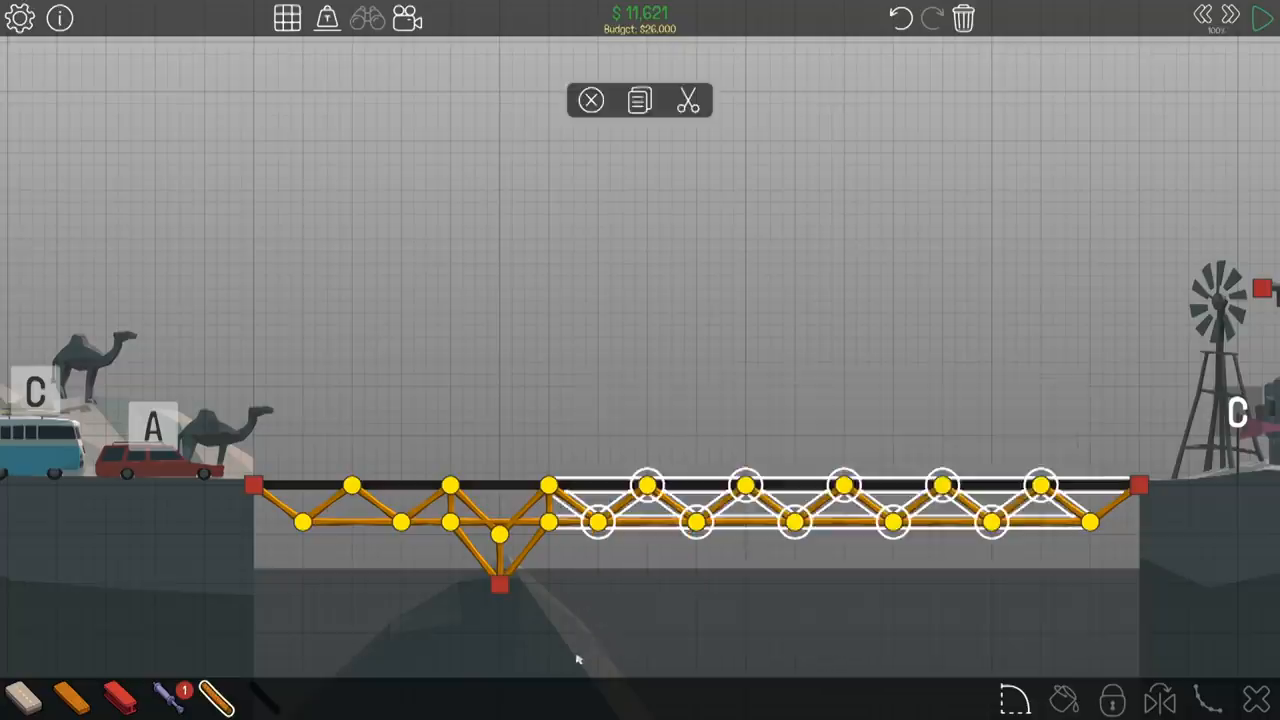
pyautogui.click(1260, 20)
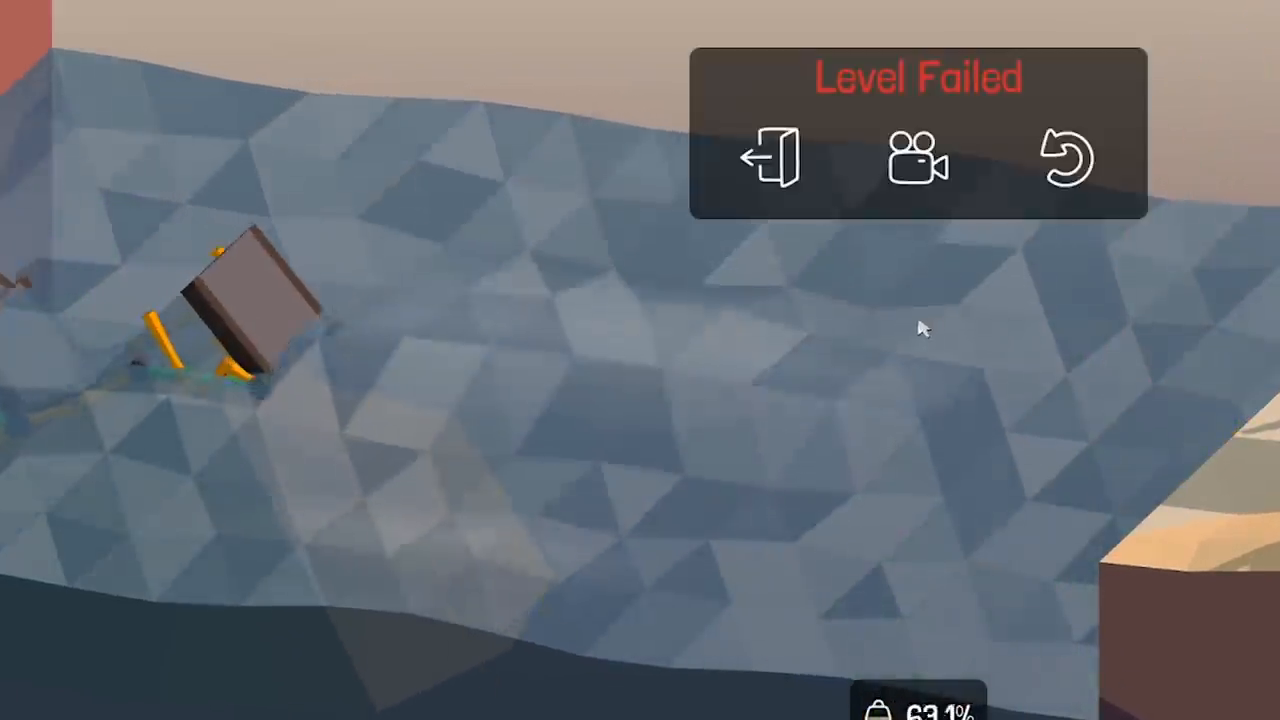
# Rebuild the truss as a ramp up to the high ledge, test it, and return to editing after the collapse
pyautogui.click(1064, 156)
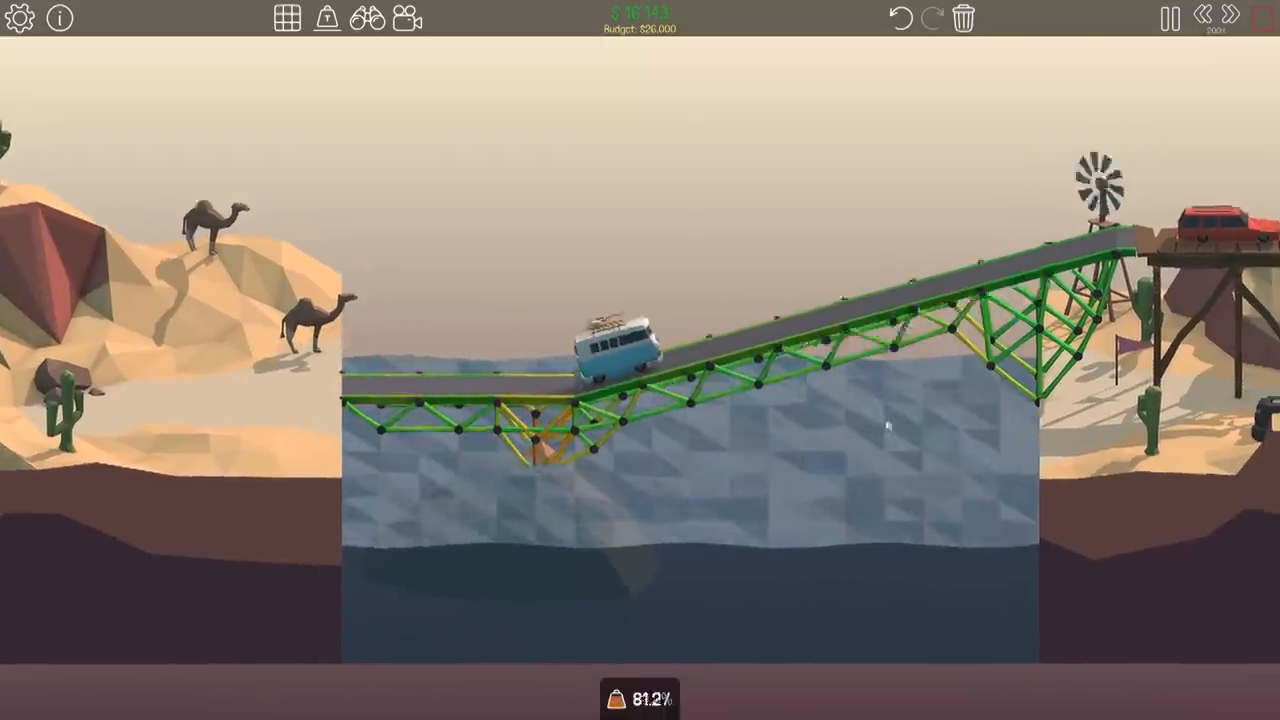
pyautogui.click(1168, 22)
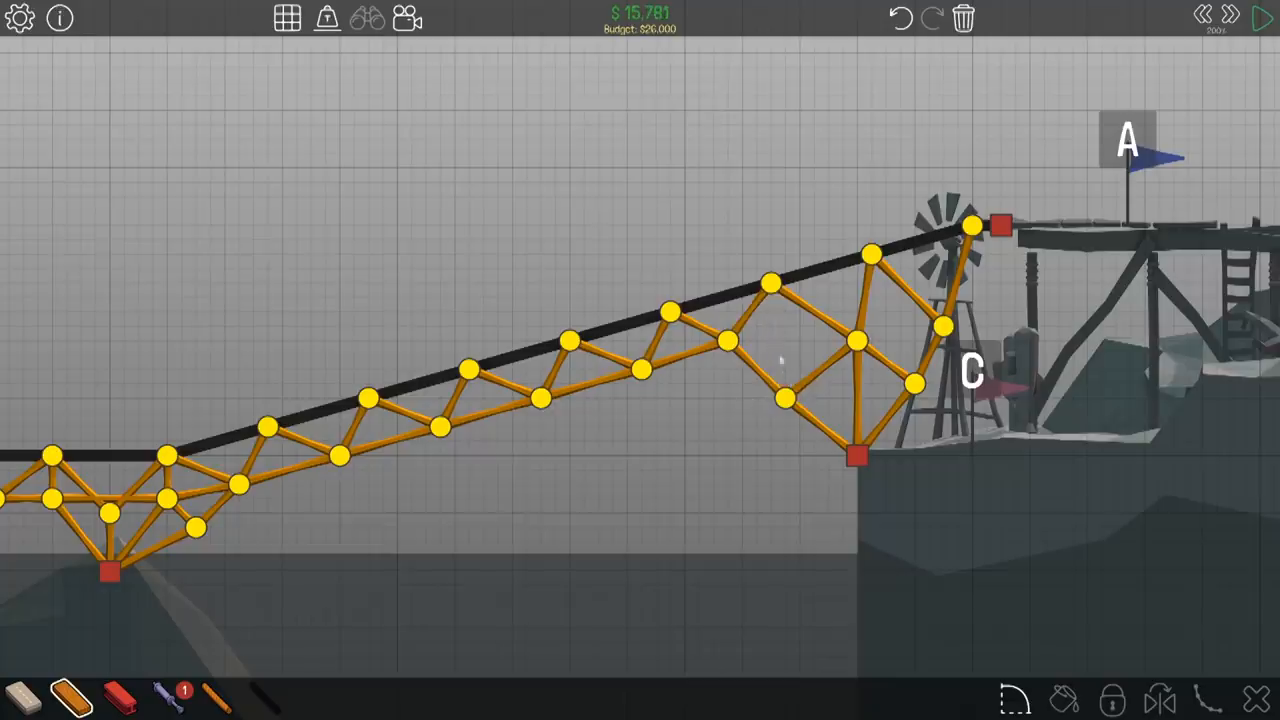
pyautogui.click(1260, 20)
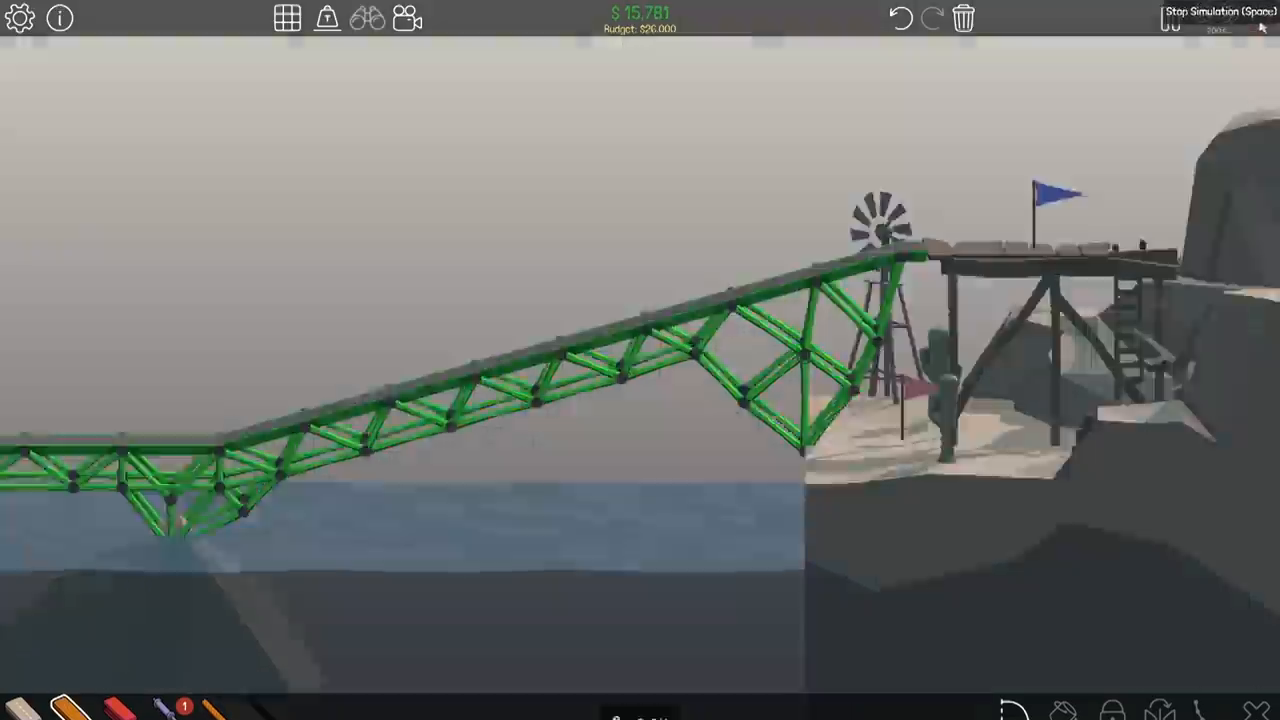
pyautogui.click(1164, 24)
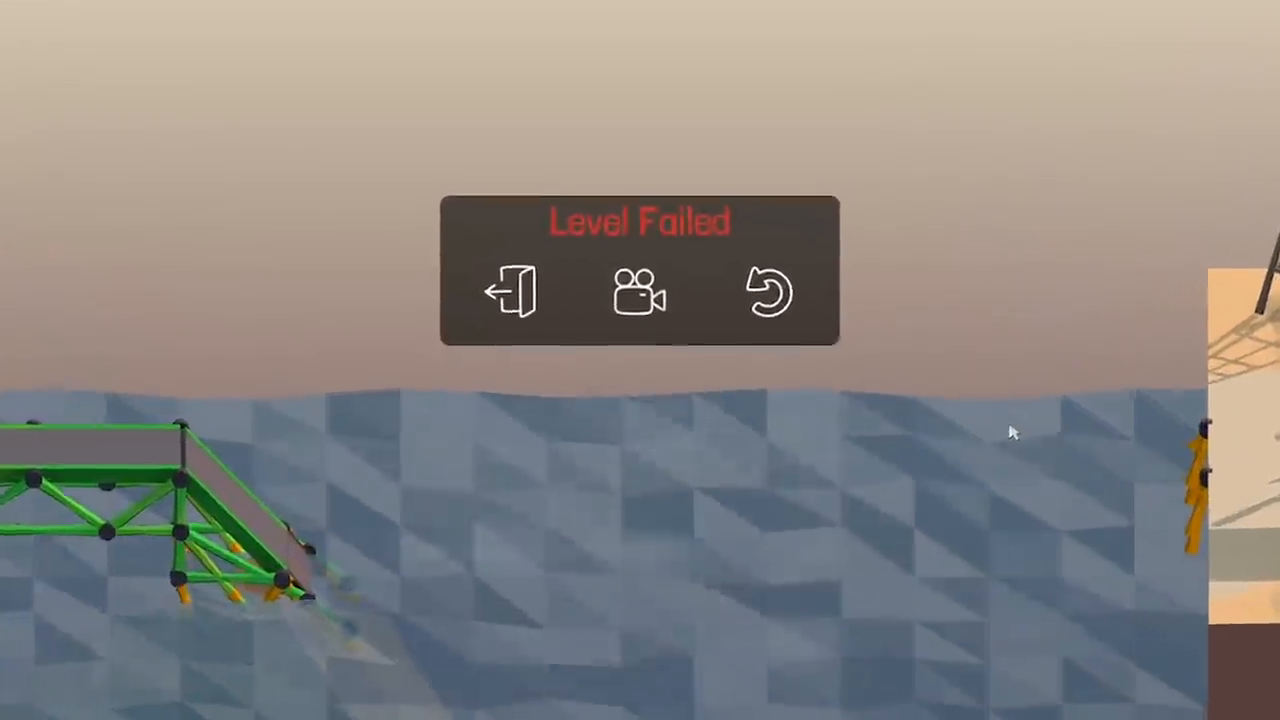
pyautogui.click(764, 292)
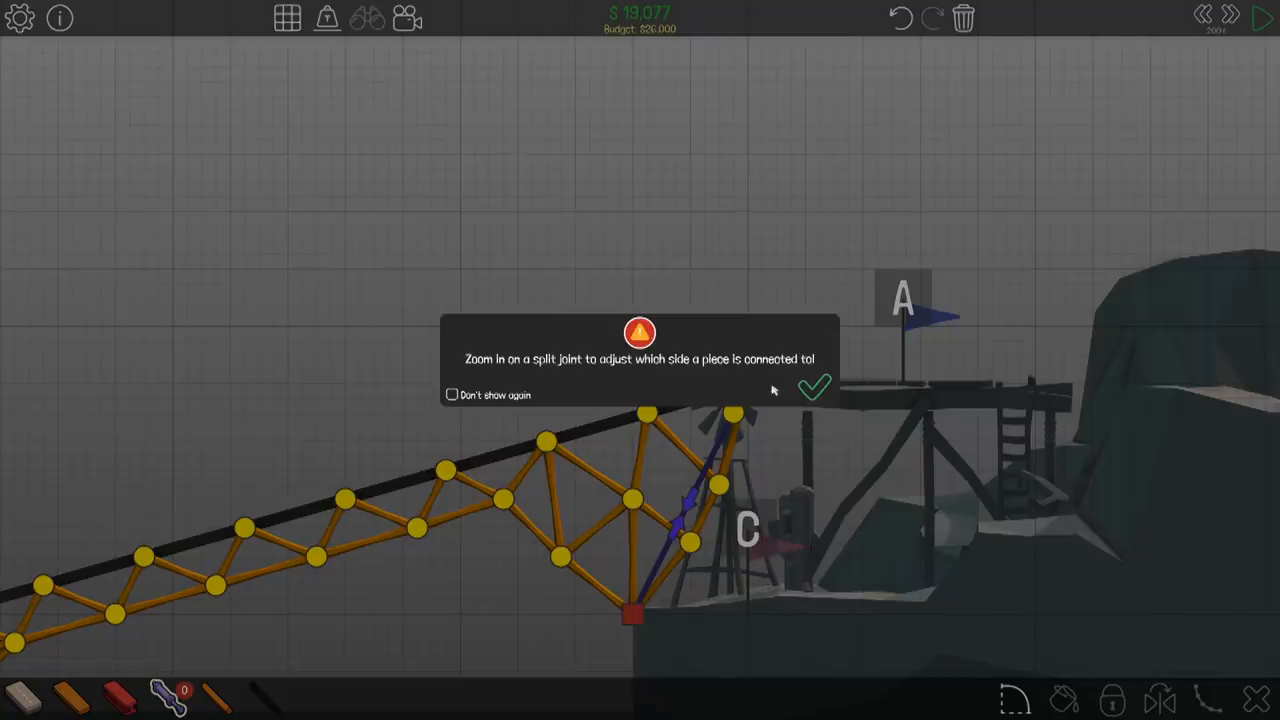
# Dismiss the split-joint tip and test the ramp with its hydraulic piston, completing 2-8 at $22,021
pyautogui.click(816, 386)
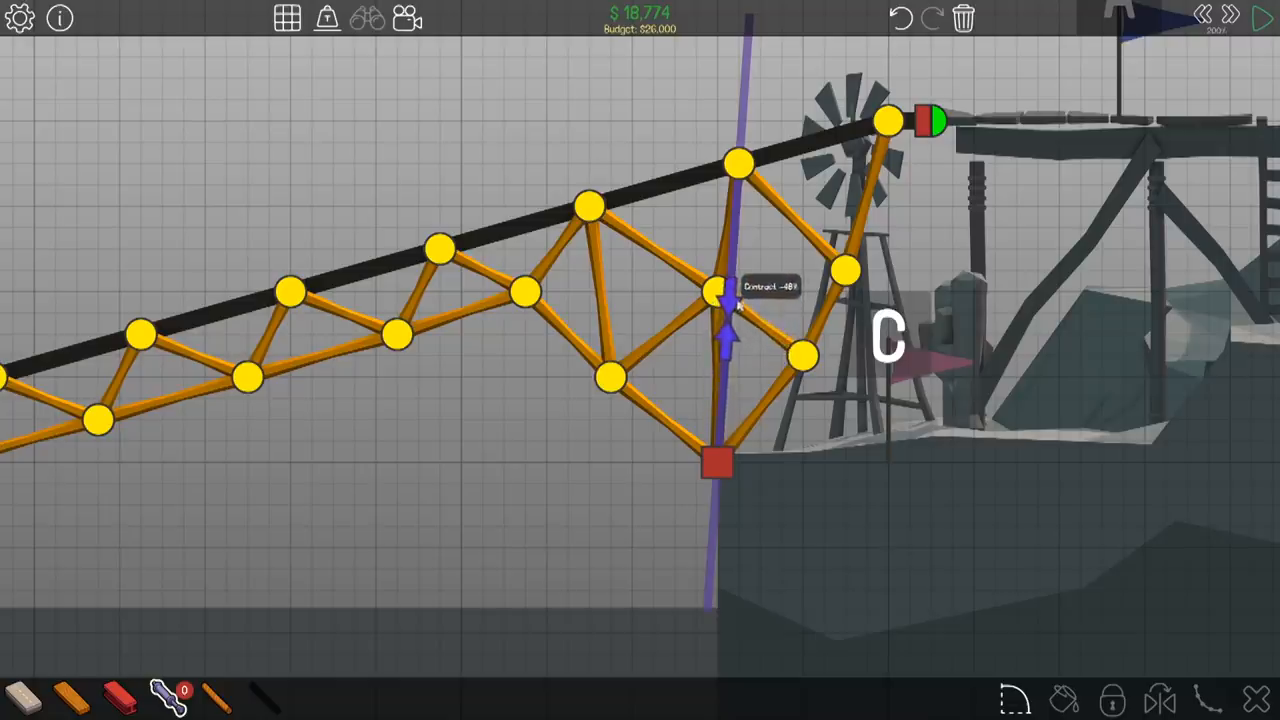
pyautogui.click(1262, 20)
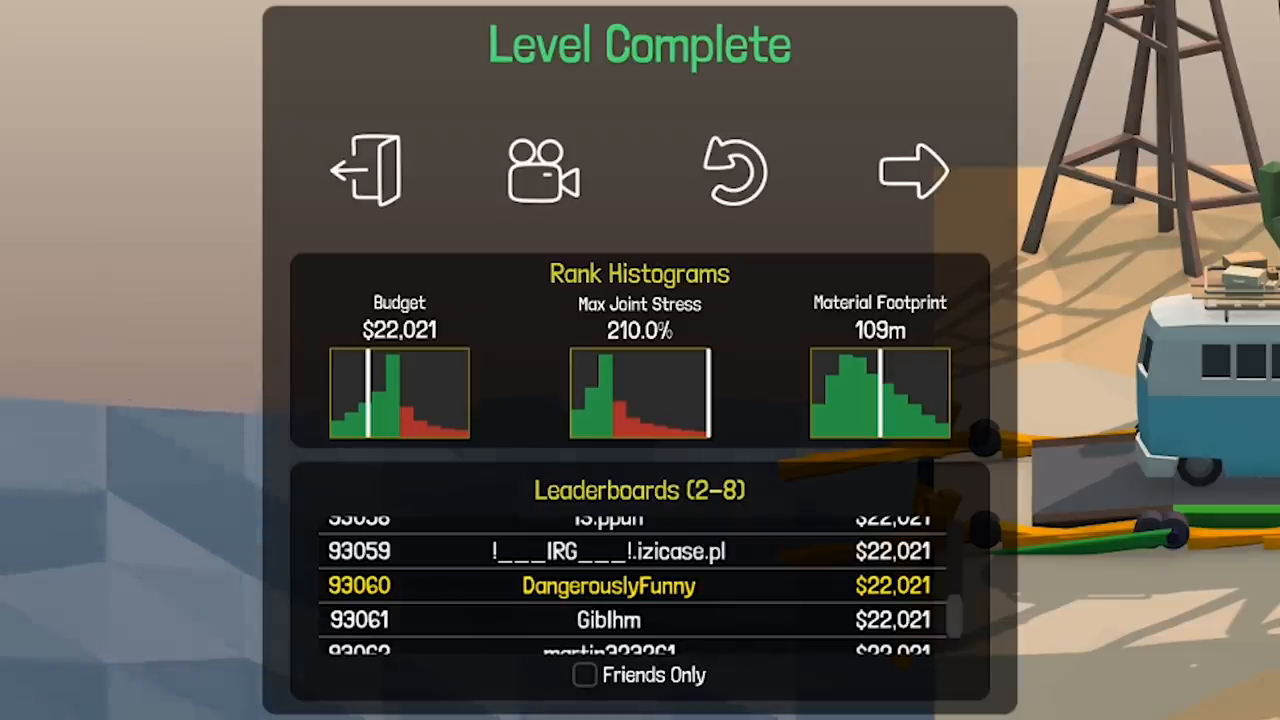
# Advance to 2-9 Sloped Drawbridge and test the raised truss over the two boat lanes, which fails
pyautogui.click(908, 172)
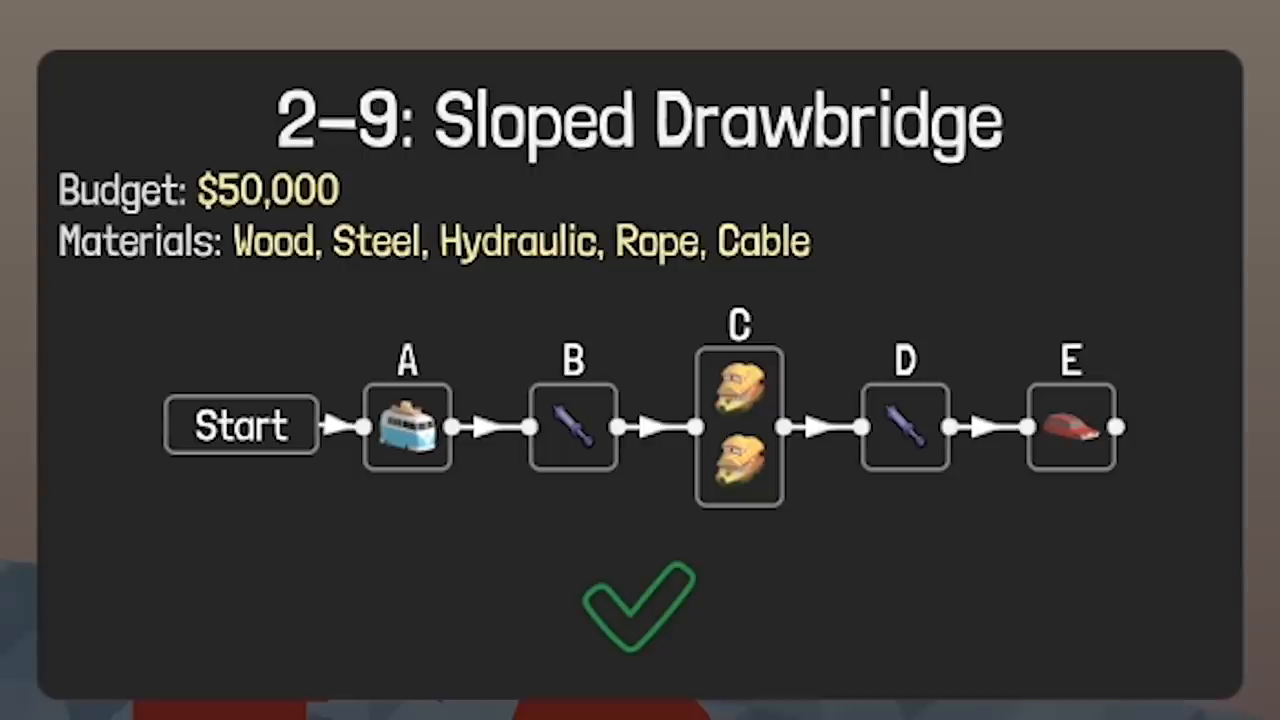
pyautogui.moveTo(1090, 490)
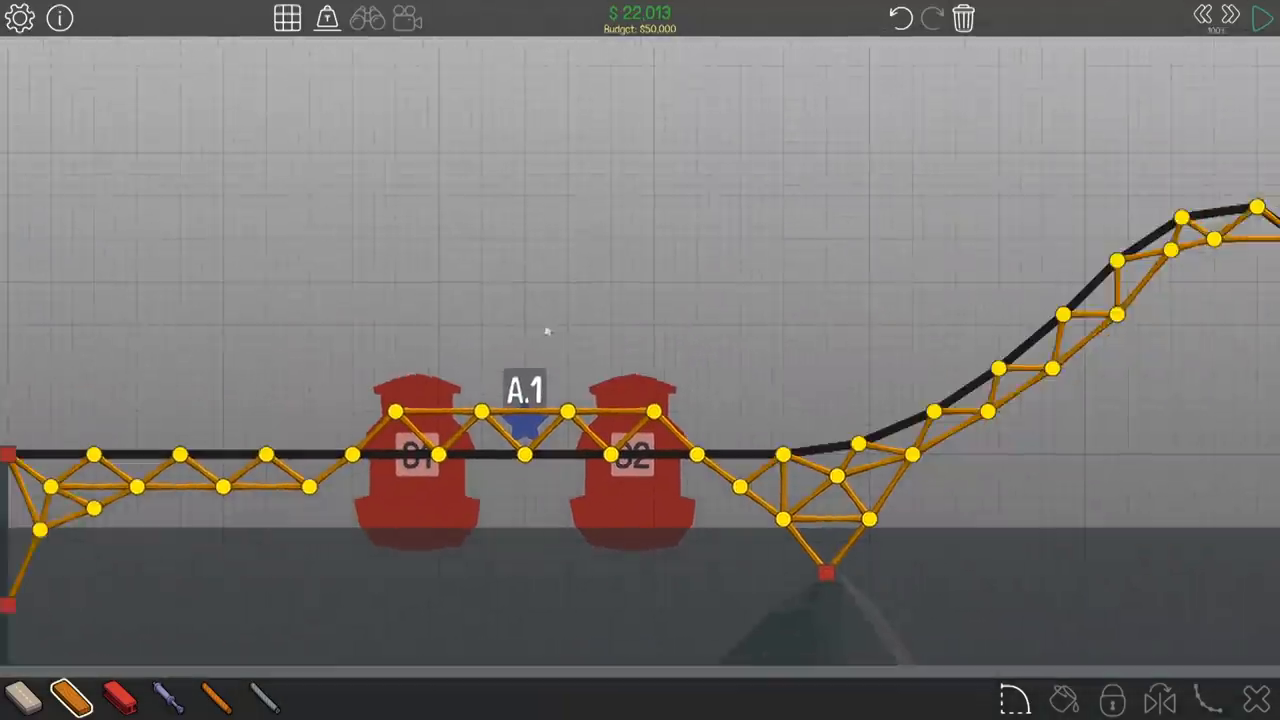
pyautogui.click(1258, 20)
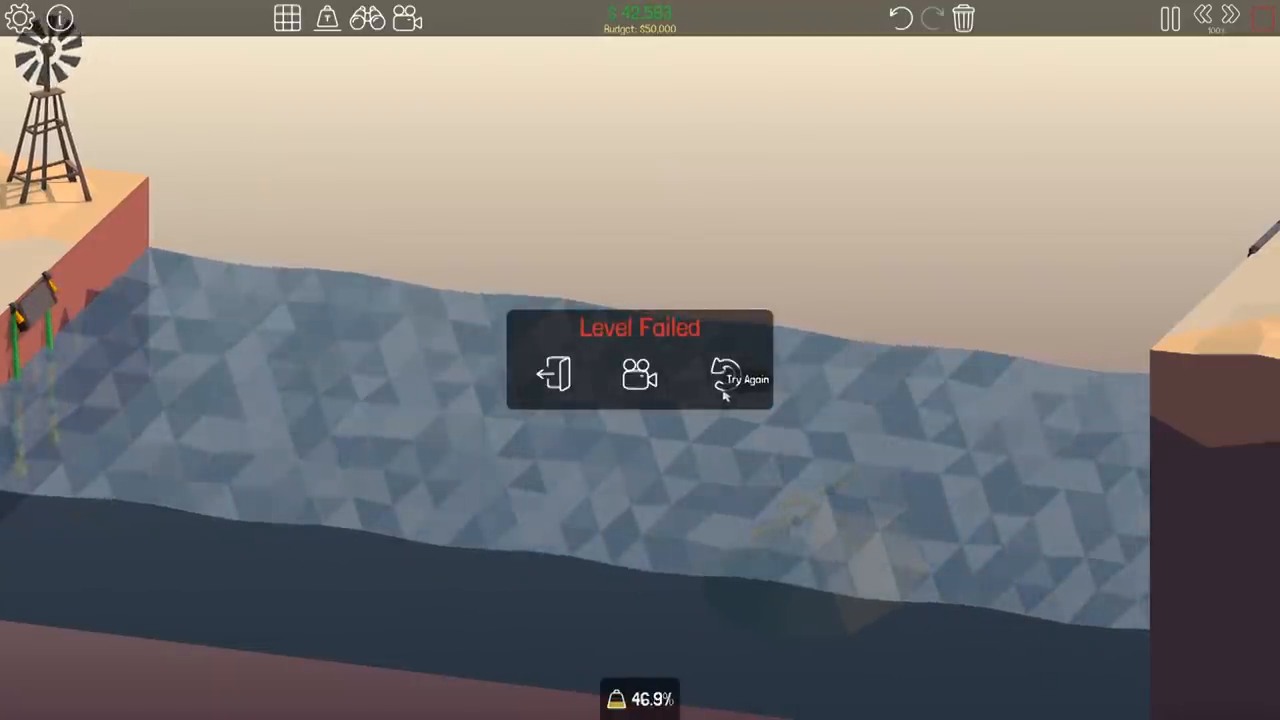
# Retry the level and add a wooden support from the anchor to the new road deck
pyautogui.click(740, 378)
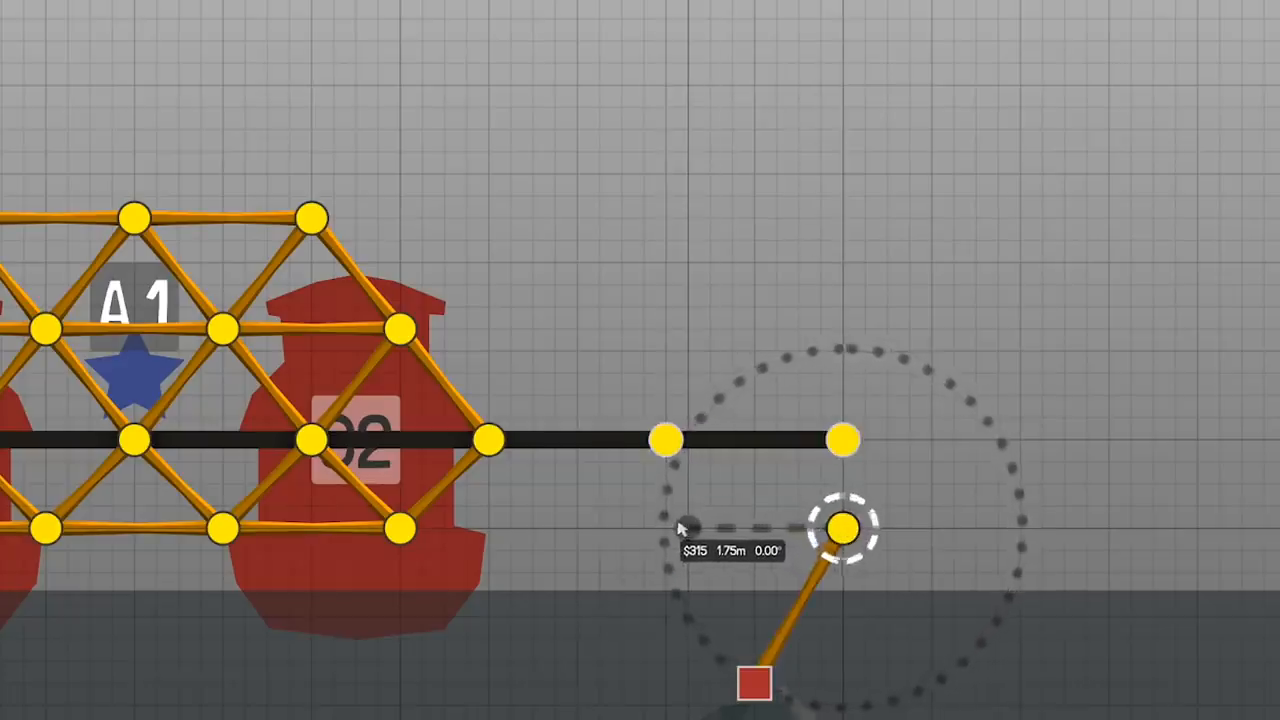
pyautogui.moveTo(844, 528); pyautogui.dragTo(664, 528)
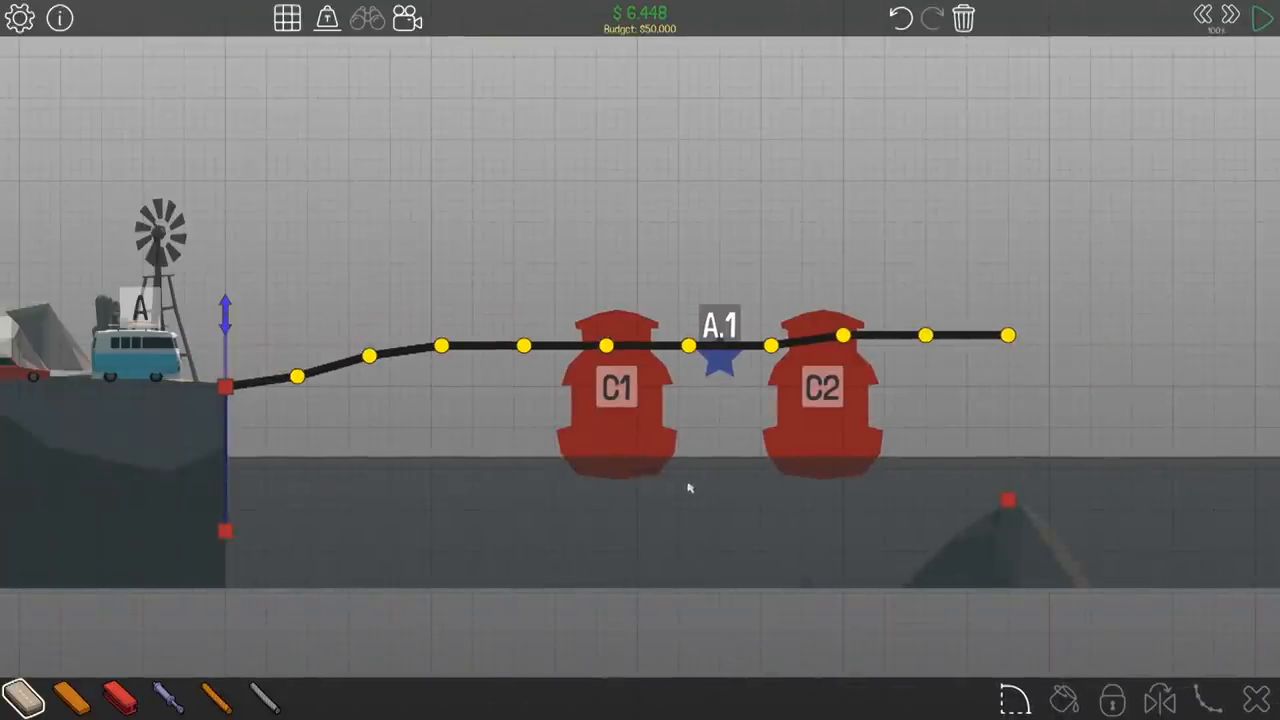
pyautogui.moveTo(890, 410)
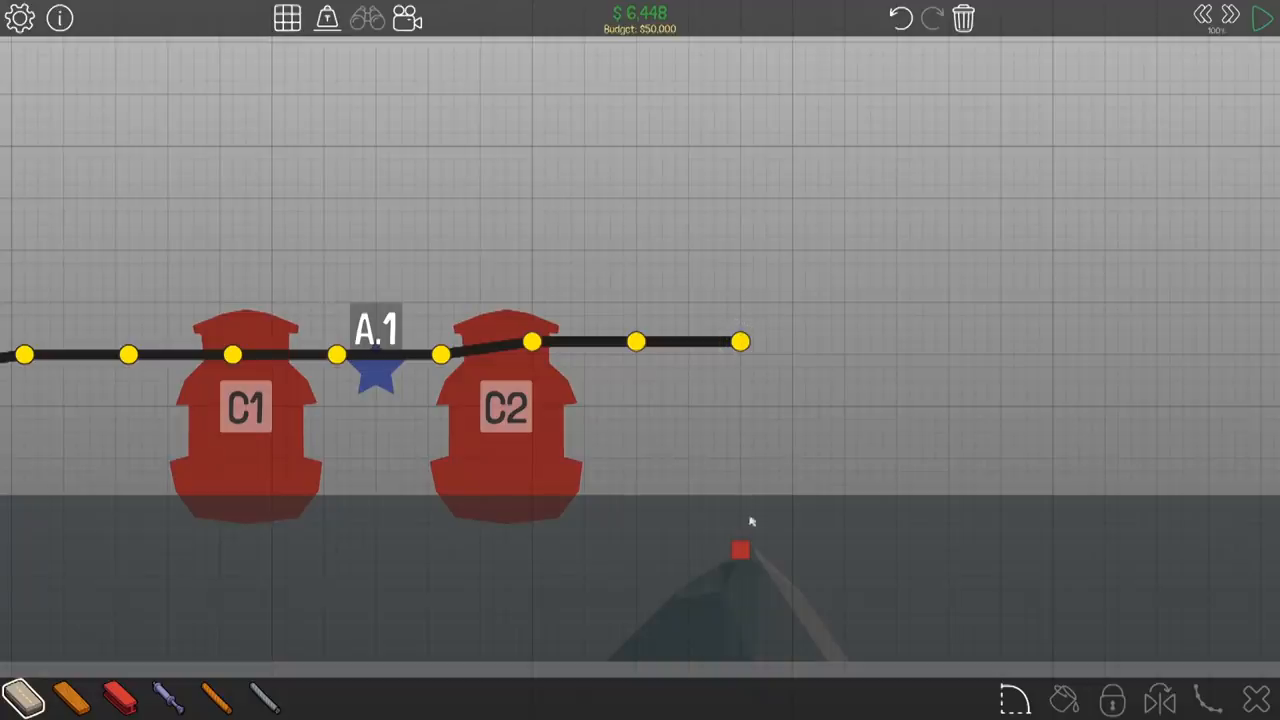
pyautogui.moveTo(752, 512)
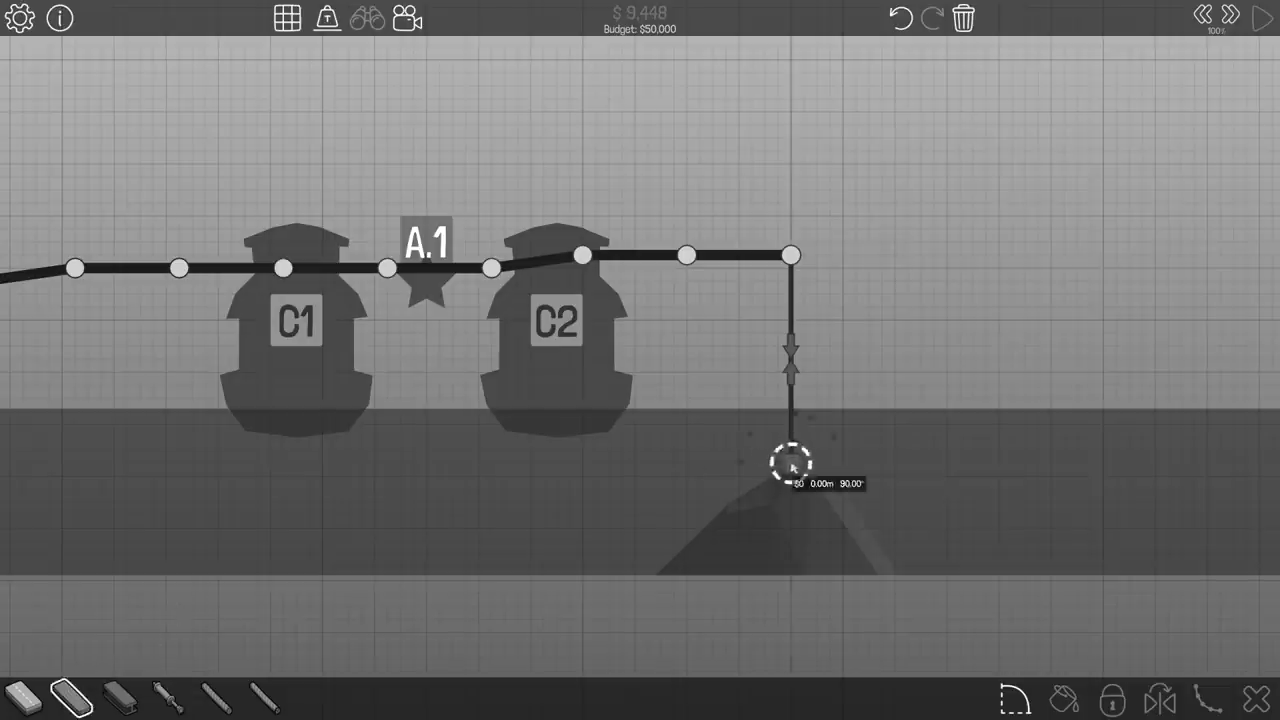
# Attach the hydraulic piston to the rock anchor and set the split-joint side for the truss deck
pyautogui.click(1258, 20)
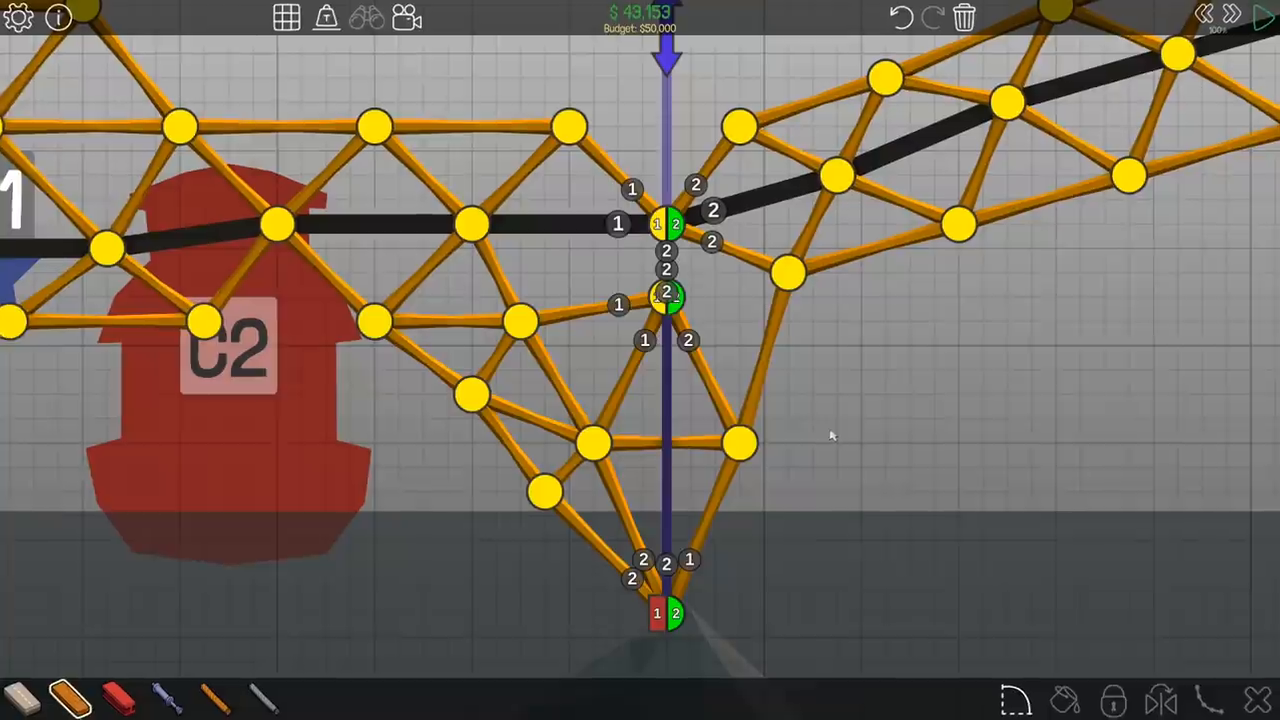
pyautogui.click(1260, 16)
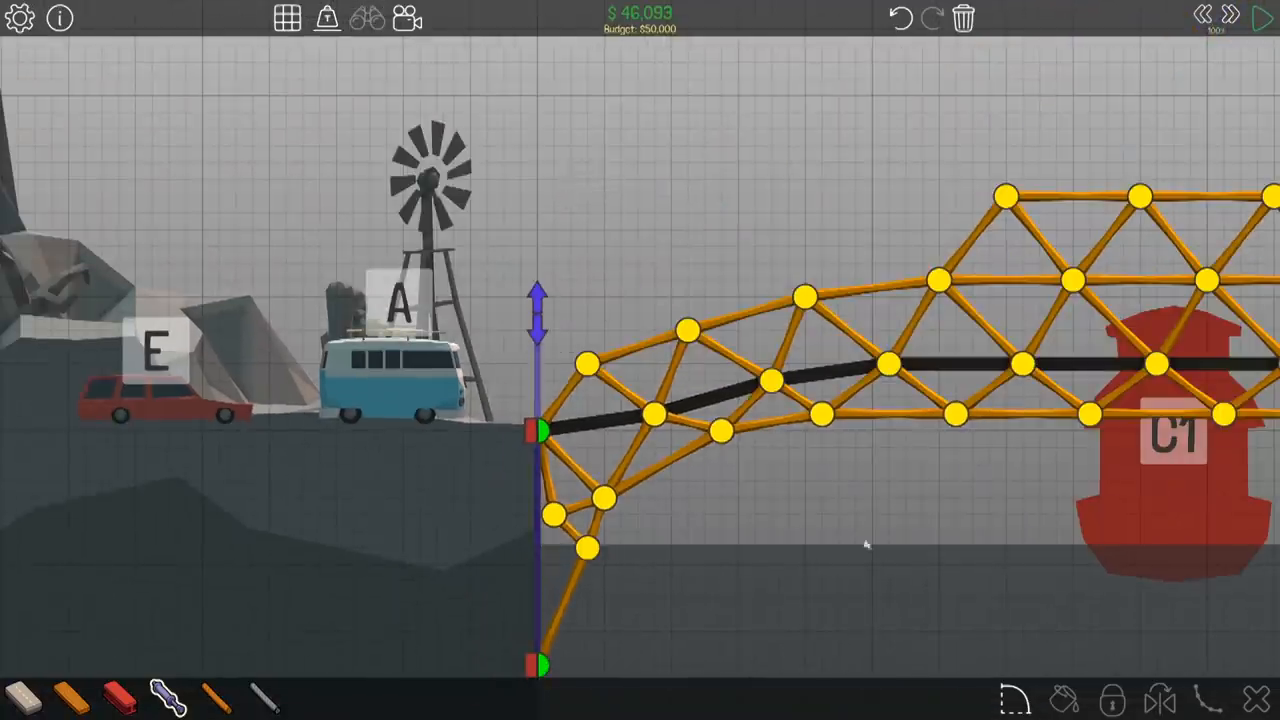
pyautogui.click(1264, 20)
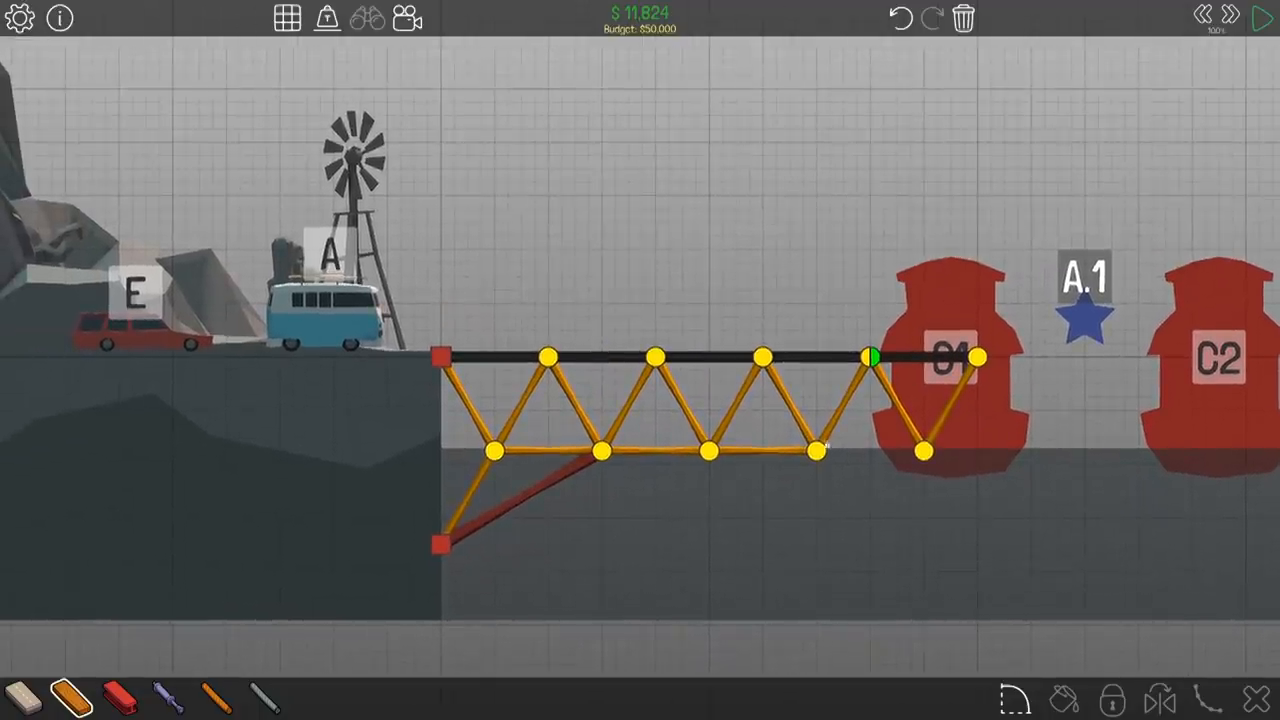
pyautogui.click(1258, 18)
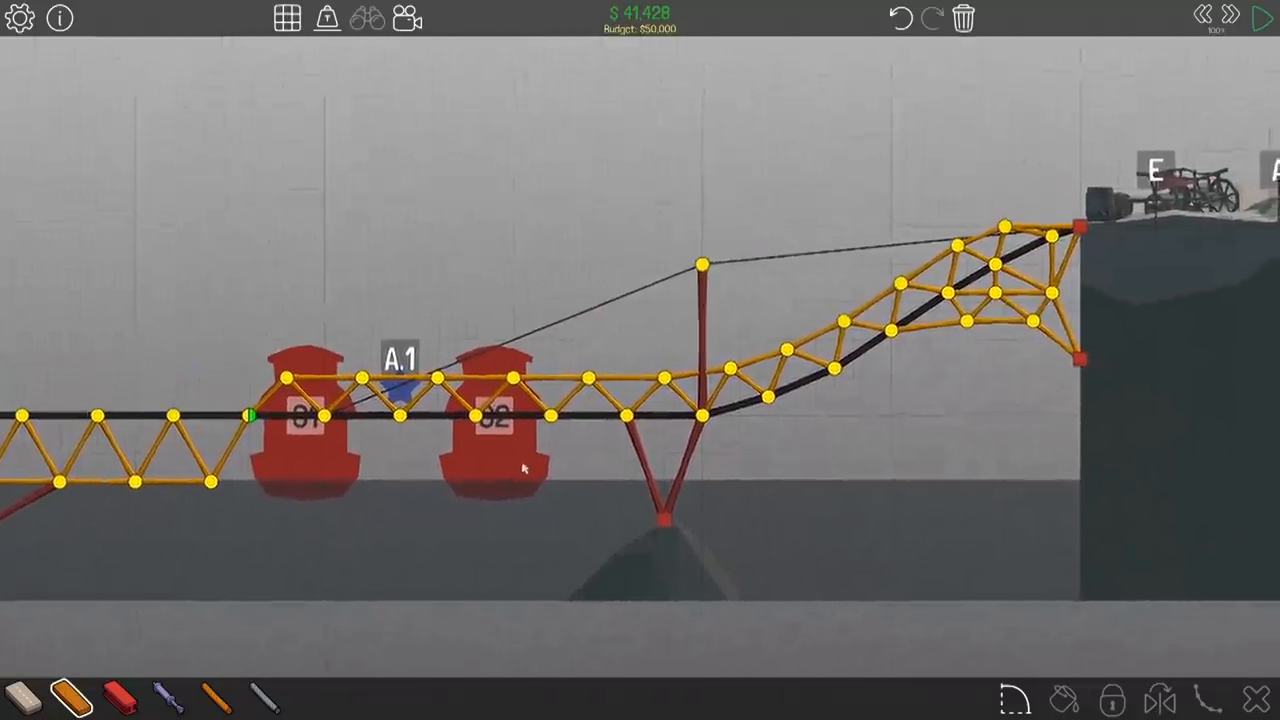
# Test the hydraulic truss deck over the two boats and watch it collapse into the river
pyautogui.click(1260, 22)
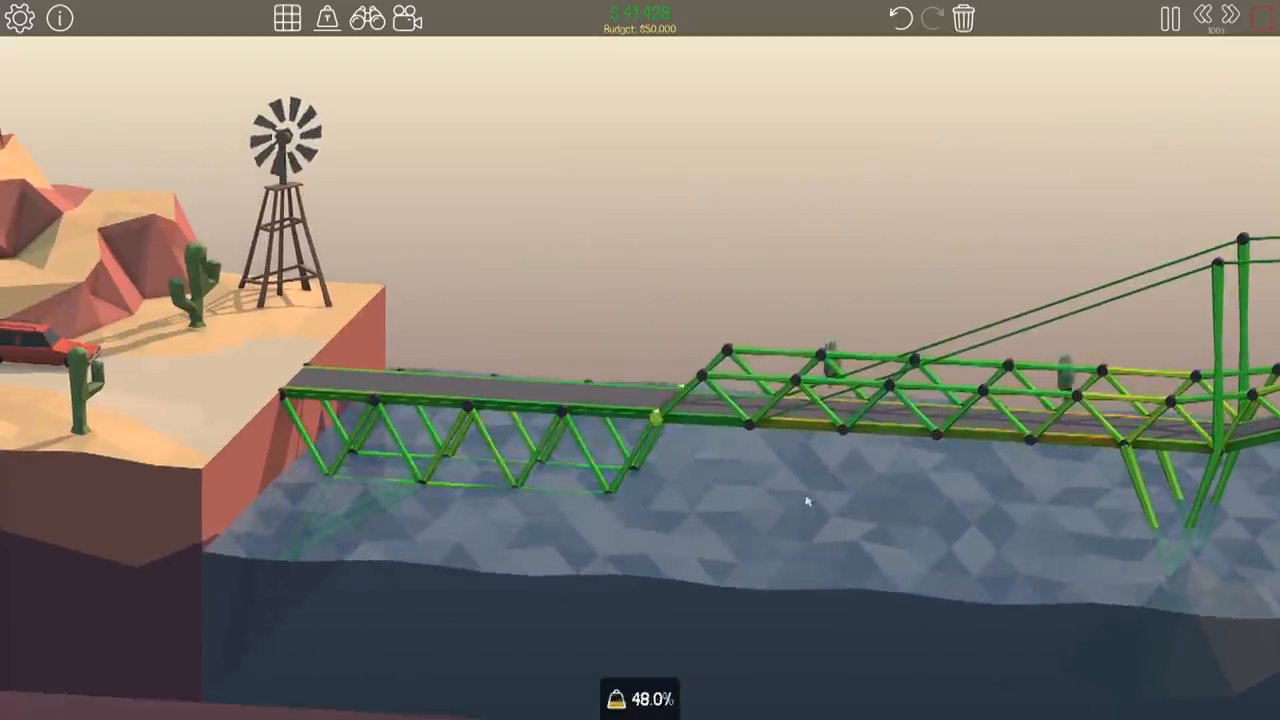
pyautogui.click(1164, 22)
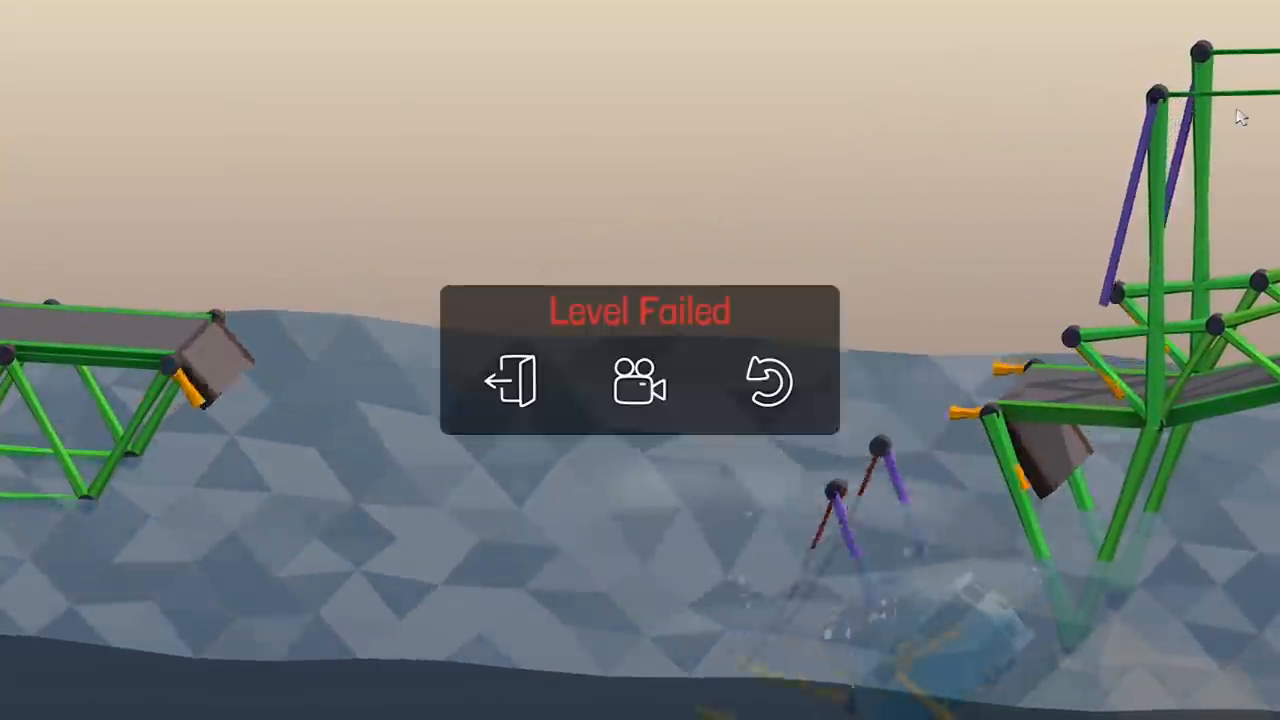
# Retry the test, then stop it and return to building with heavier beams, now over budget
pyautogui.click(768, 386)
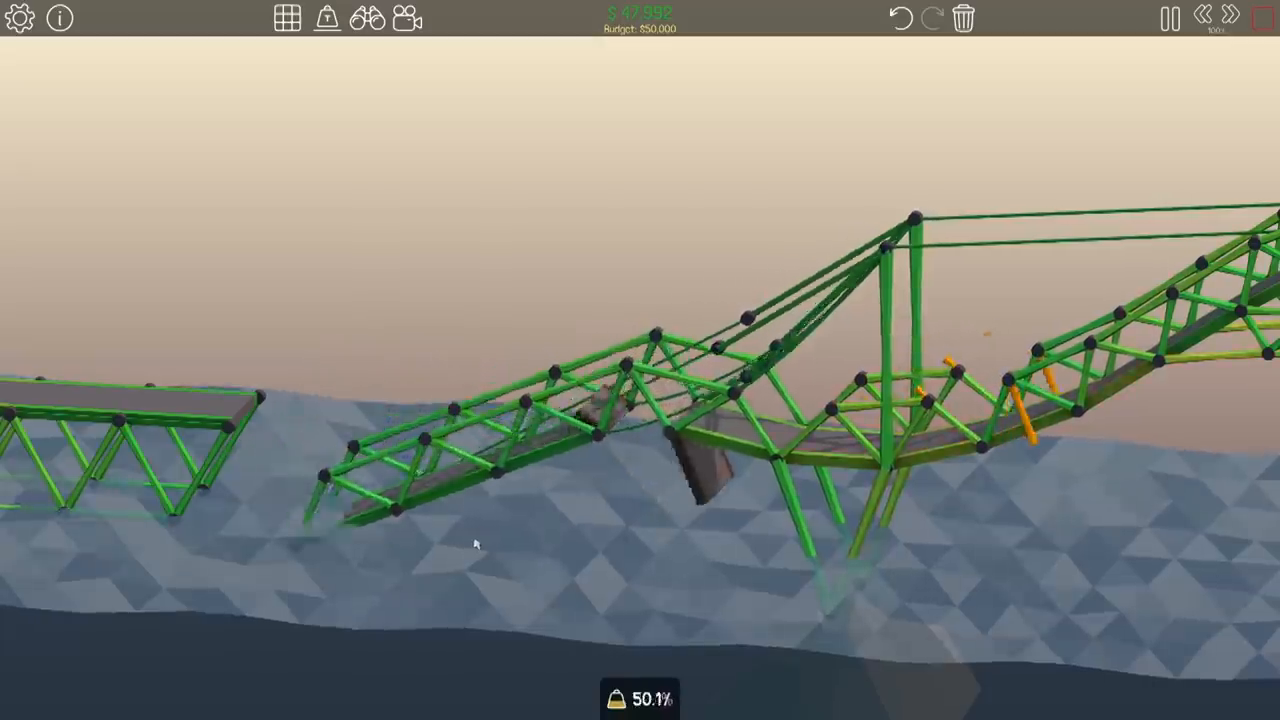
pyautogui.click(1164, 22)
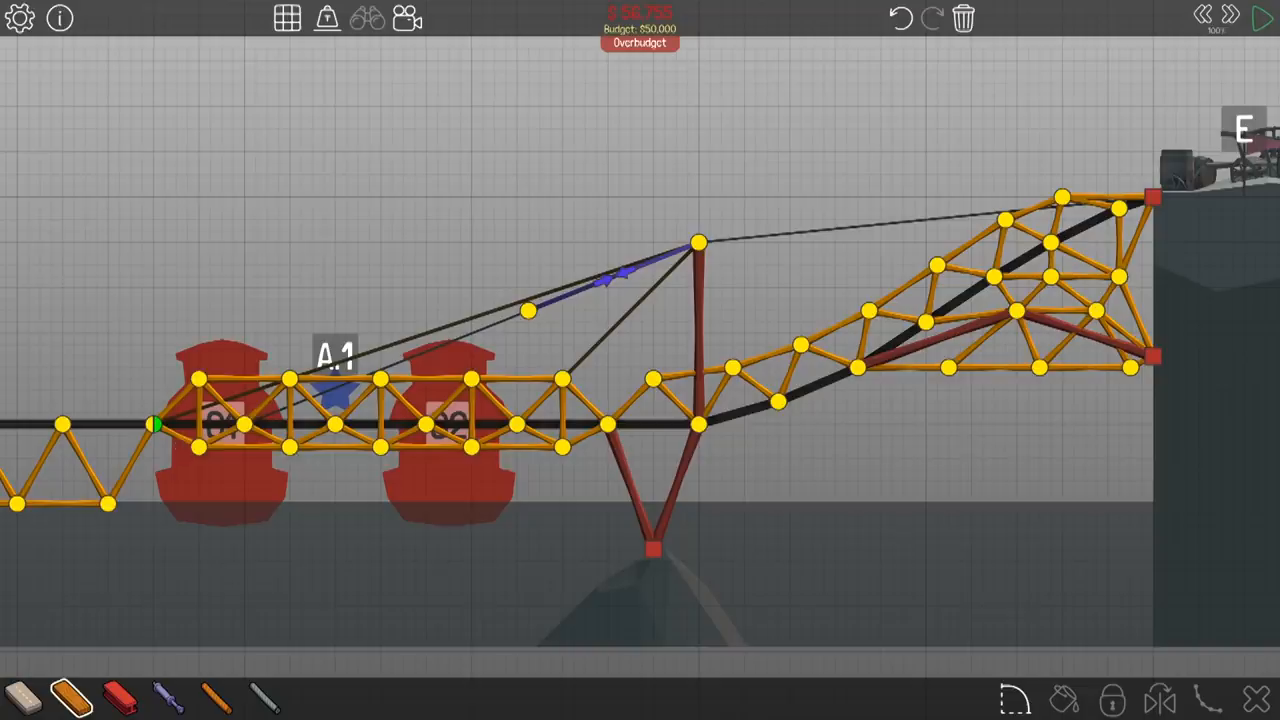
# Build an upper wood truss over both boats with hydraulic pistons at its ends, under budget at $46,230
pyautogui.click(1262, 20)
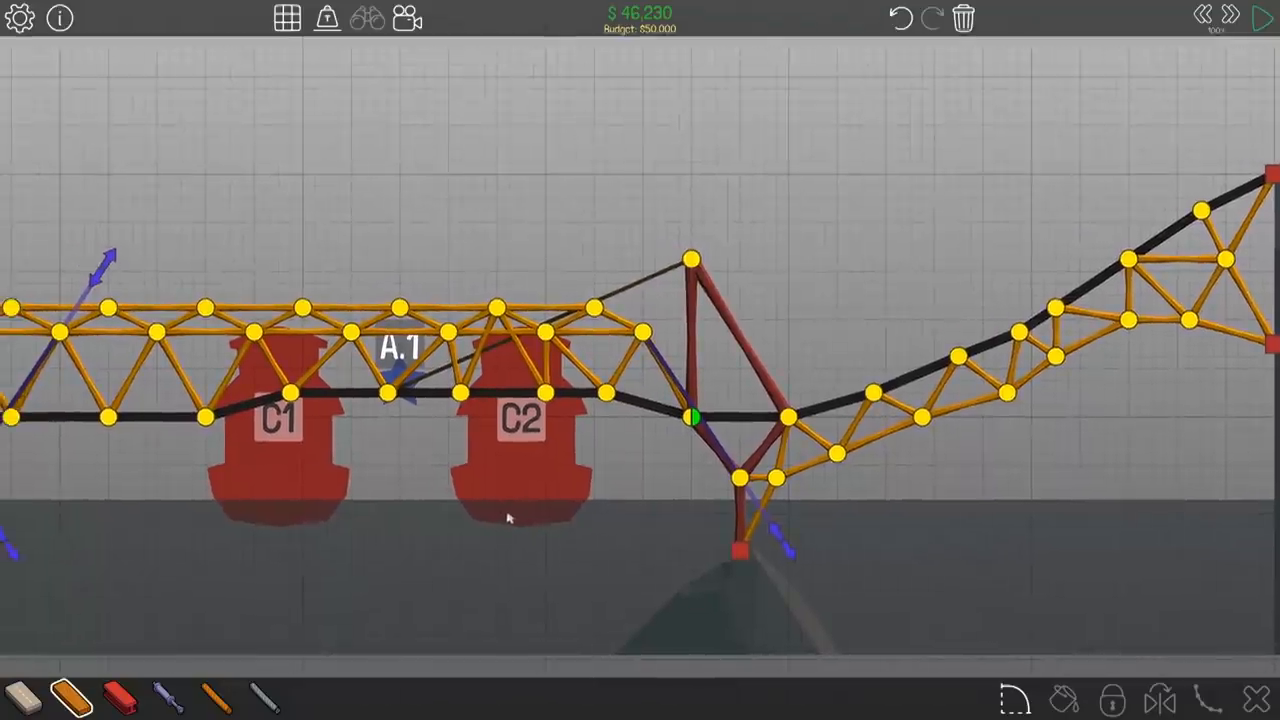
# Rebuild the right section as an arching truss to the high ledge at $46,290 and test it
pyautogui.click(1260, 20)
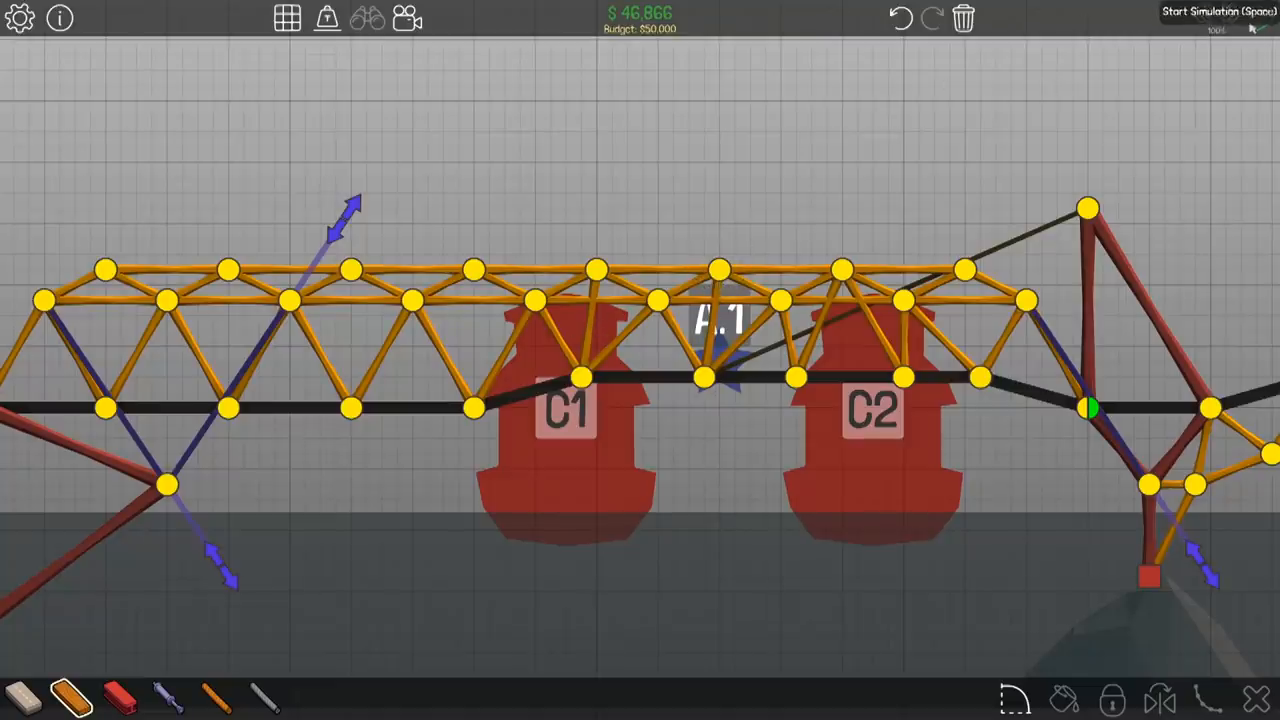
pyautogui.click(1220, 12)
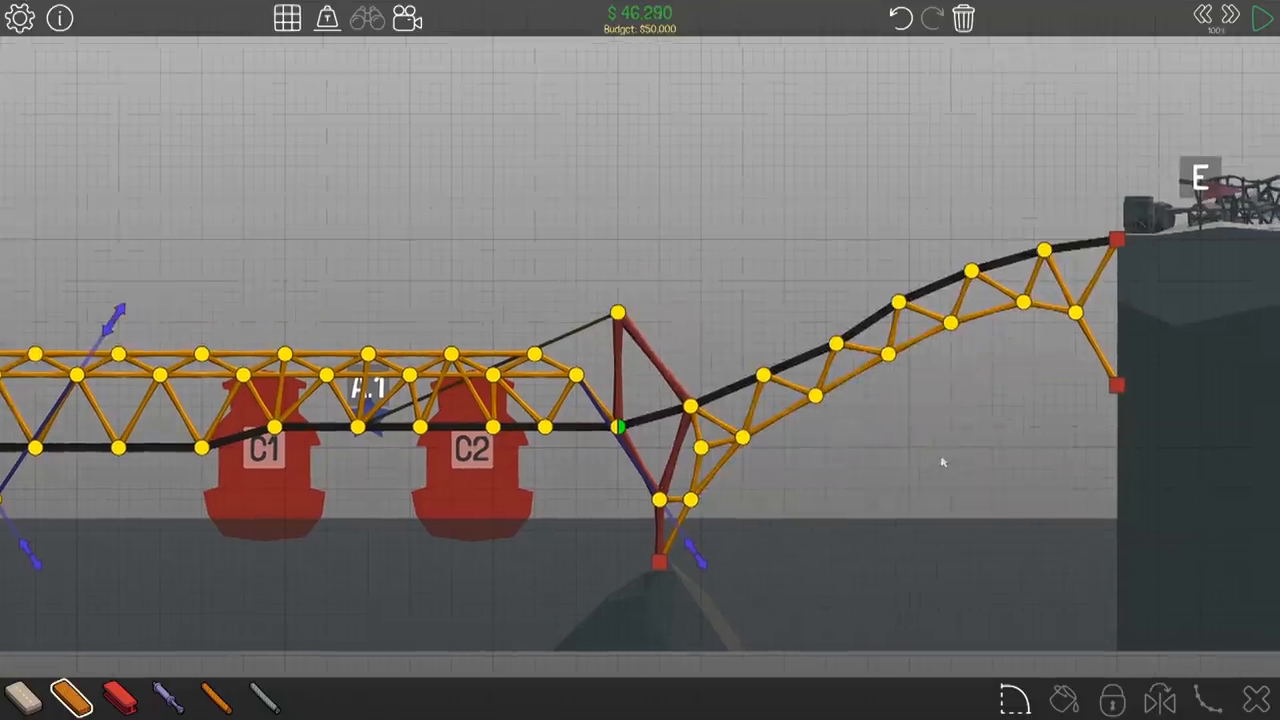
pyautogui.moveTo(980, 348)
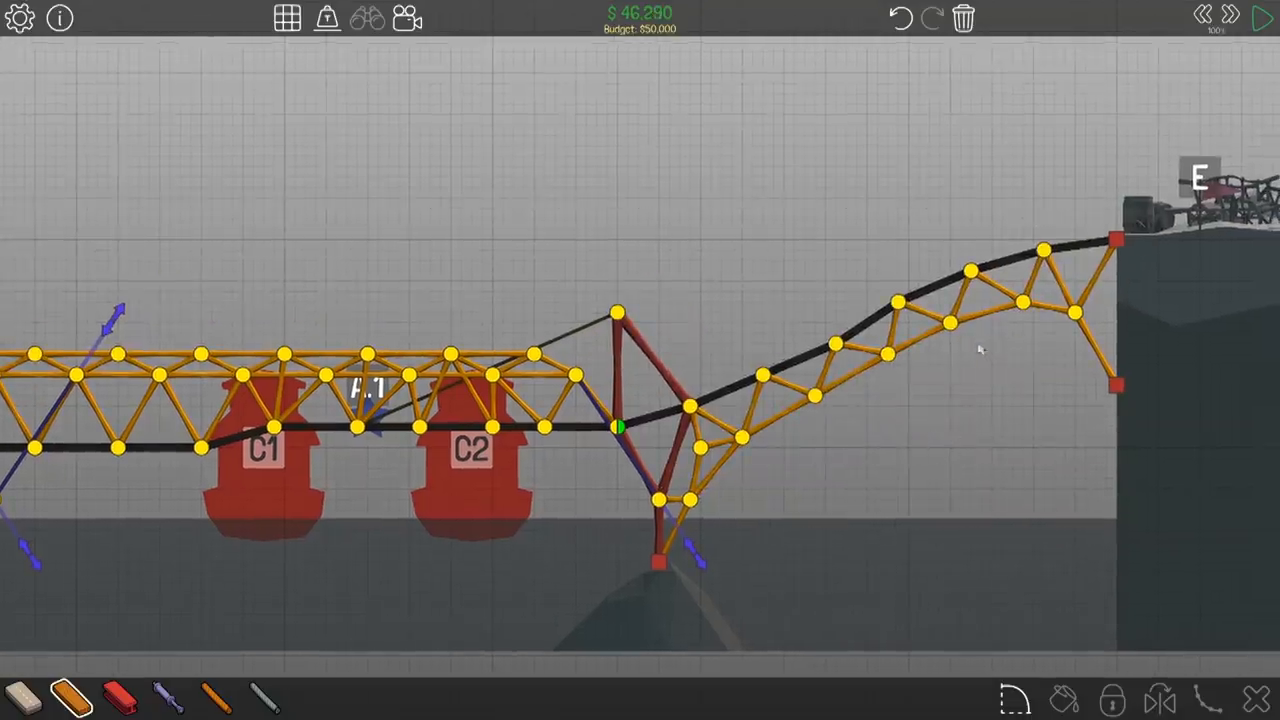
# Test the Sloped Drawbridge arch, watch it fail, and leave the attempt for a new level
pyautogui.click(1256, 18)
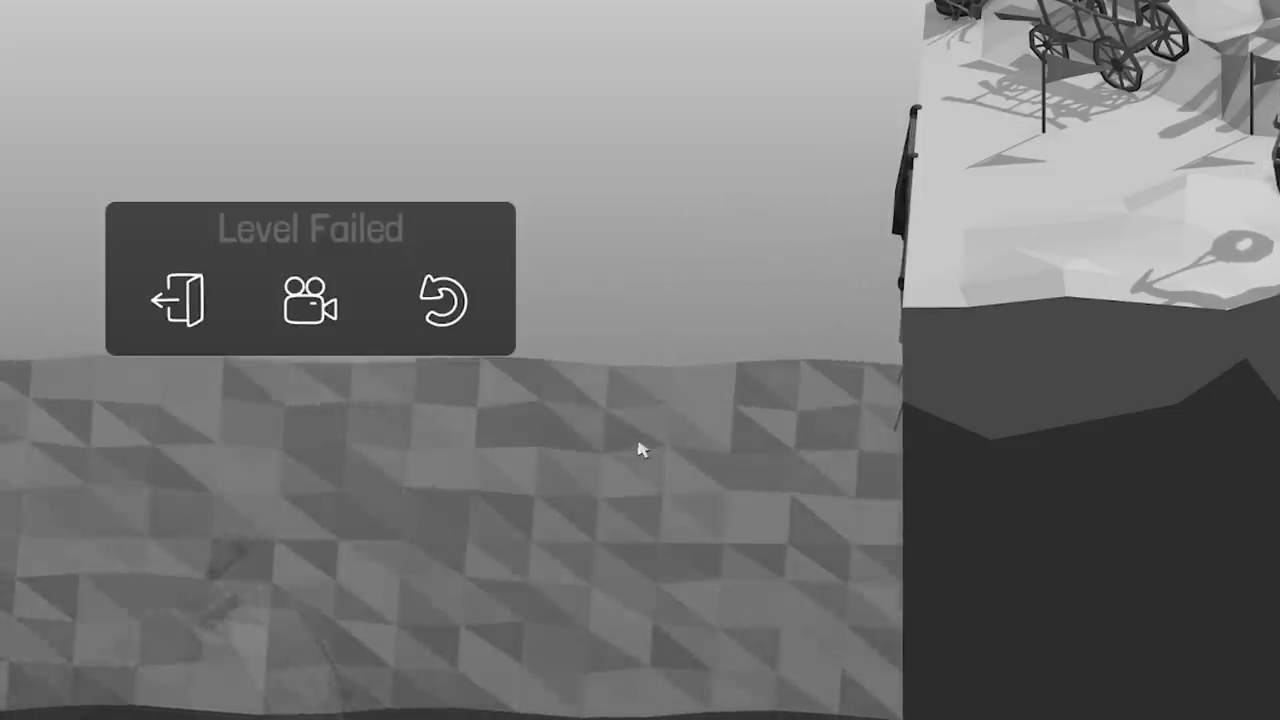
pyautogui.click(440, 302)
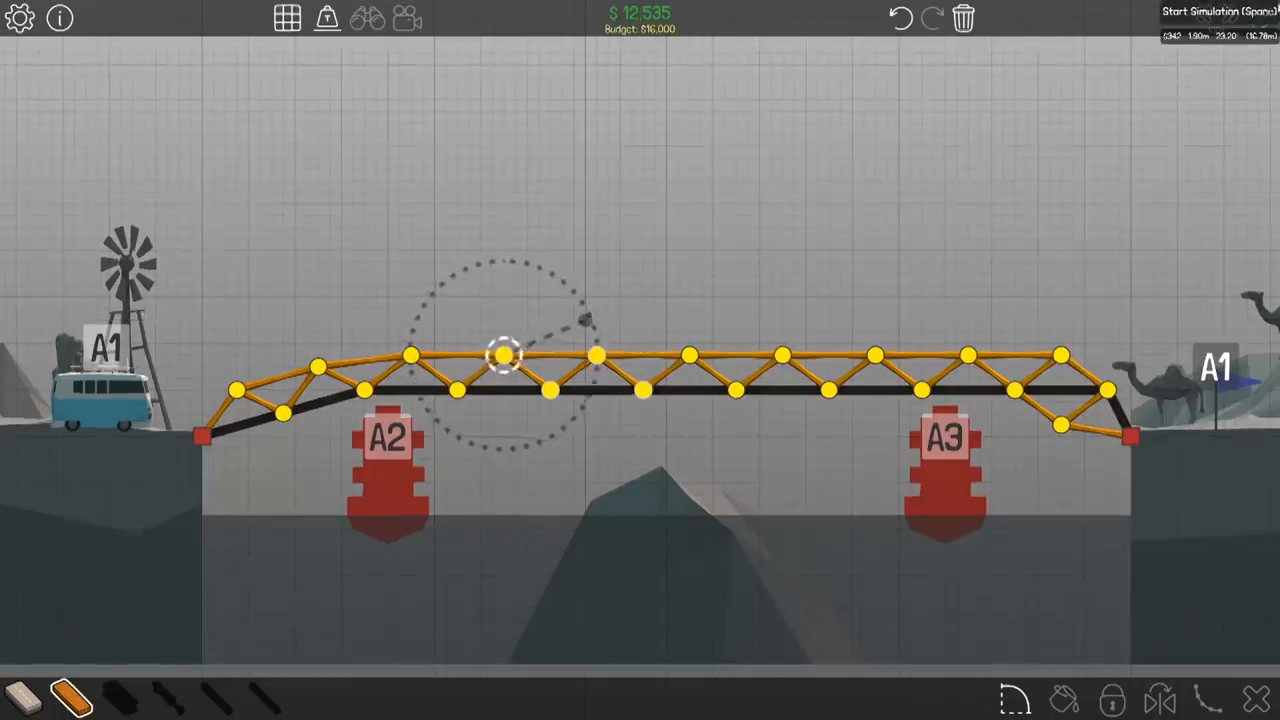
# Test repeatedly and reshape the van's bridge into a dipping truss resting on the rock at $14,664
pyautogui.click(1226, 8)
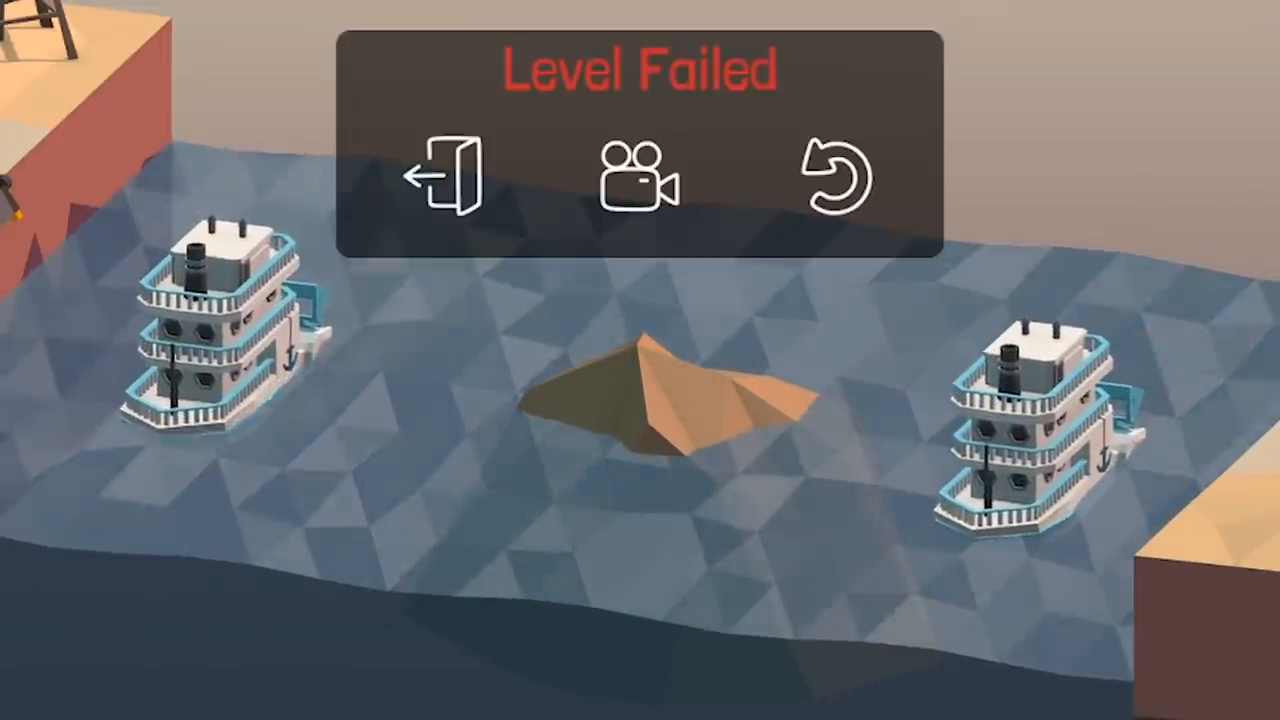
pyautogui.click(836, 178)
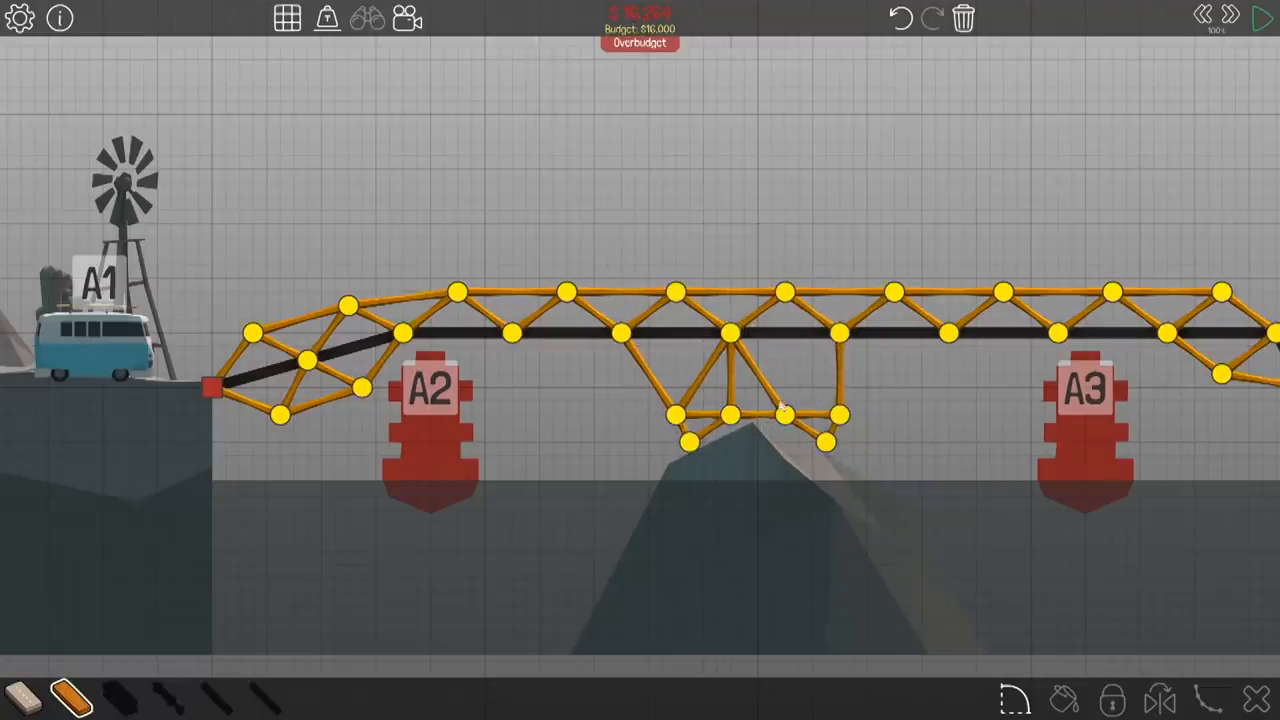
pyautogui.click(1258, 18)
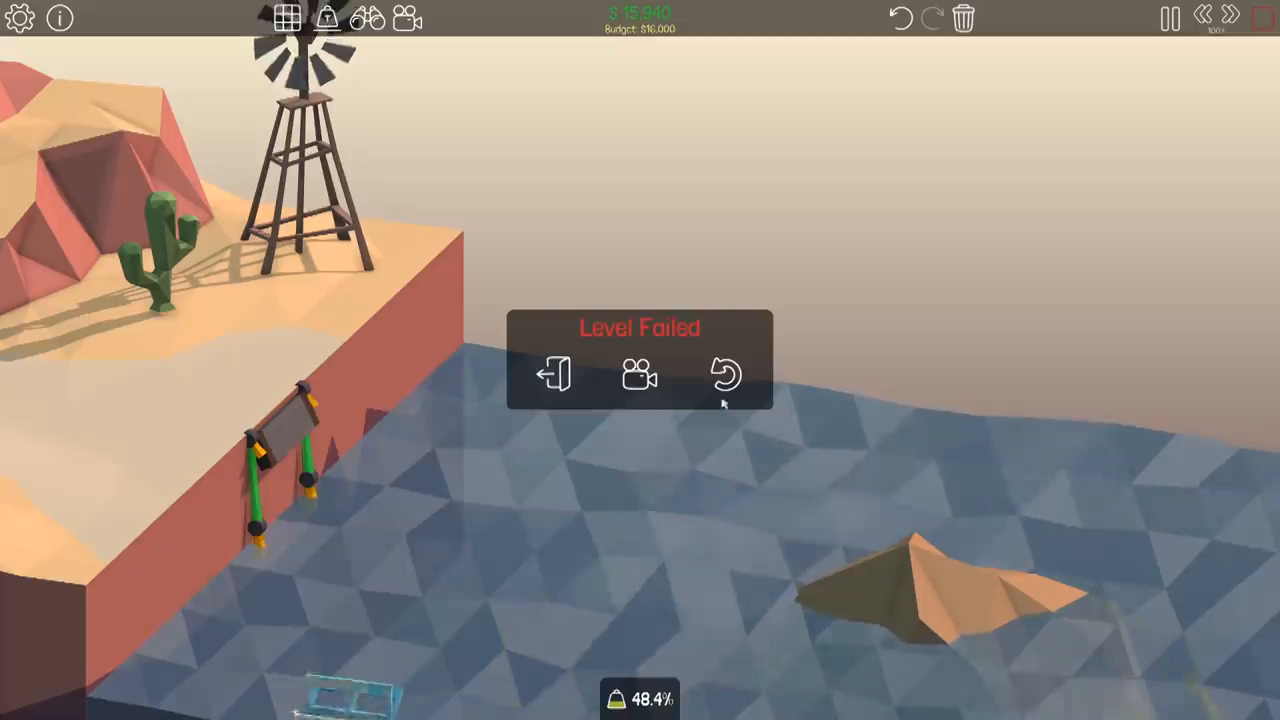
pyautogui.click(724, 376)
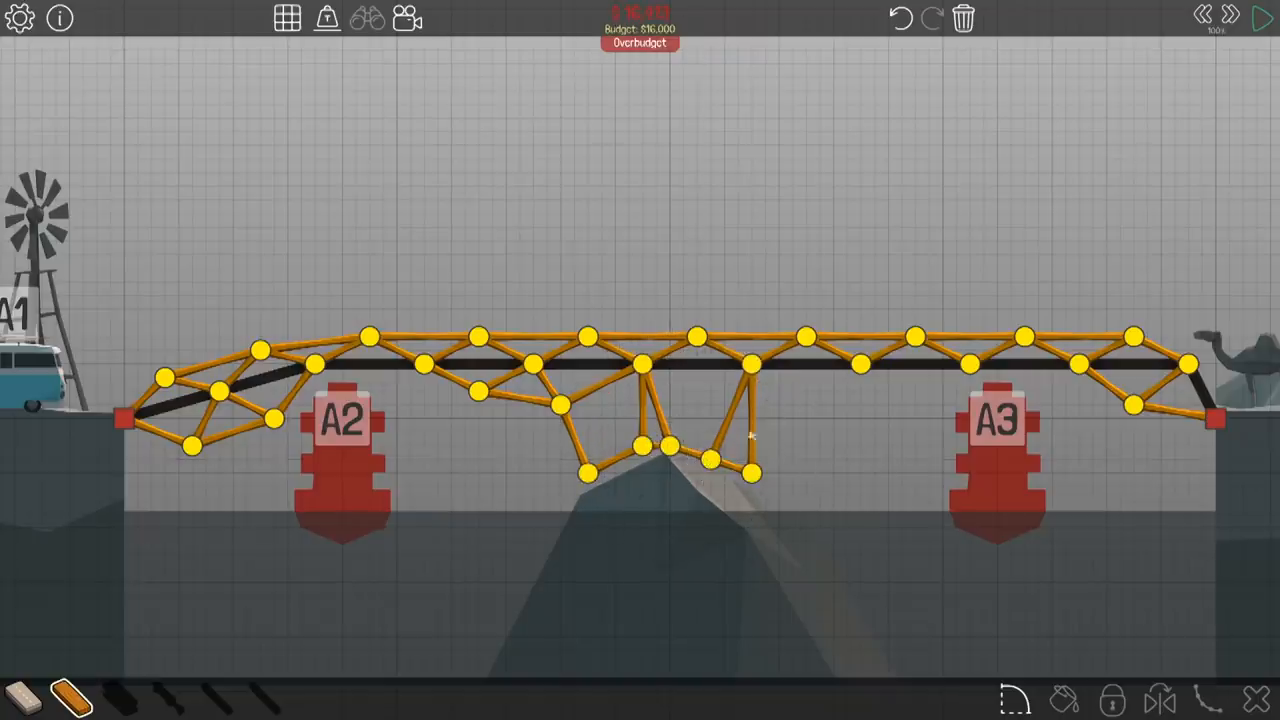
pyautogui.click(1260, 18)
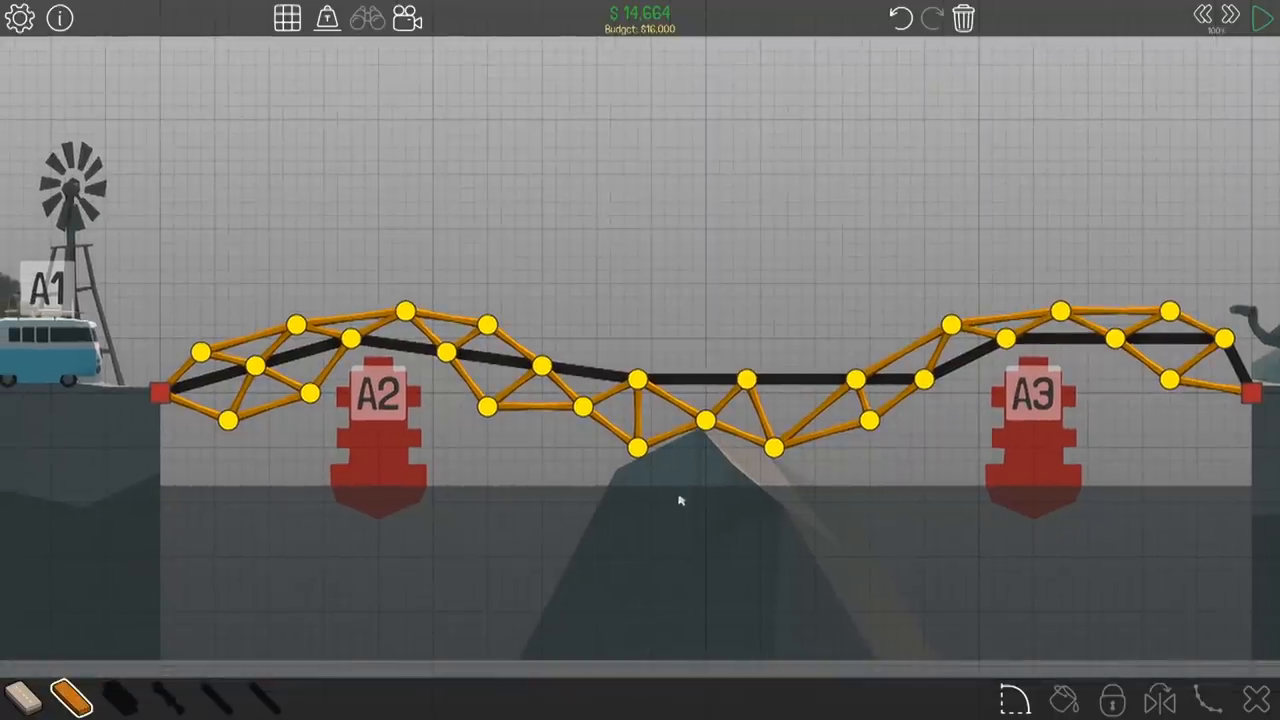
# Run two more test attempts of the wavy truss bridge, retrying after the first failure
pyautogui.click(1260, 18)
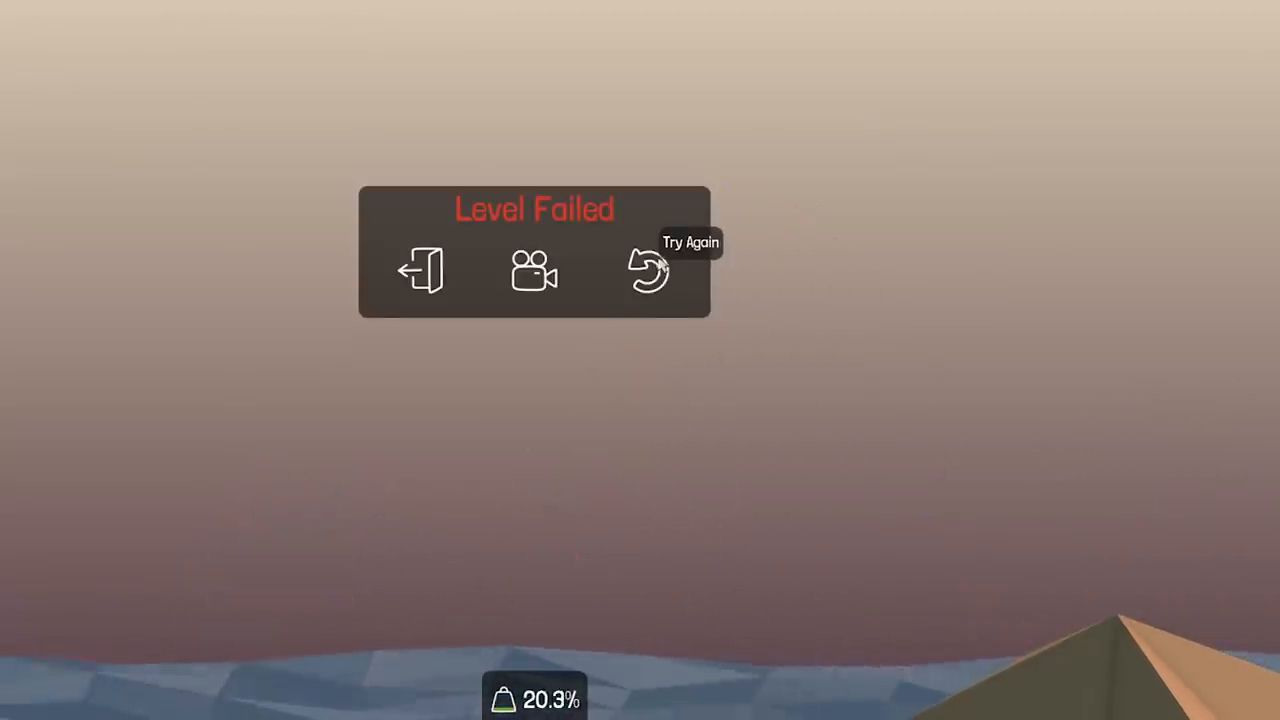
pyautogui.click(646, 270)
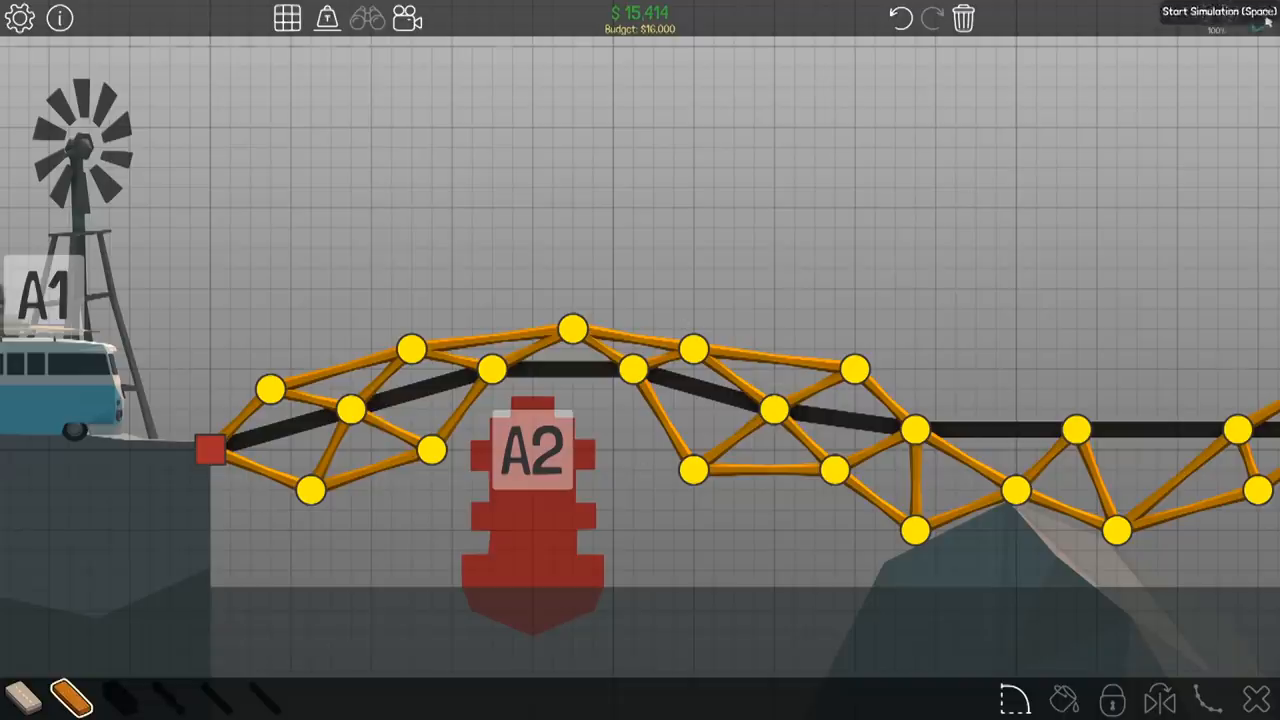
pyautogui.click(1248, 24)
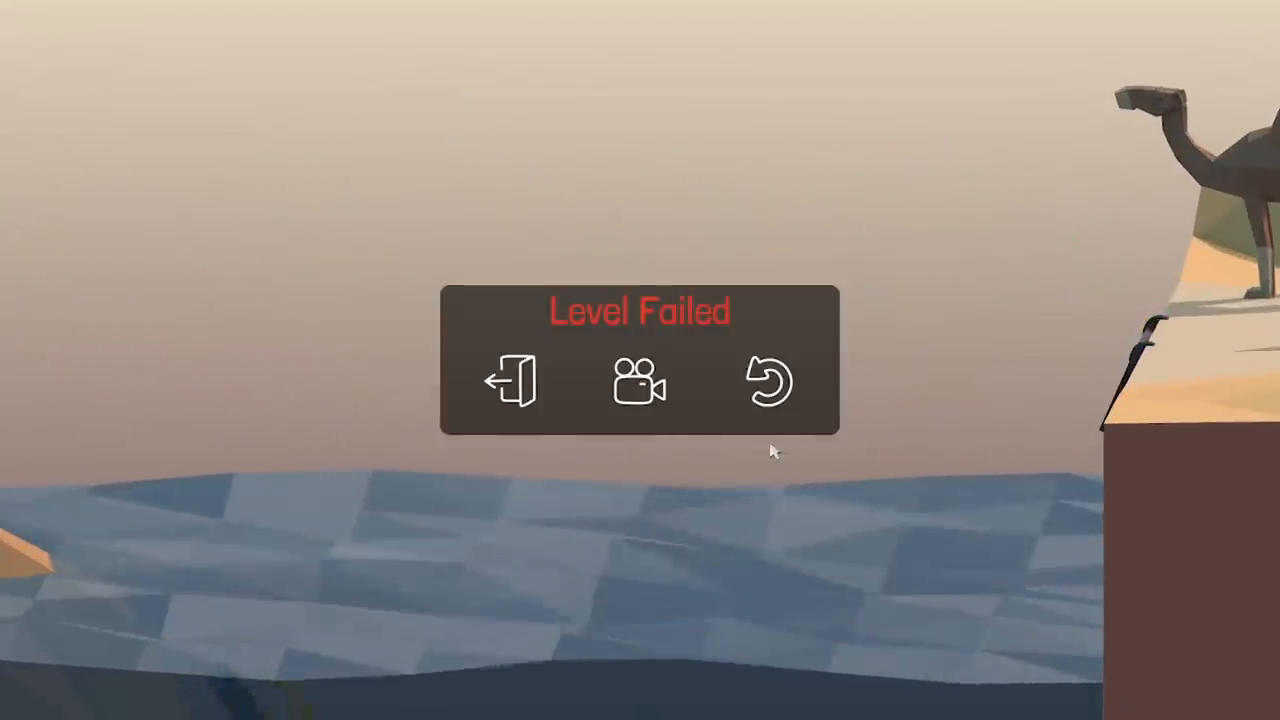
# Retry once more, stop editing the failed design and move to canyon level 2-11 with its checkpoint tip
pyautogui.click(766, 382)
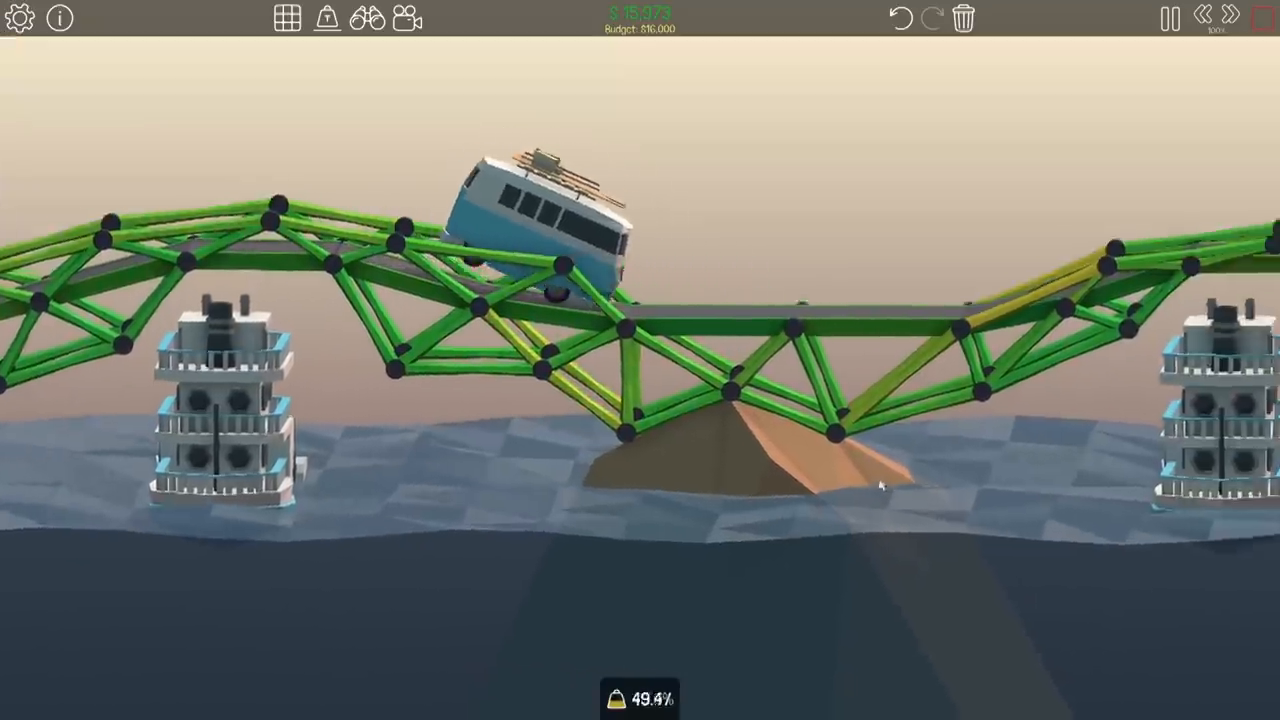
pyautogui.click(1164, 20)
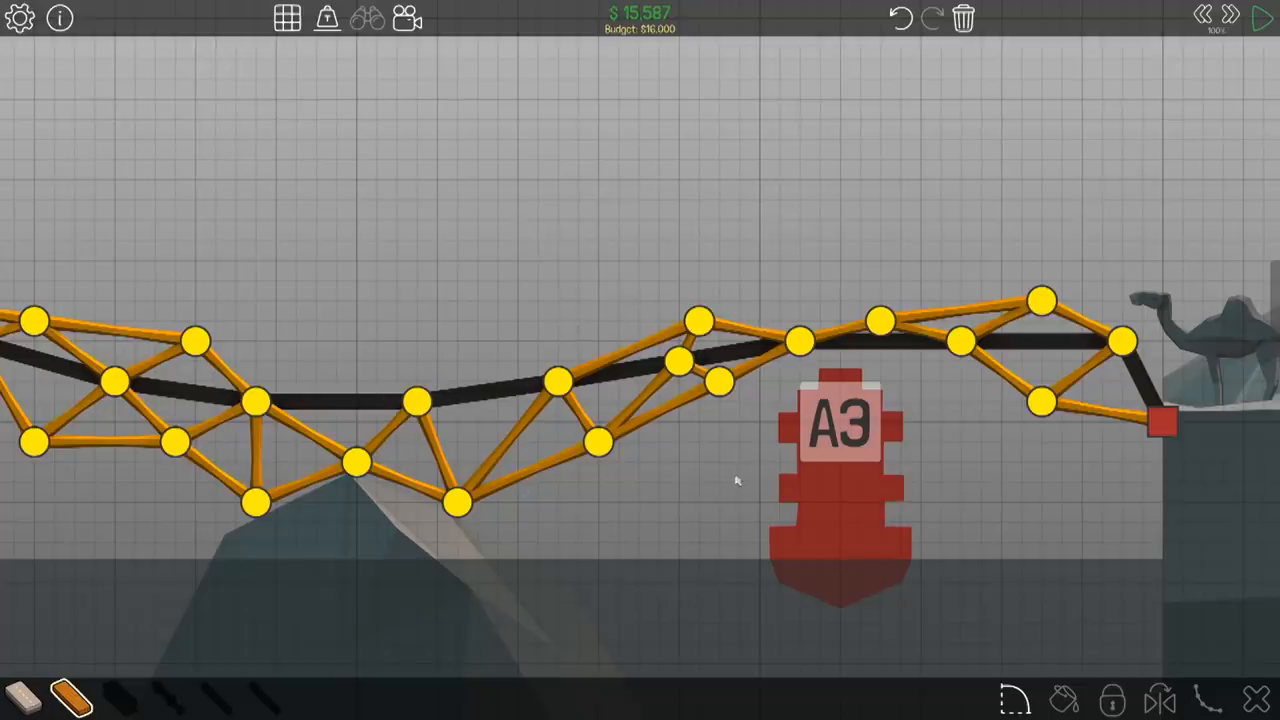
pyautogui.click(1262, 18)
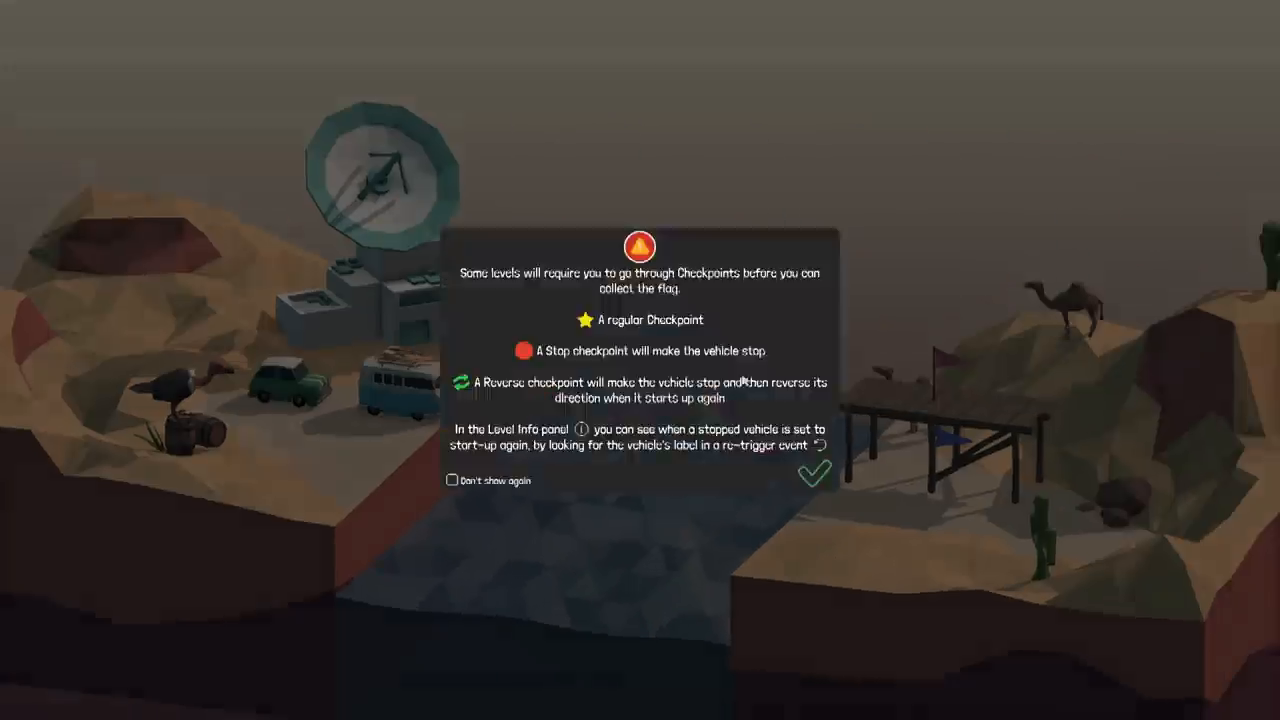
# Dismiss the checkpoint tutorial and build a truss deck with mid-span and cliff-edge hydraulic pistons at $10,470
pyautogui.click(816, 476)
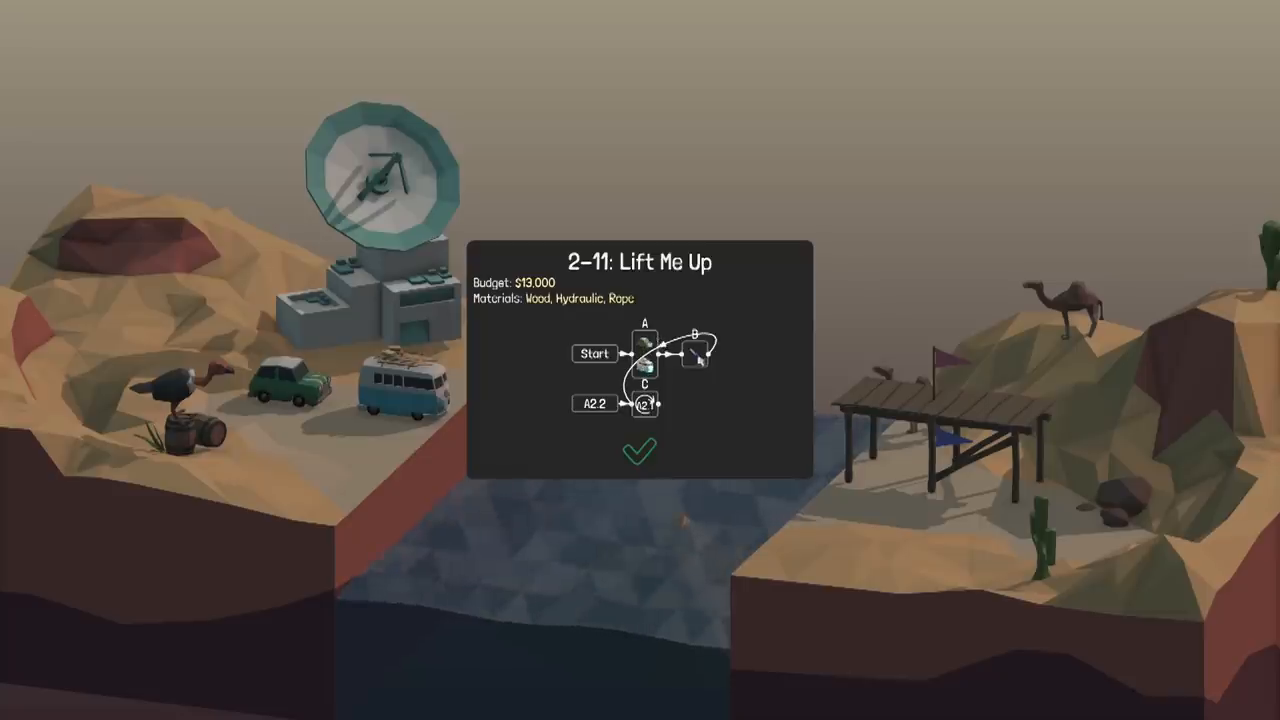
pyautogui.click(640, 452)
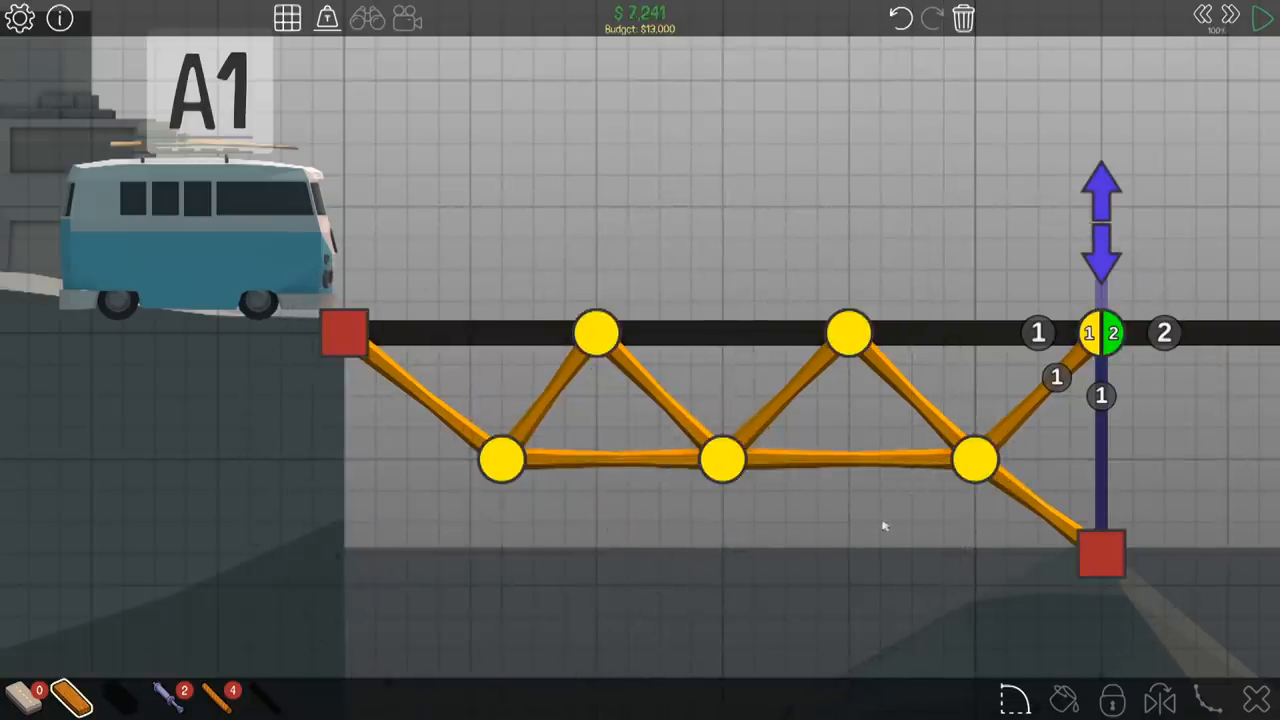
pyautogui.click(1258, 20)
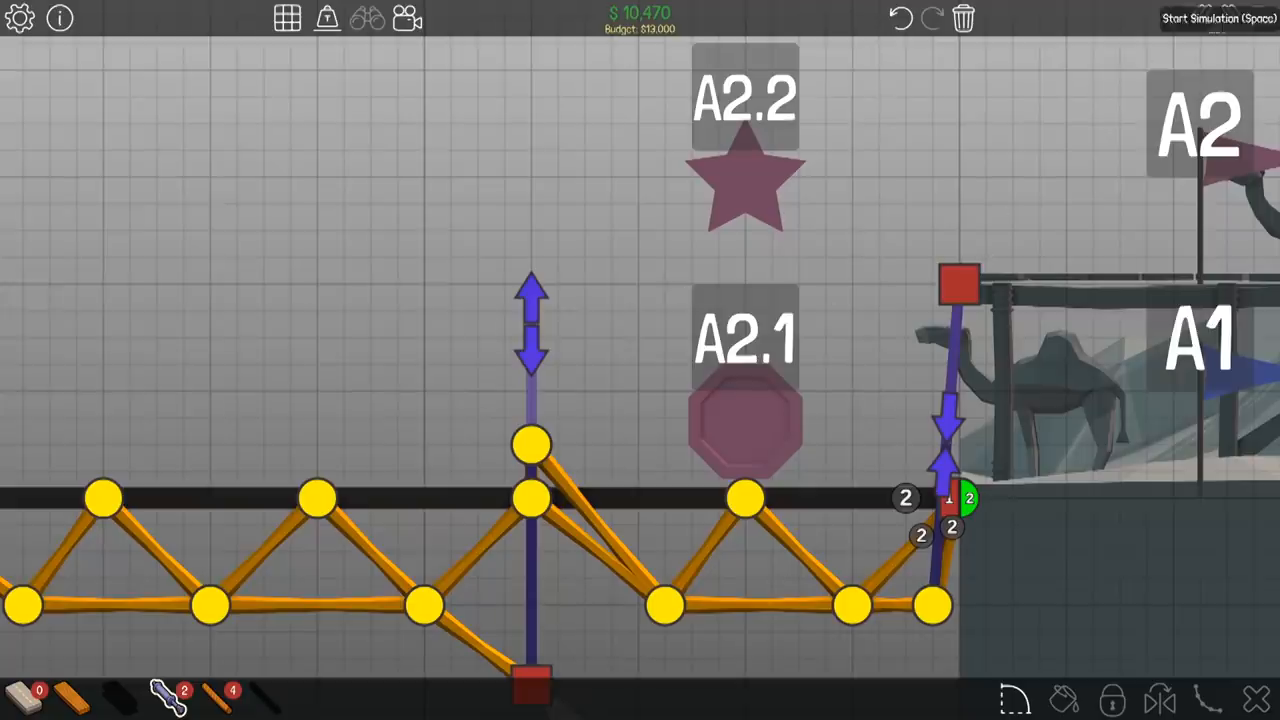
# Join the mid-span hydraulic piston into the deck with split joints, raising the cost to $10,590
pyautogui.click(1216, 22)
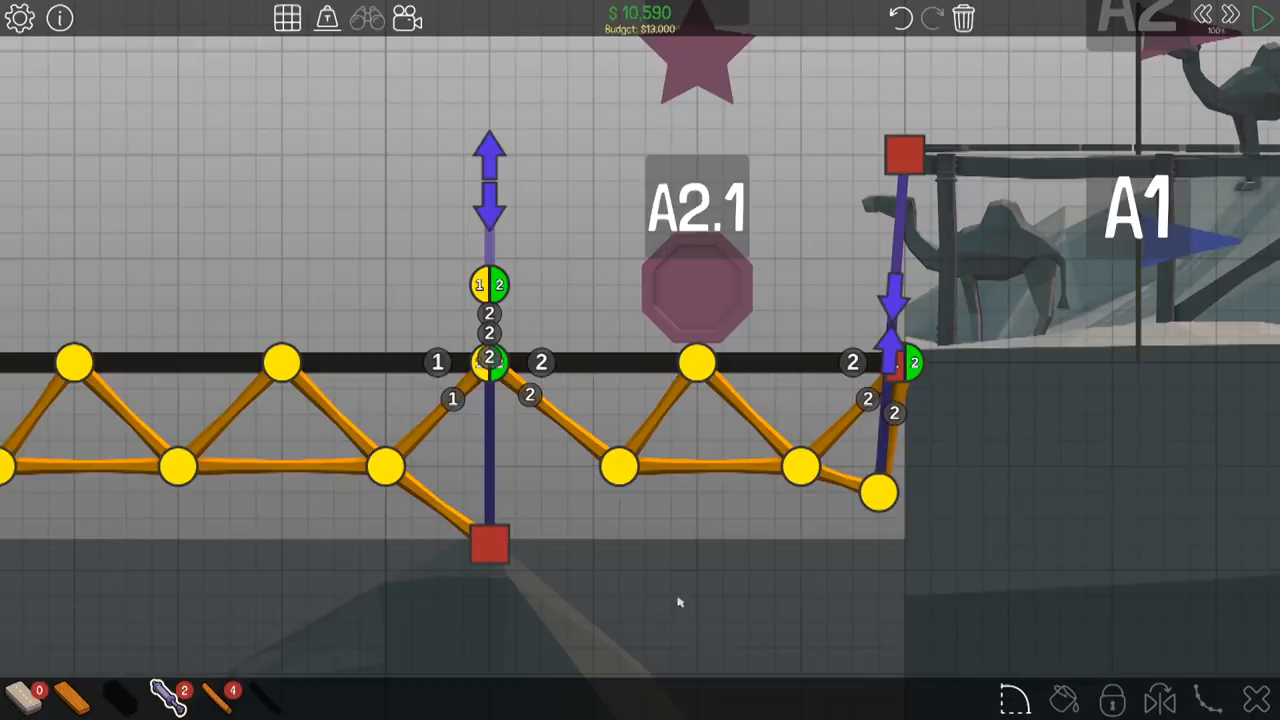
# Test the lifting deck, stop the failed run and adjust the hydraulic section
pyautogui.click(1252, 18)
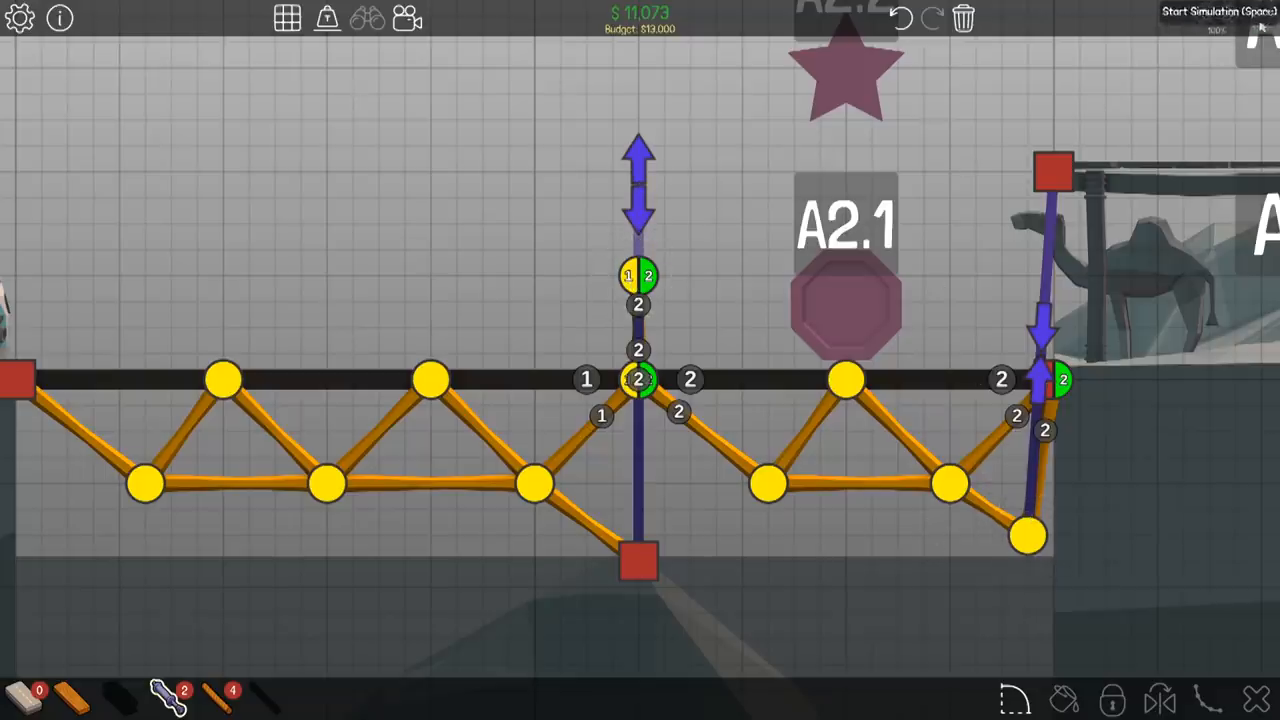
pyautogui.click(1210, 12)
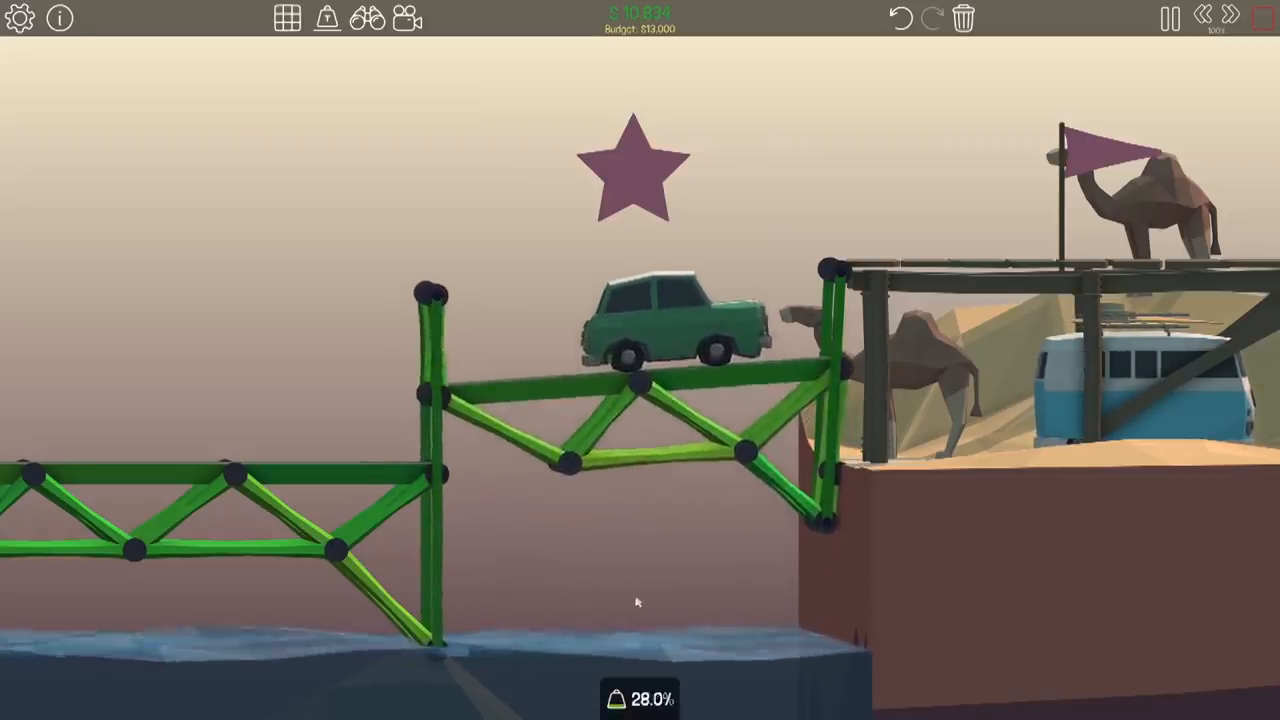
pyautogui.click(1168, 22)
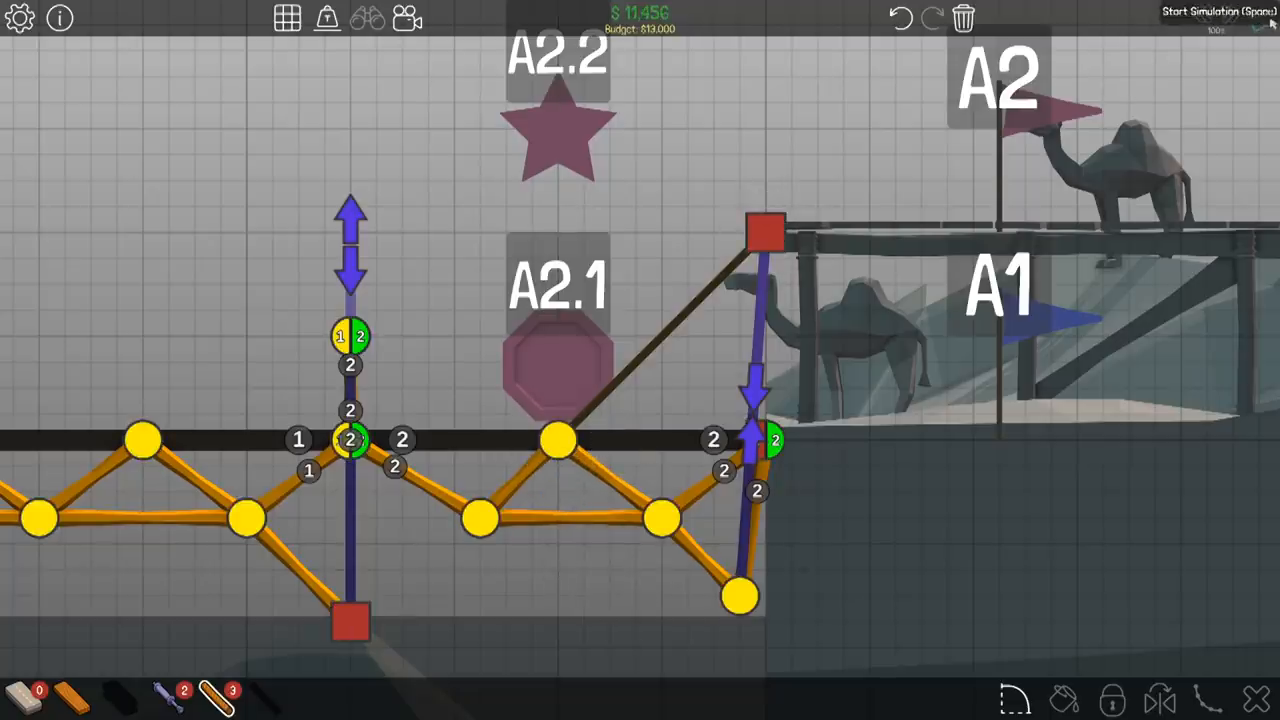
pyautogui.click(1240, 22)
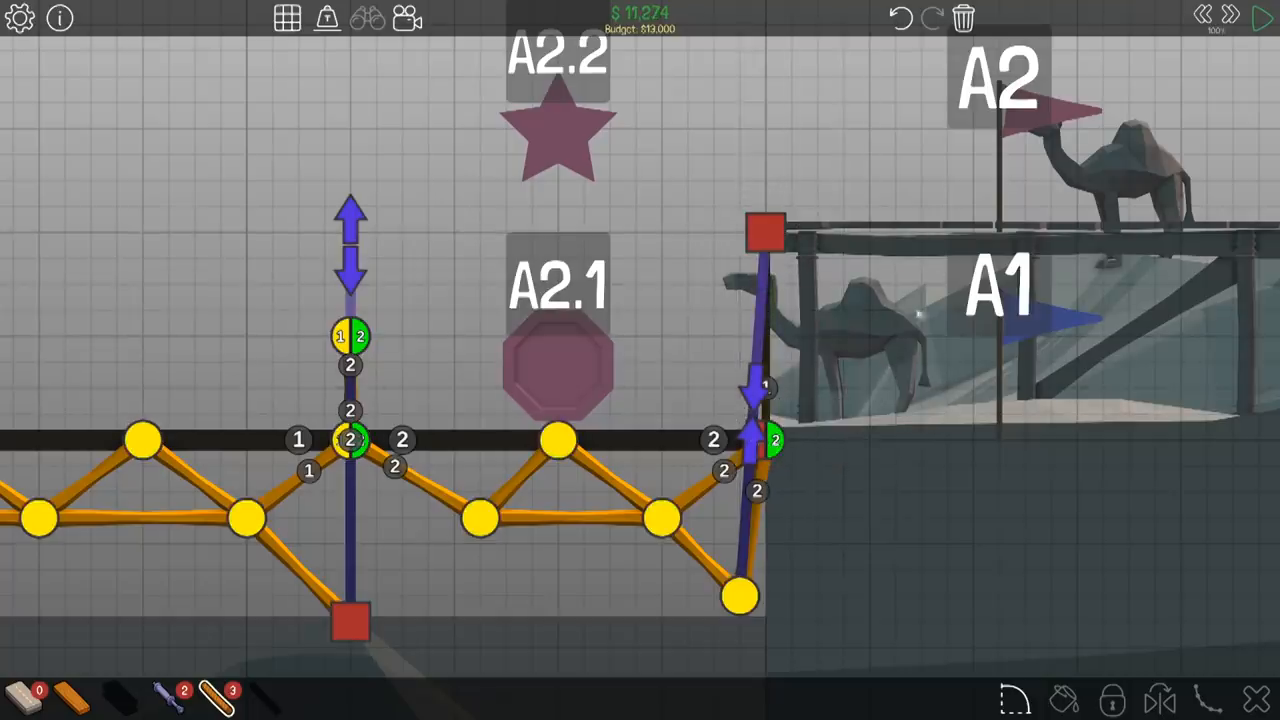
# Rope the hydraulic joint to the high cliff anchor and complete Lift Me Up at $11,817
pyautogui.click(1258, 18)
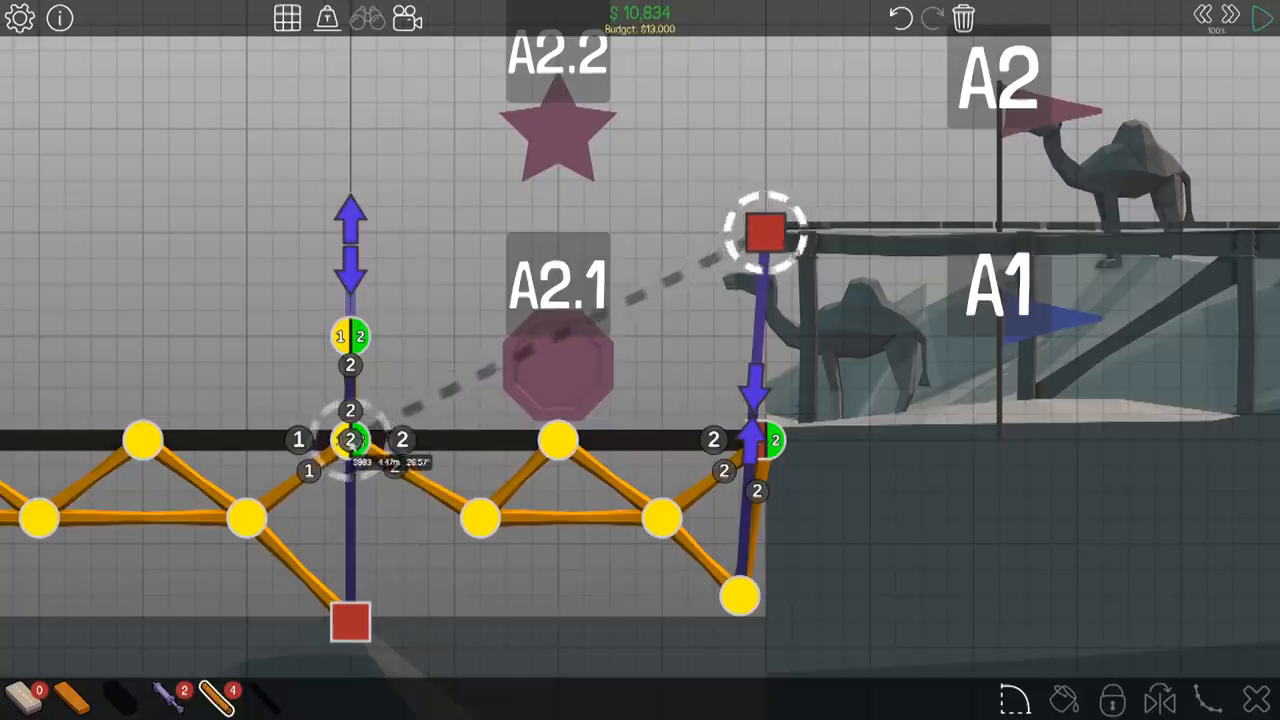
pyautogui.moveTo(350, 440); pyautogui.dragTo(764, 230)
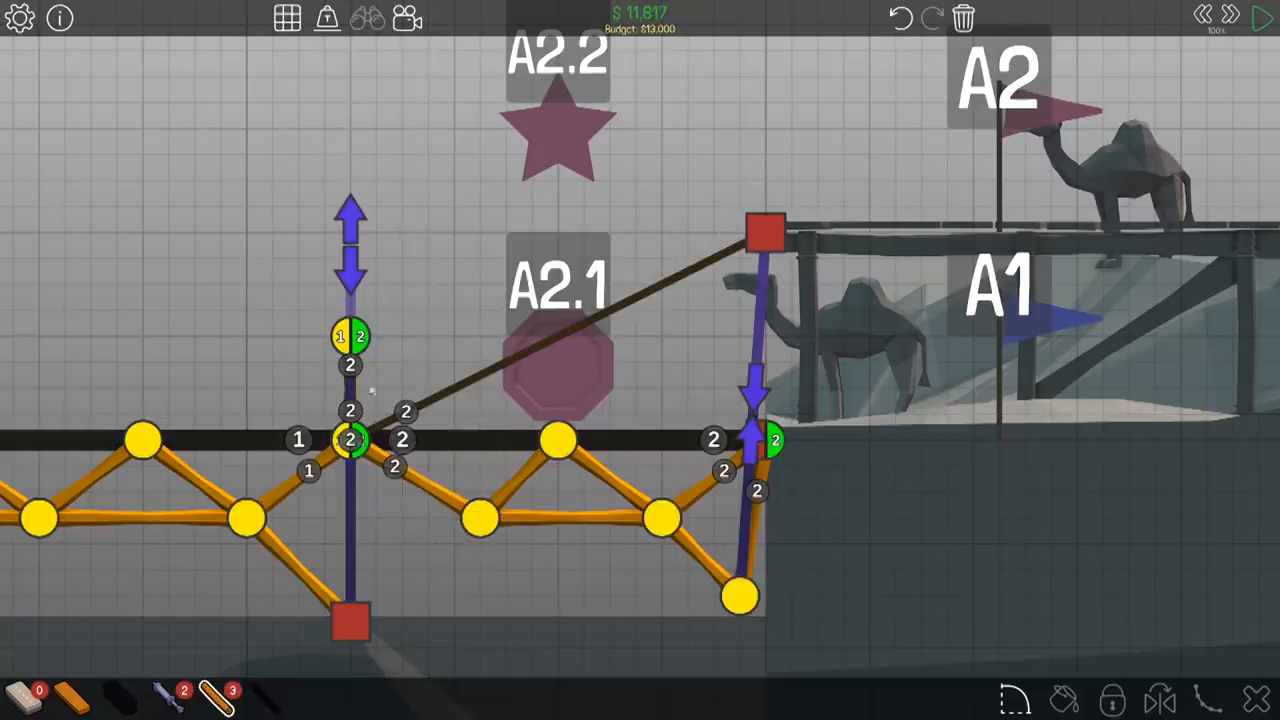
pyautogui.click(1260, 16)
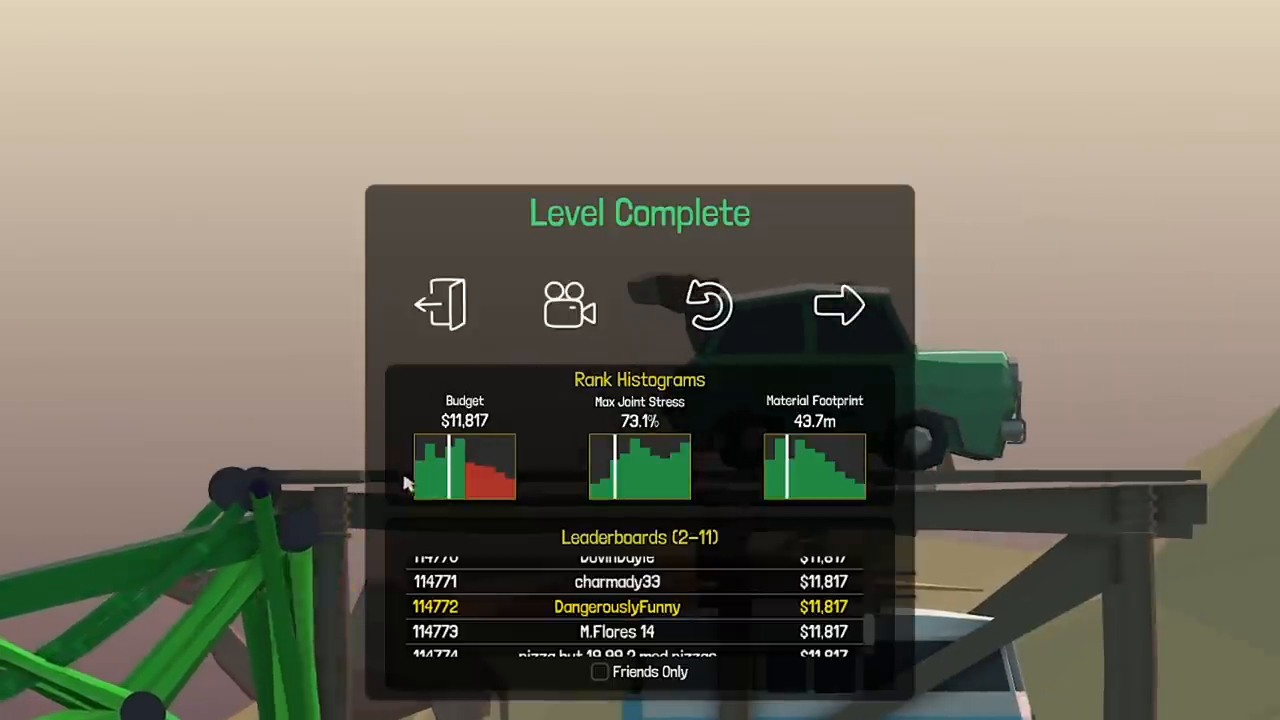
# Start 2-12 Land Brace with a rope-hoisted truss deck on a hydraulic tower and test it to failure
pyautogui.click(840, 304)
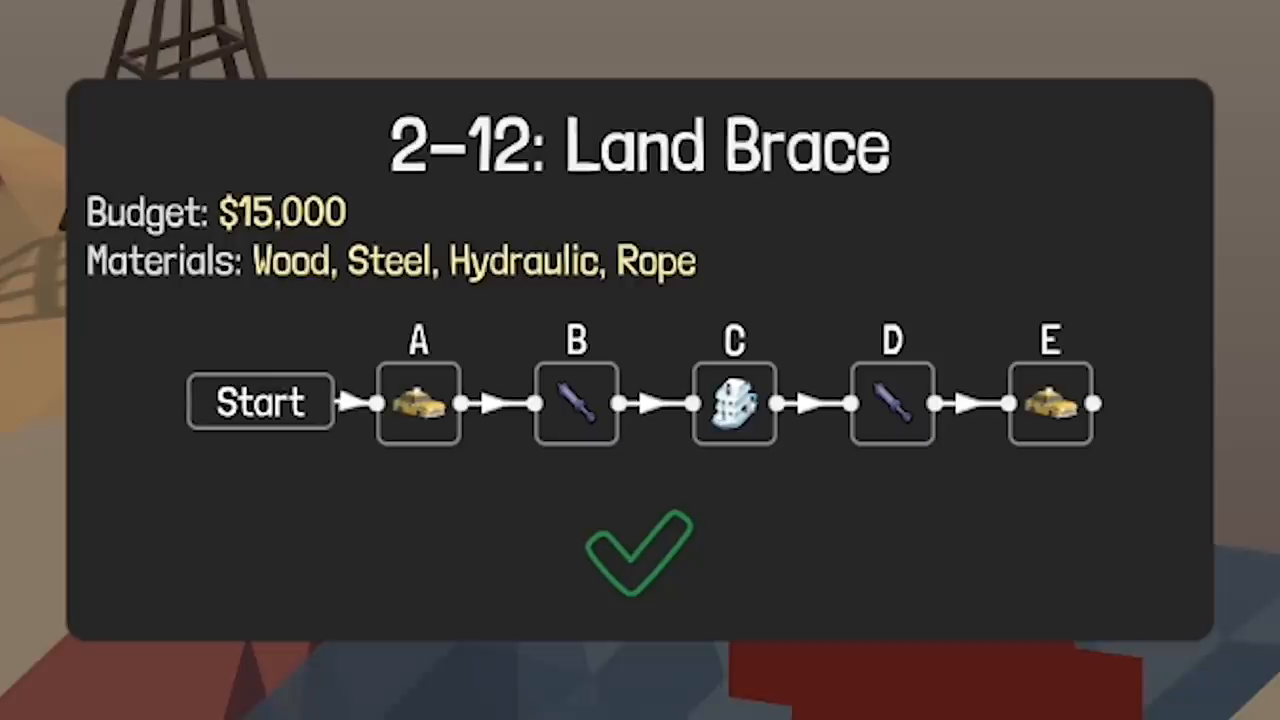
pyautogui.moveTo(764, 296)
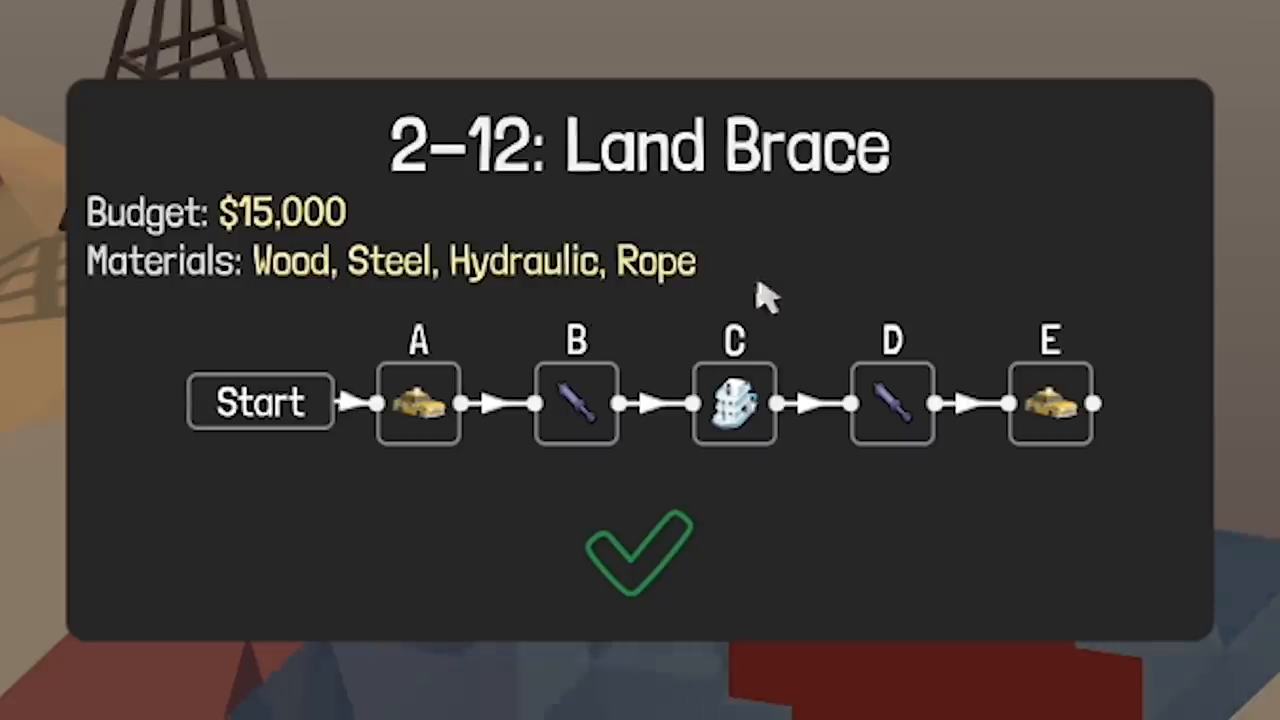
pyautogui.moveTo(1076, 420)
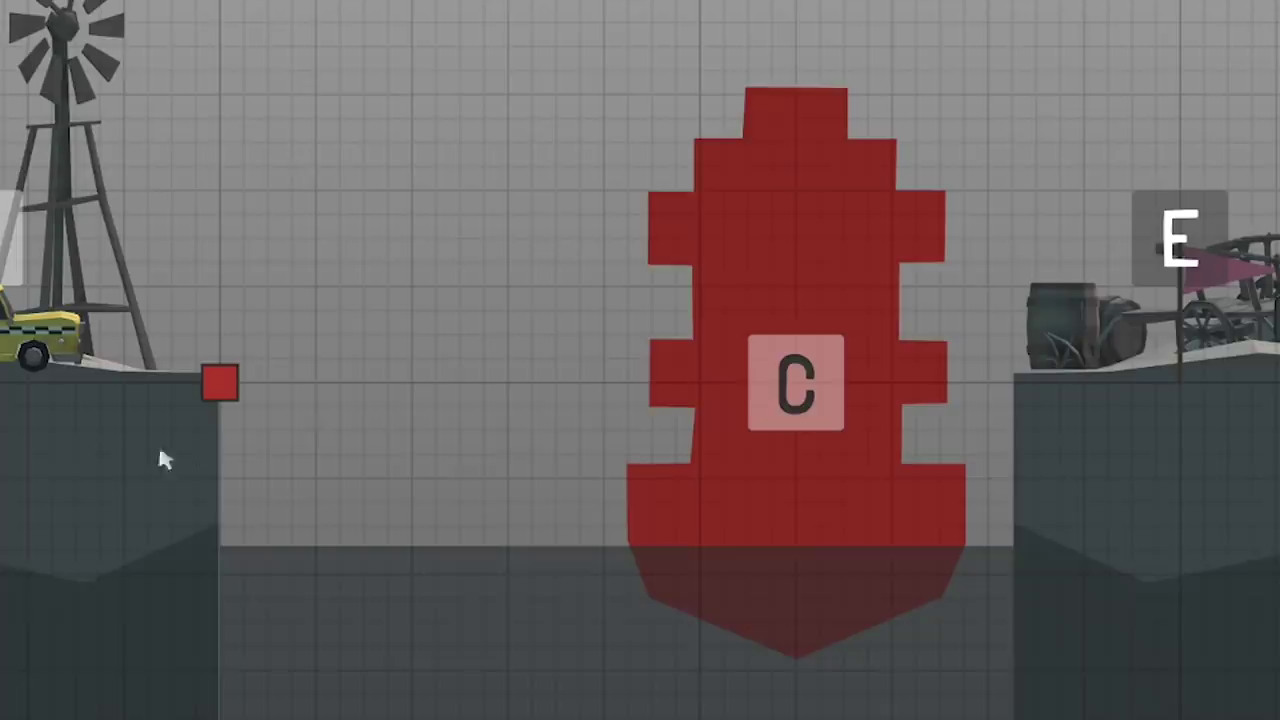
pyautogui.moveTo(1062, 390)
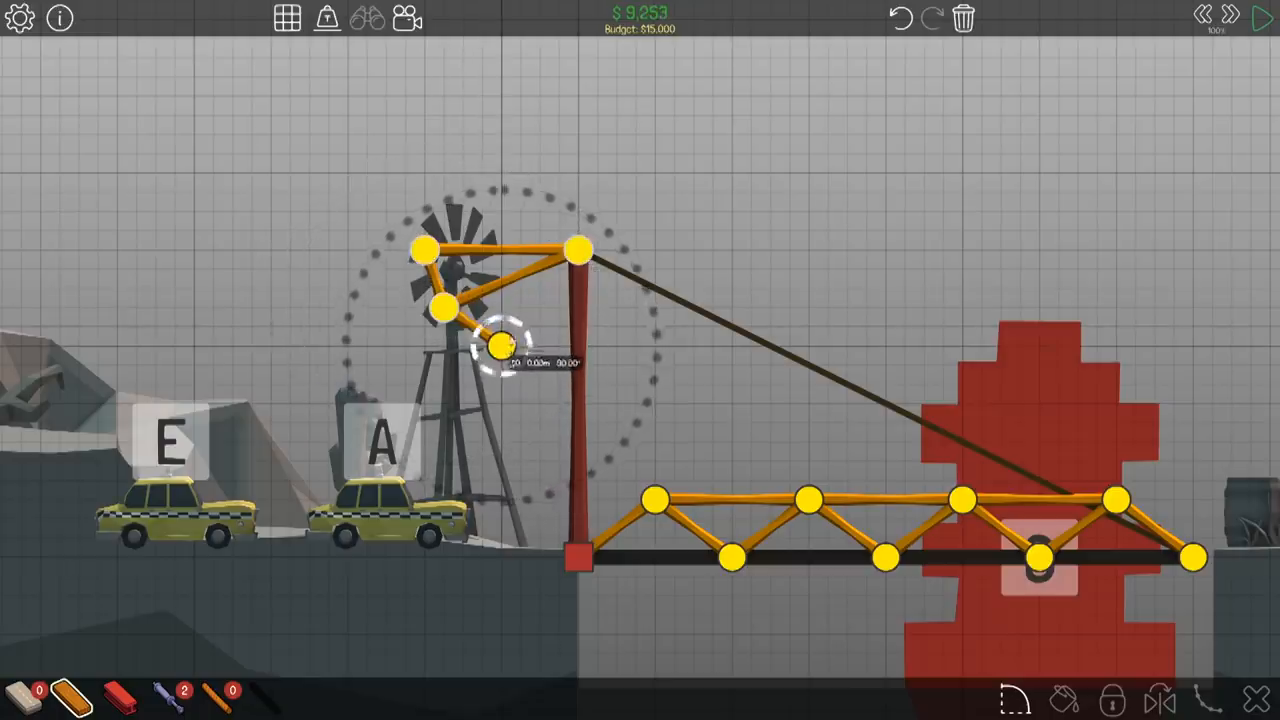
pyautogui.click(1262, 20)
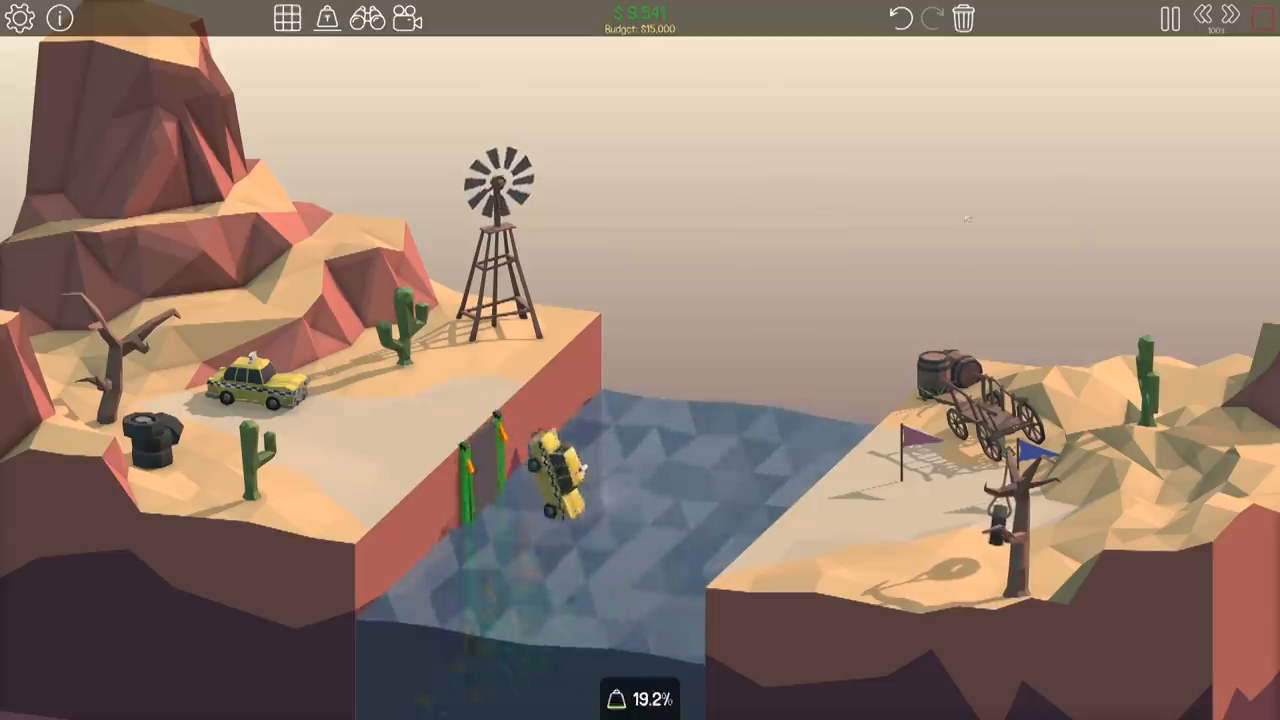
pyautogui.click(1164, 20)
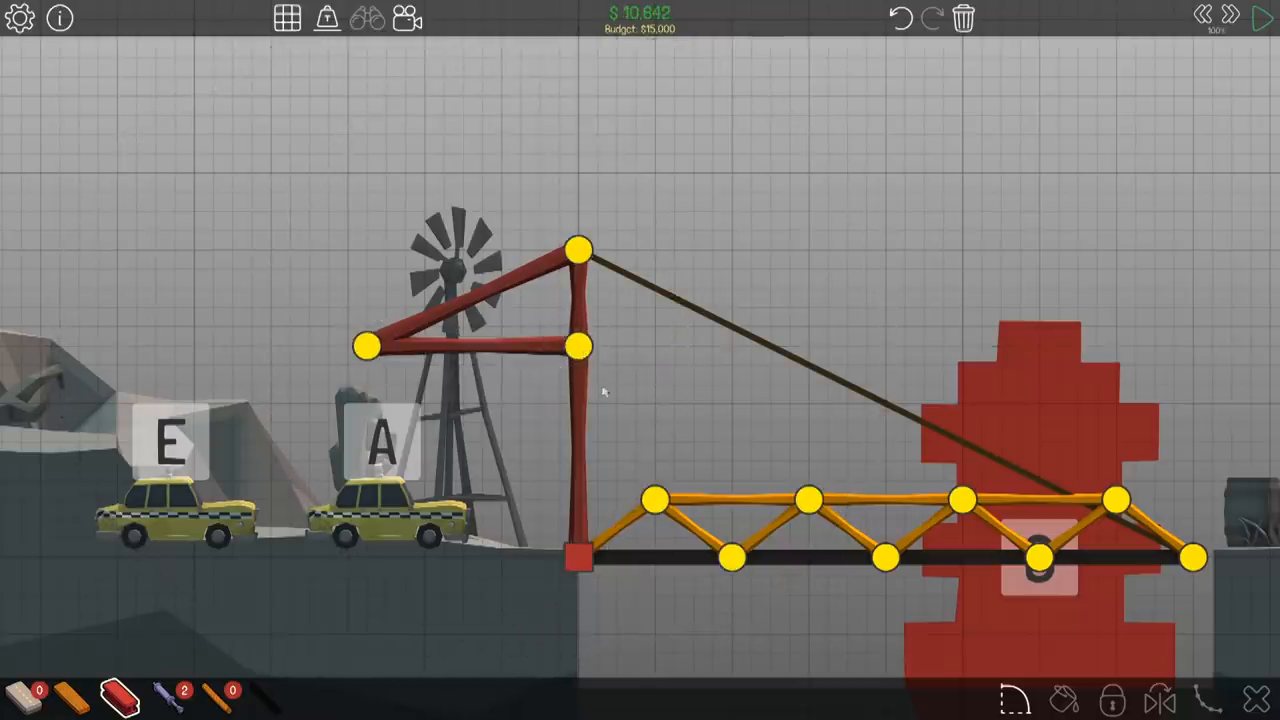
pyautogui.click(1262, 20)
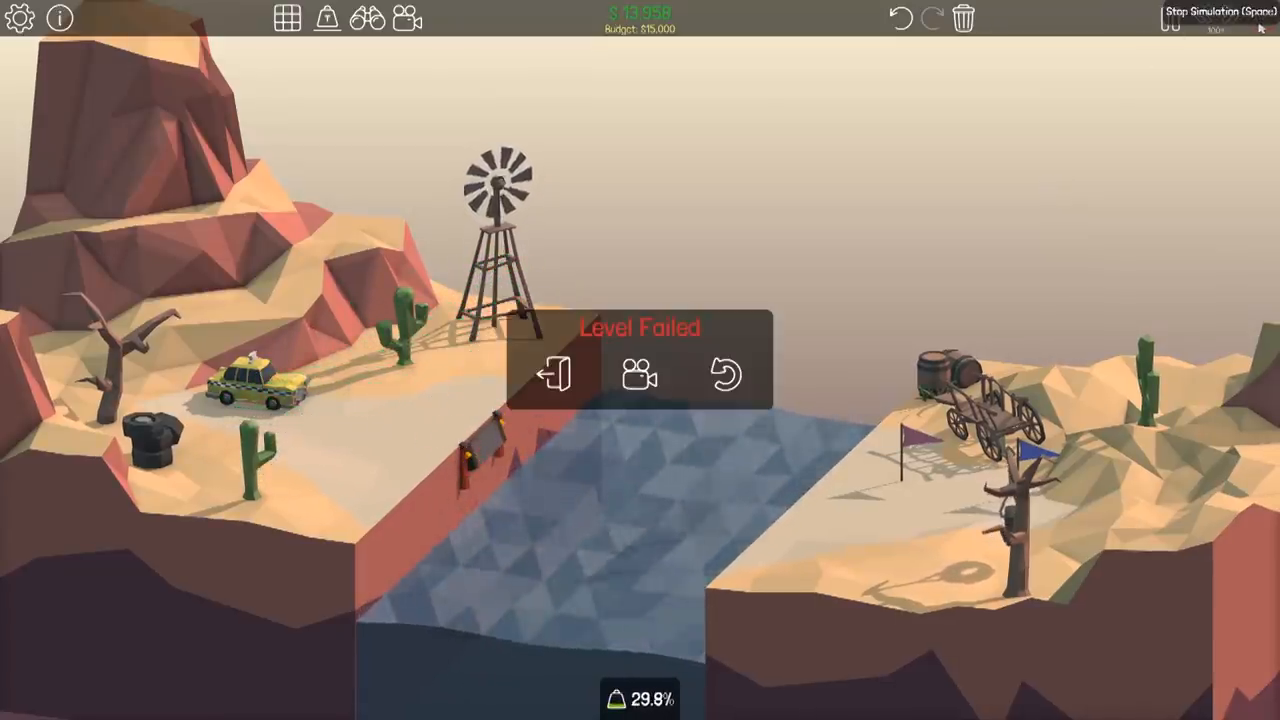
# Delete the old design and draw an arched road over the boat braced at the right bank
pyautogui.click(724, 376)
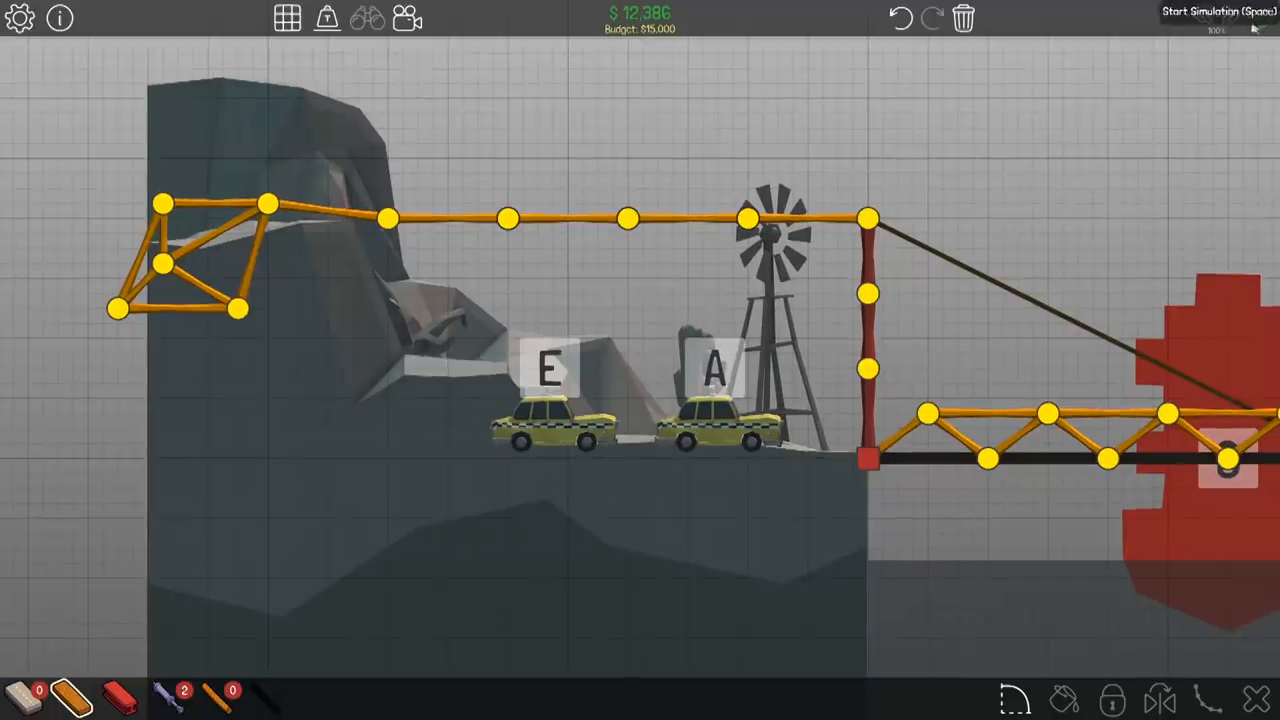
pyautogui.click(1220, 24)
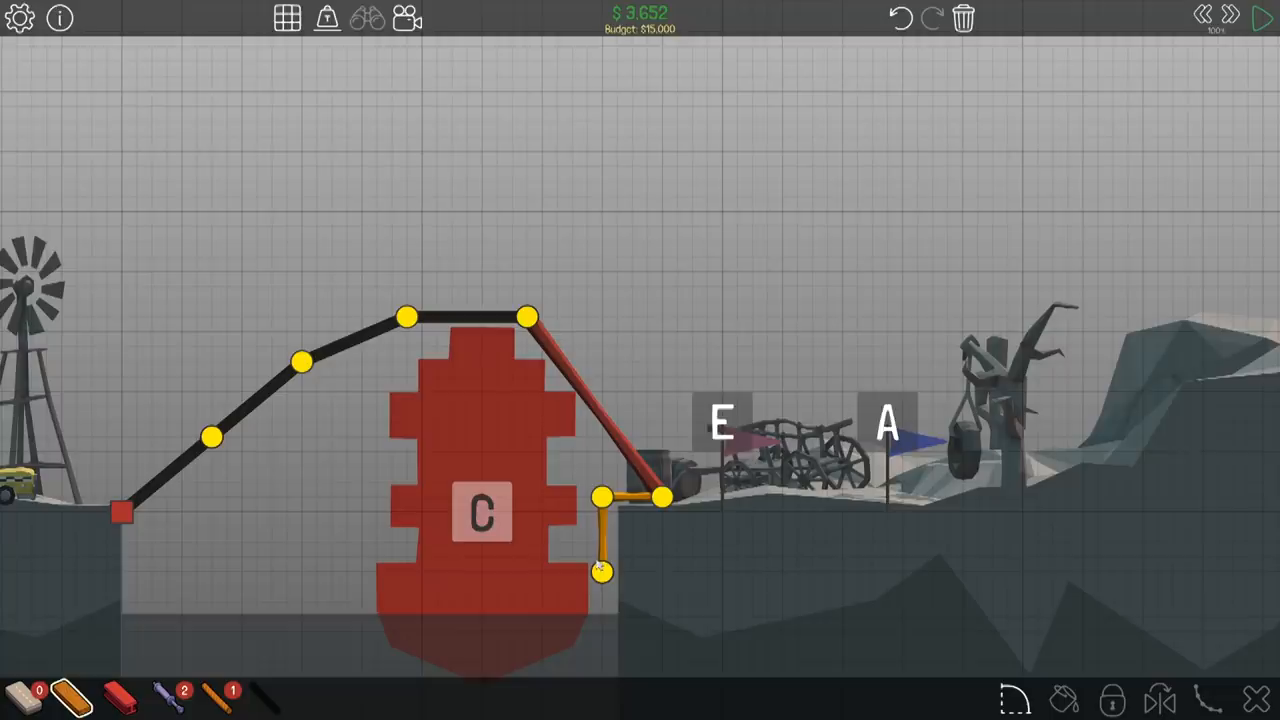
pyautogui.moveTo(604, 496); pyautogui.dragTo(644, 436)
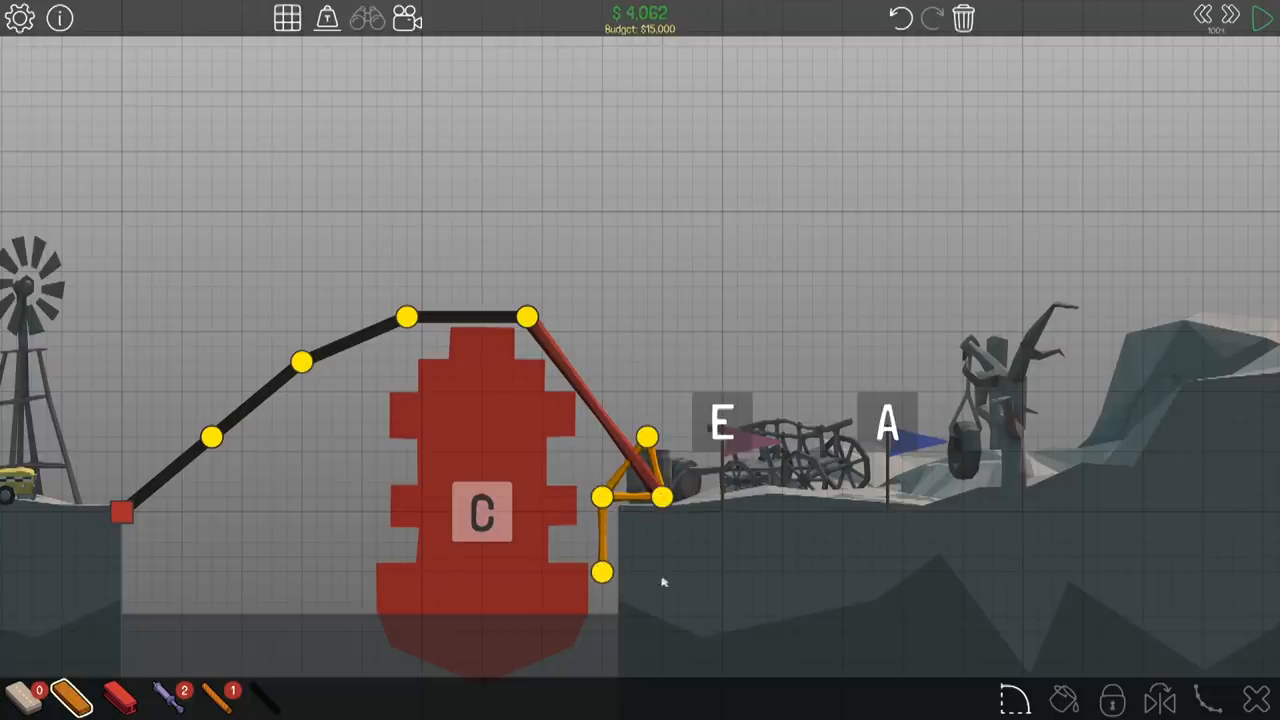
# Stiffen the arch with wooden truss members and test it, dumping it into the river
pyautogui.click(1260, 18)
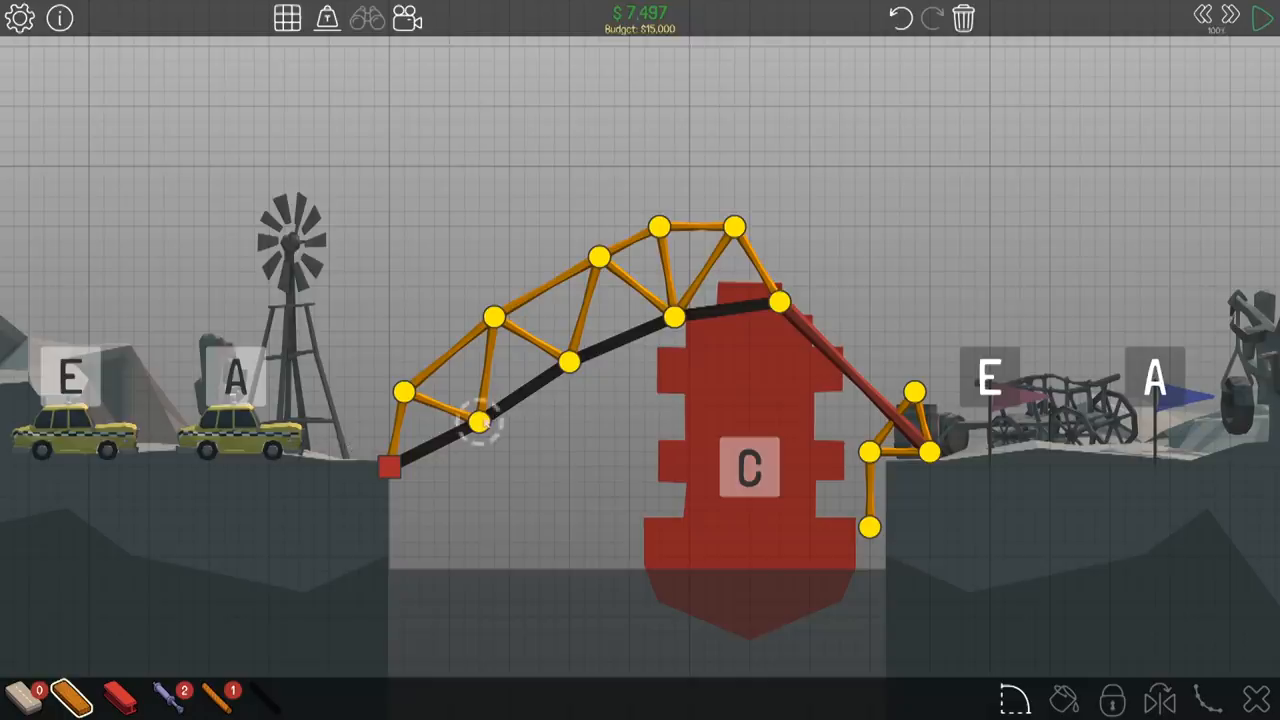
pyautogui.click(1258, 18)
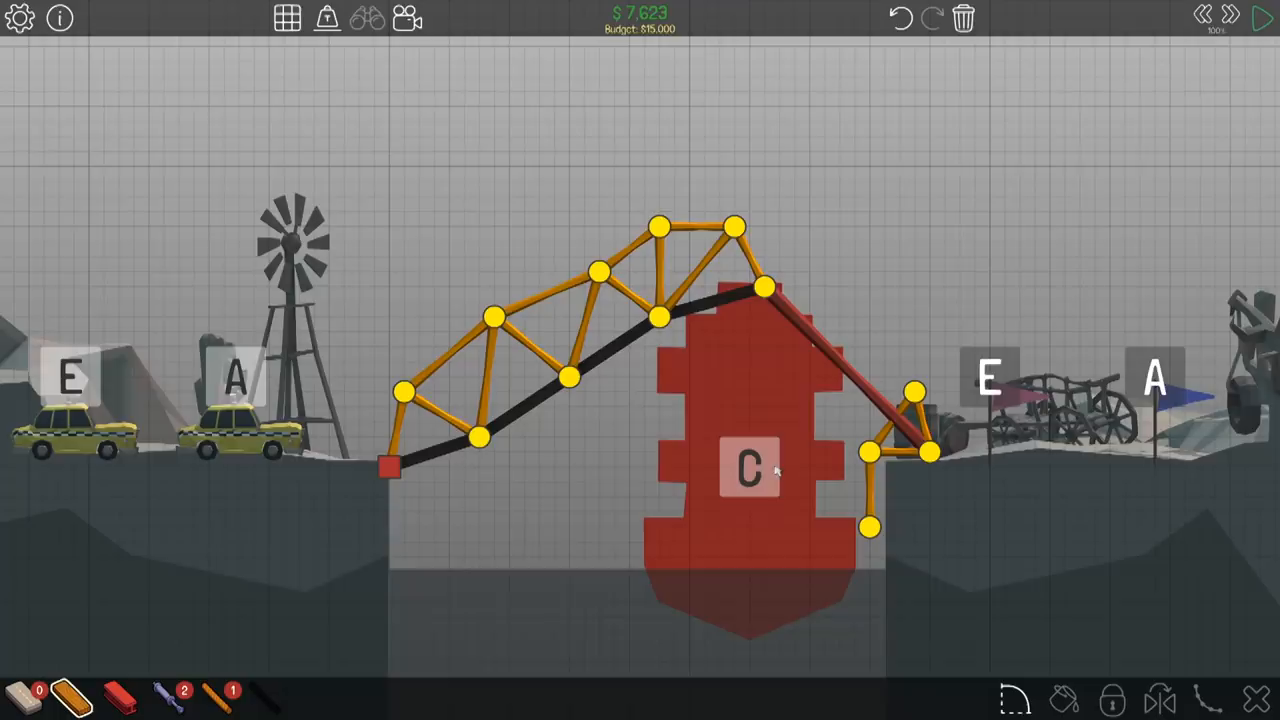
pyautogui.click(1256, 20)
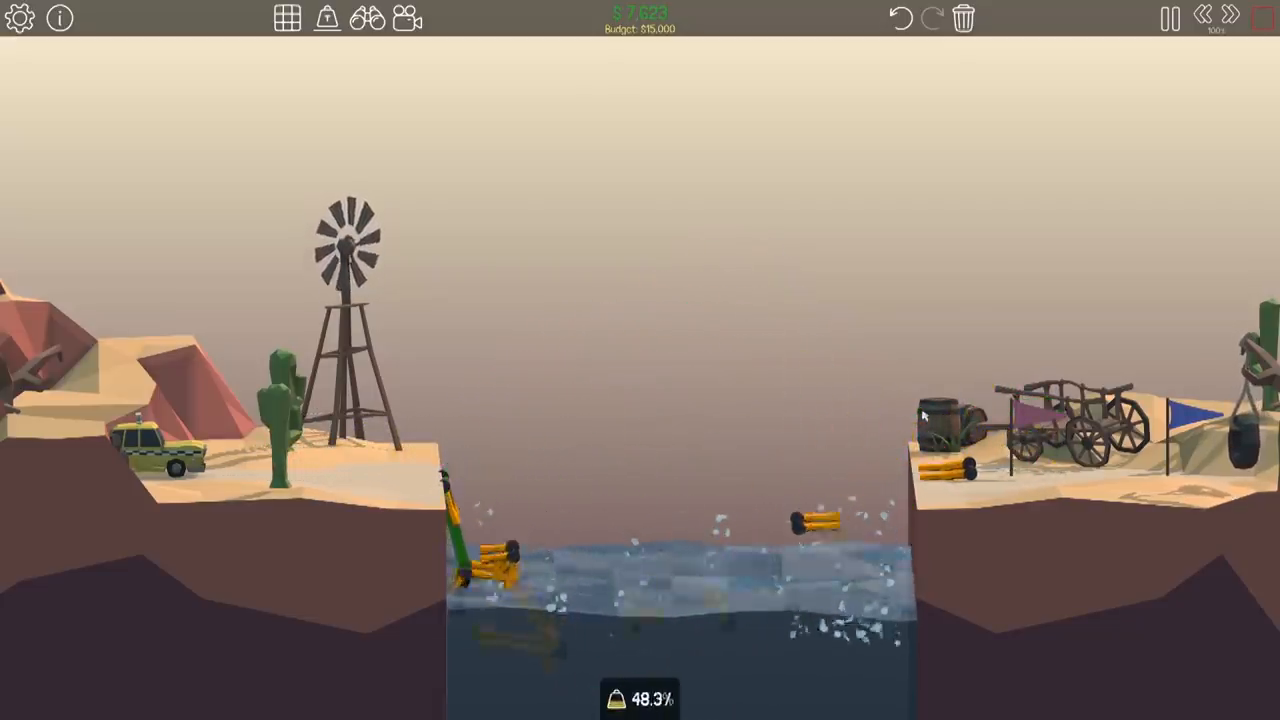
# Anchor a hydraulic piston at the arch top and extend the right-bank wood truss, re-testing after each failure
pyautogui.click(1166, 18)
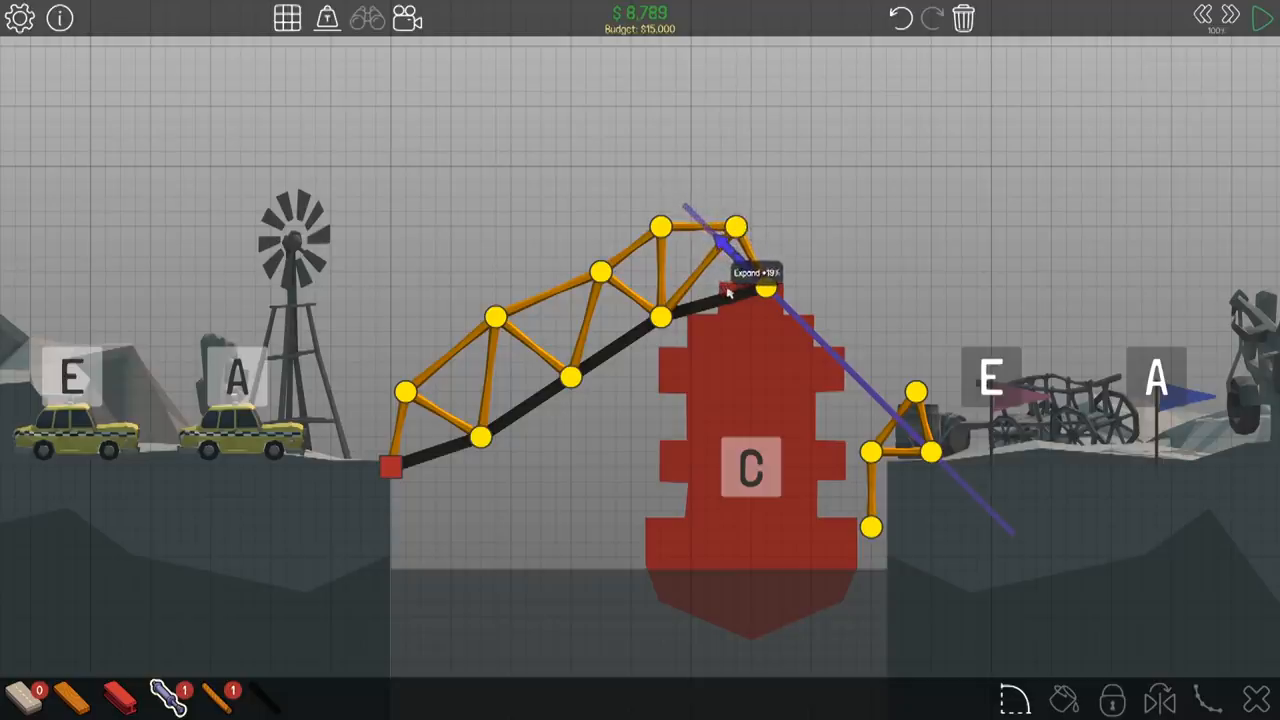
pyautogui.click(1258, 18)
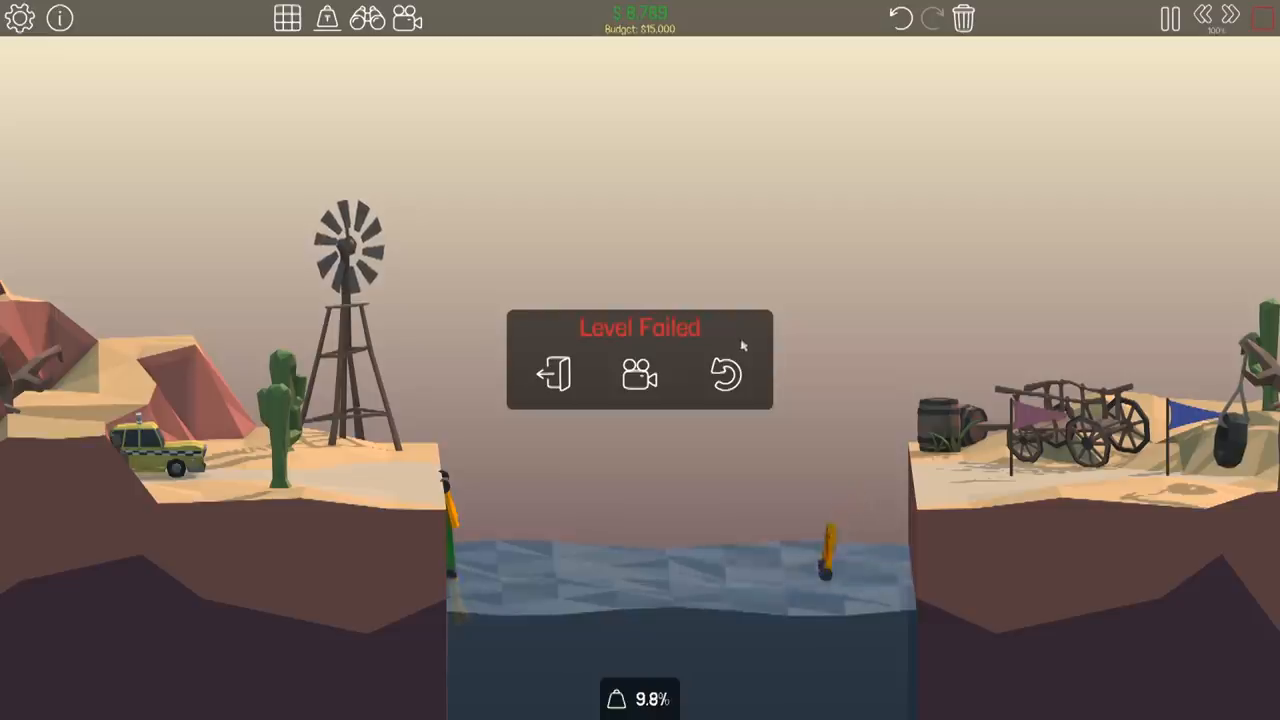
pyautogui.click(724, 376)
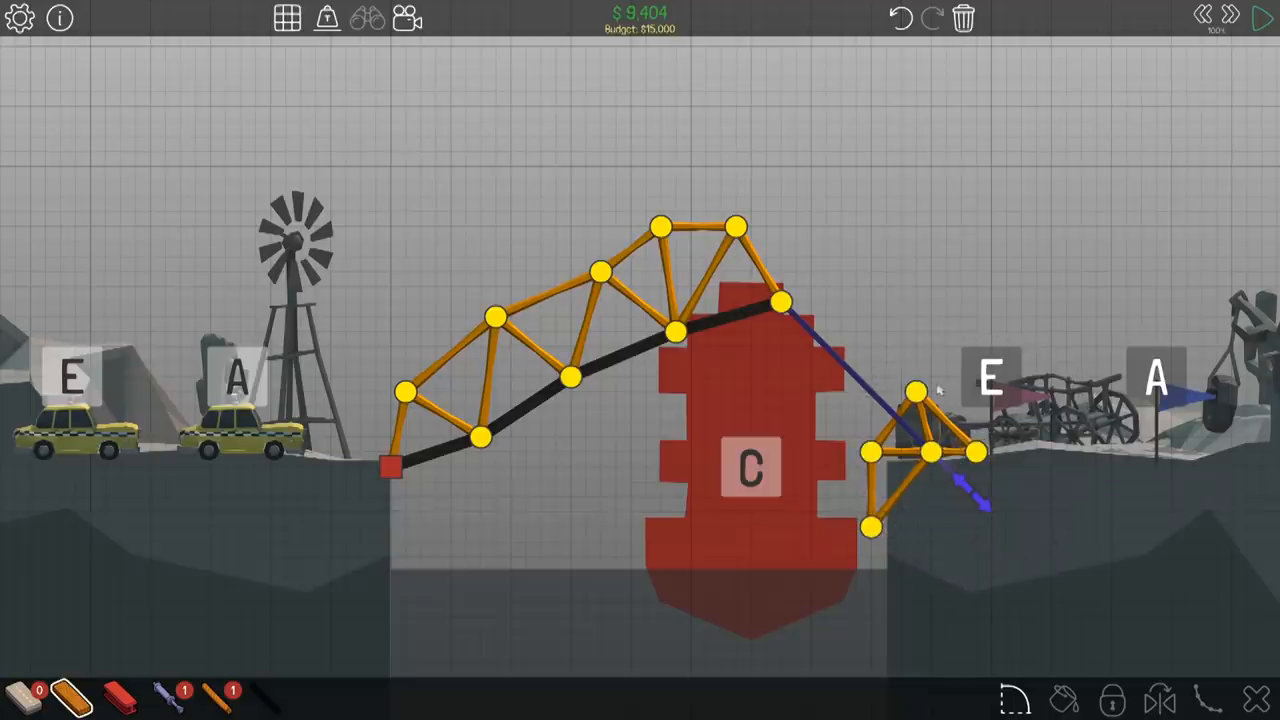
pyautogui.click(1258, 18)
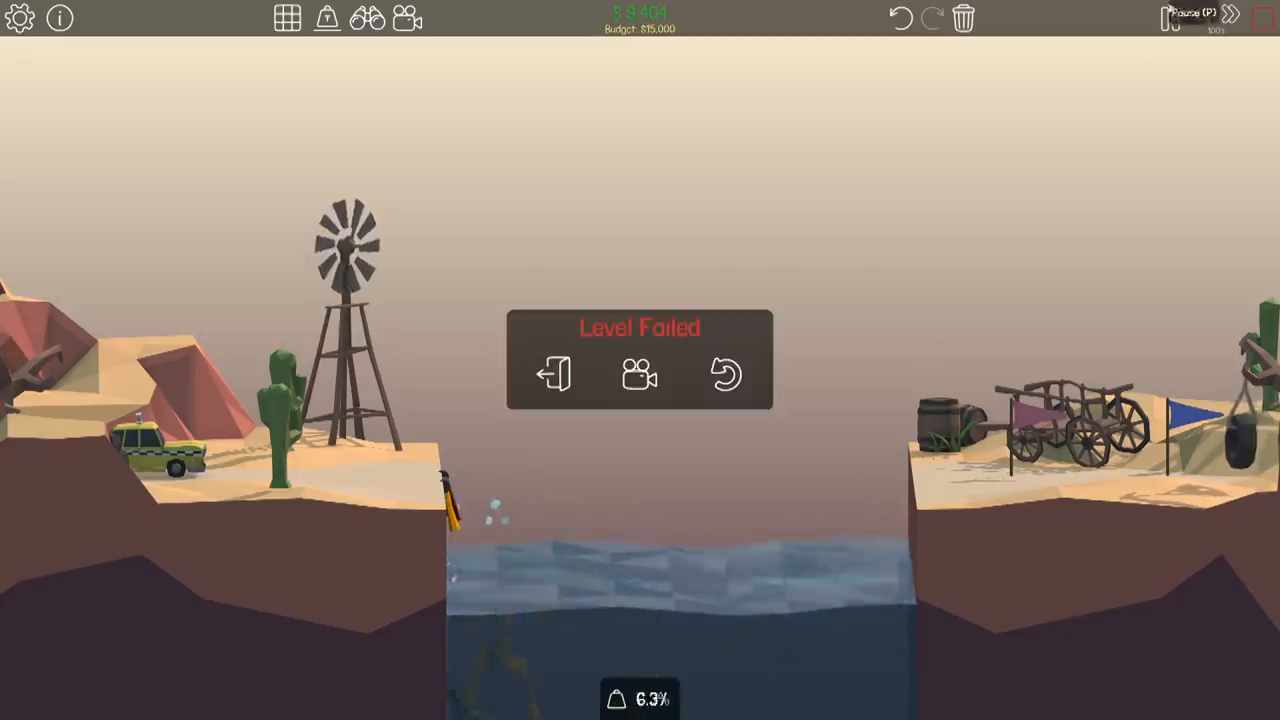
pyautogui.click(724, 376)
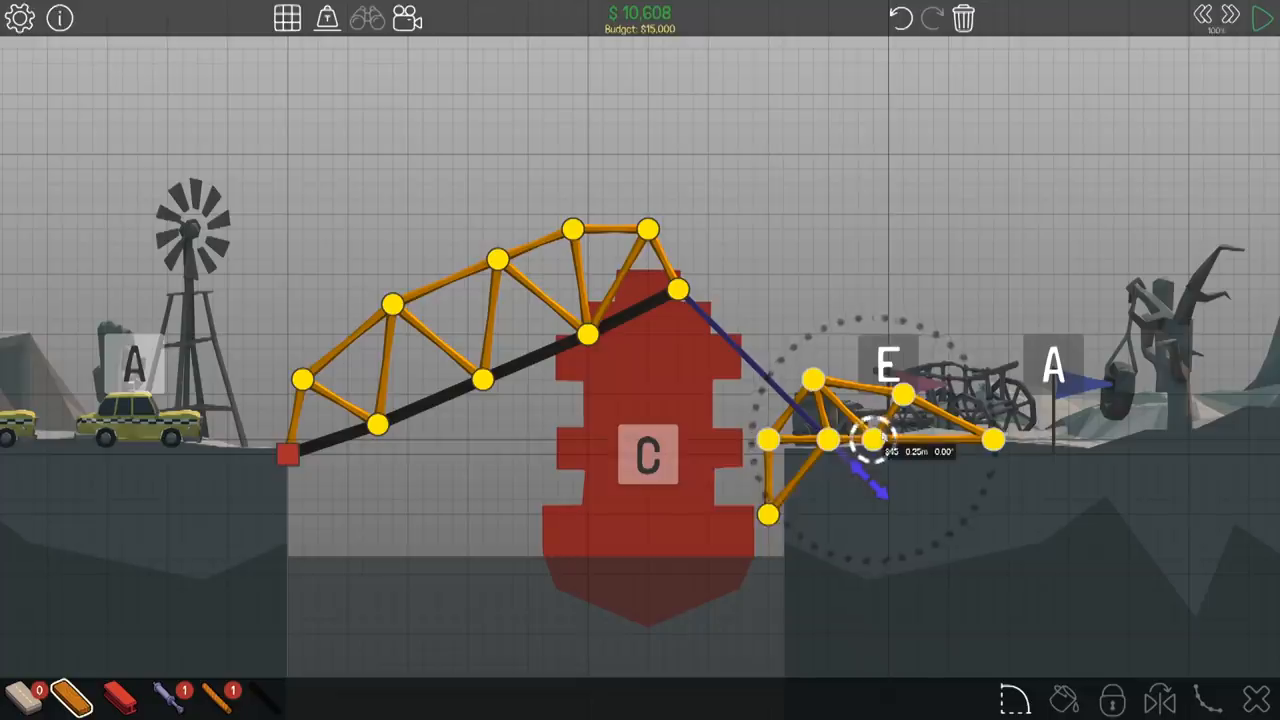
# Add a truss beam, connect the piston to the arch peak and adjust its extension before testing
pyautogui.click(1260, 20)
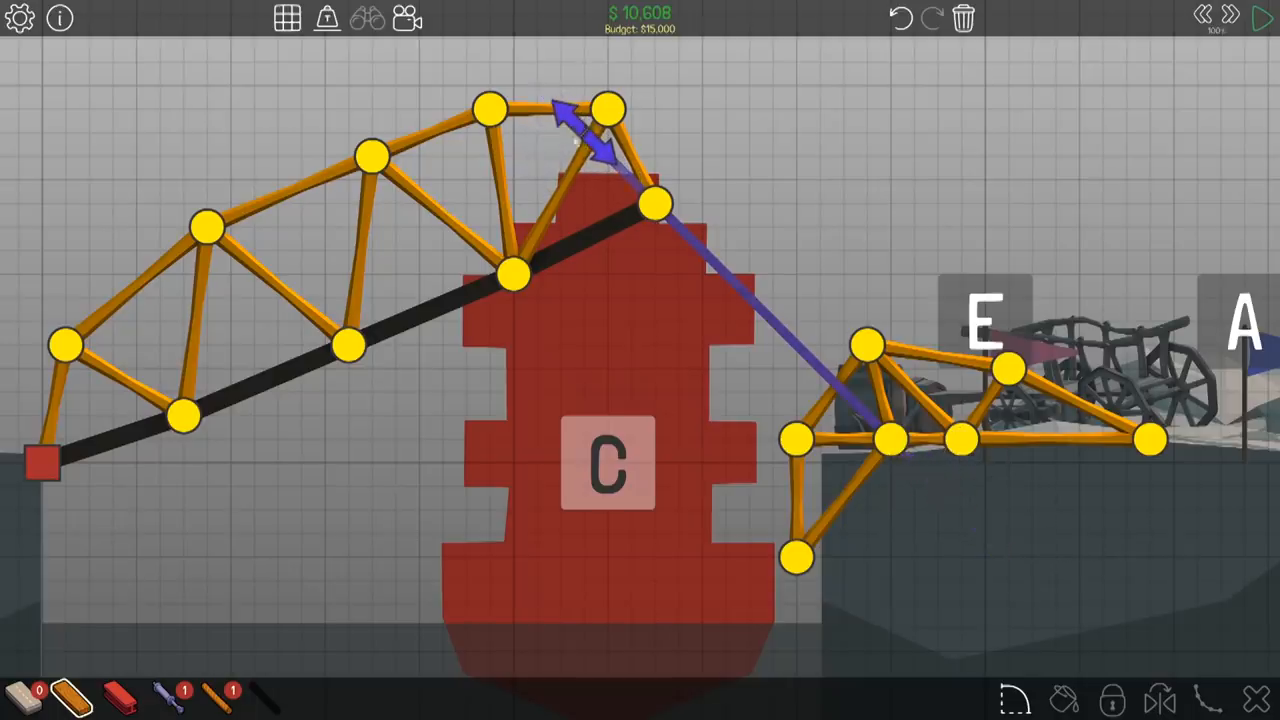
pyautogui.click(1260, 20)
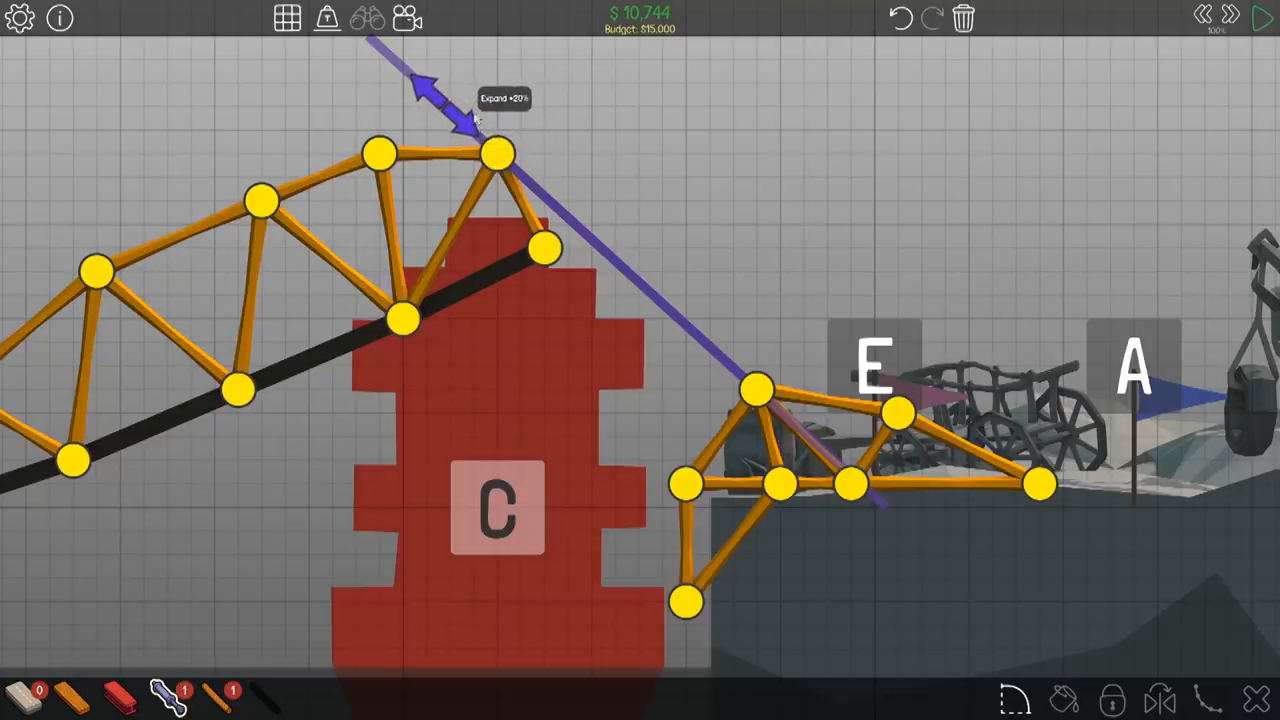
pyautogui.click(1258, 16)
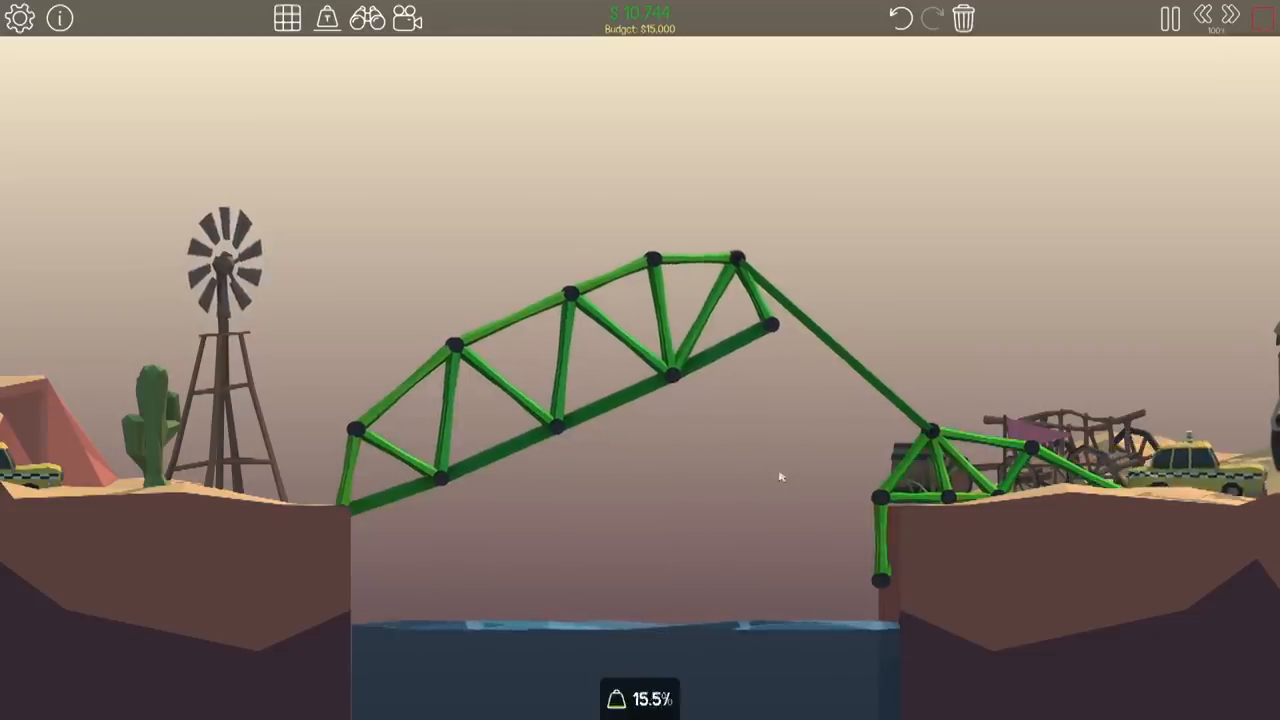